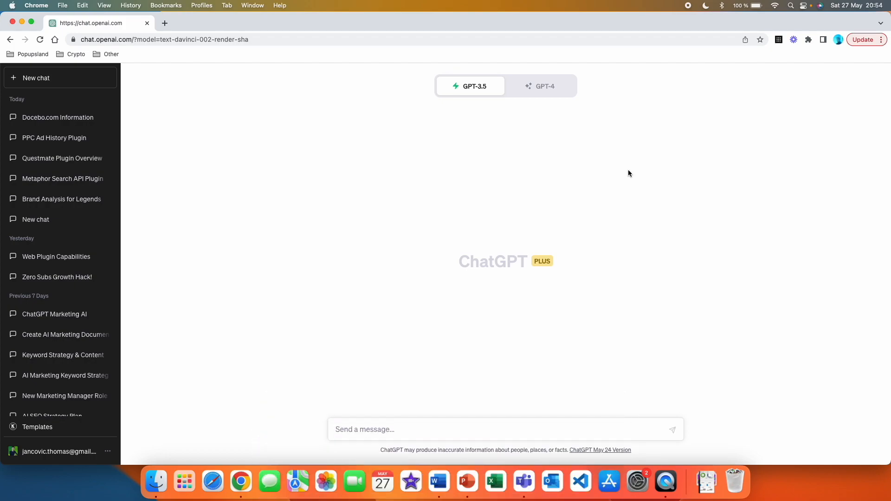
Switch the chat to GPT-4 in Plugins mode and bring up the plugin store
click(543, 86)
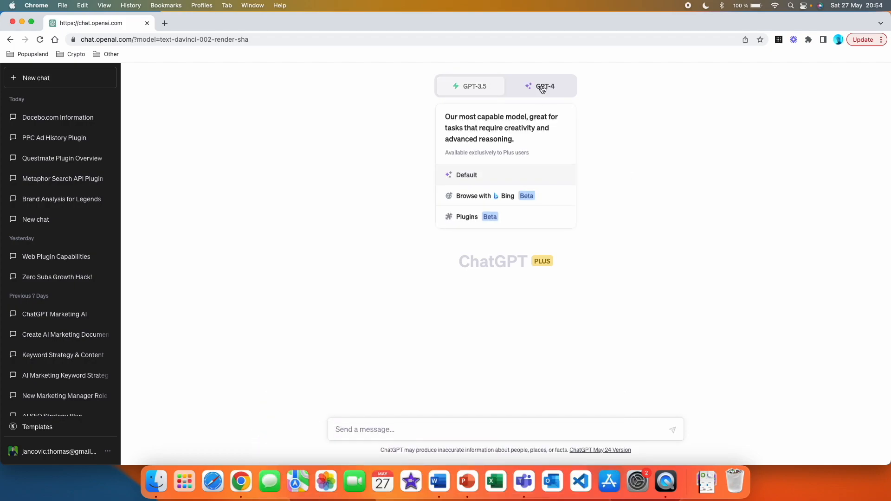
click(544, 86)
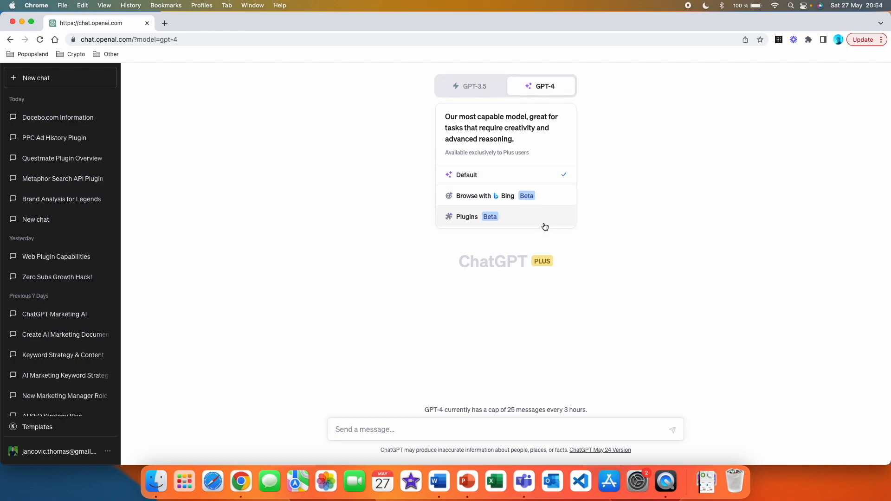
click(467, 217)
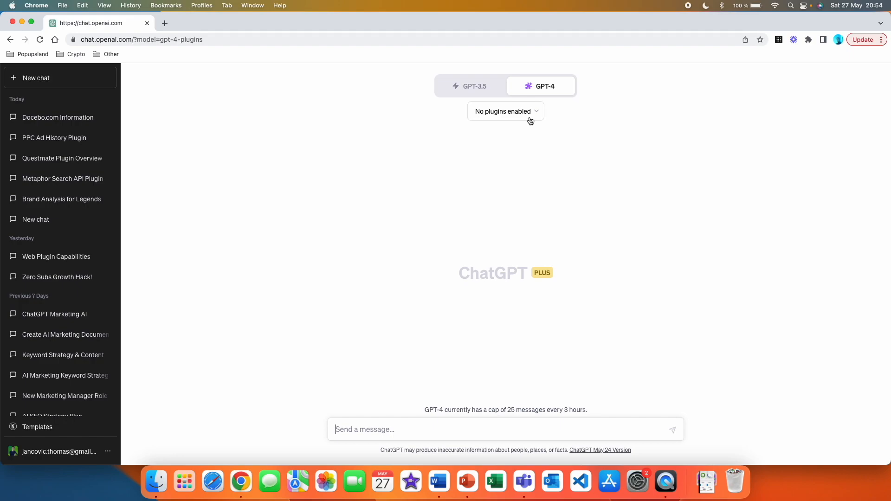
click(505, 111)
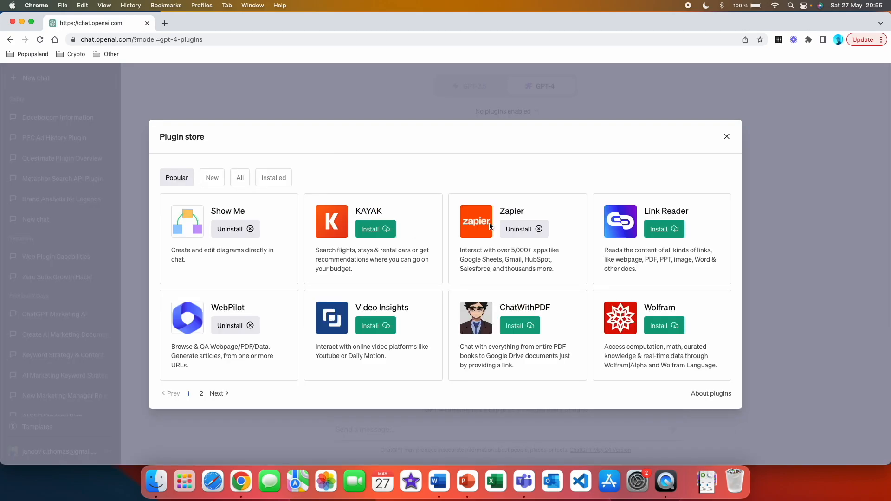
Show all plugins in the store instead of only the popular ones
click(240, 178)
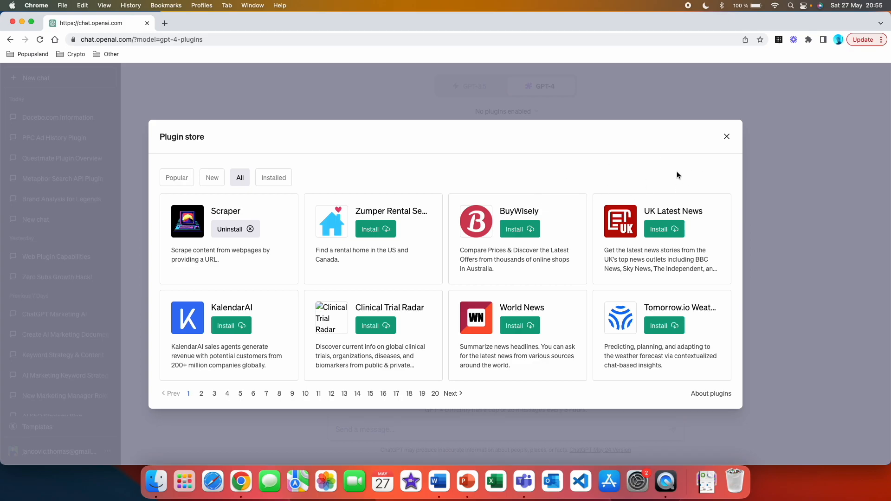
mouse_move(214, 389)
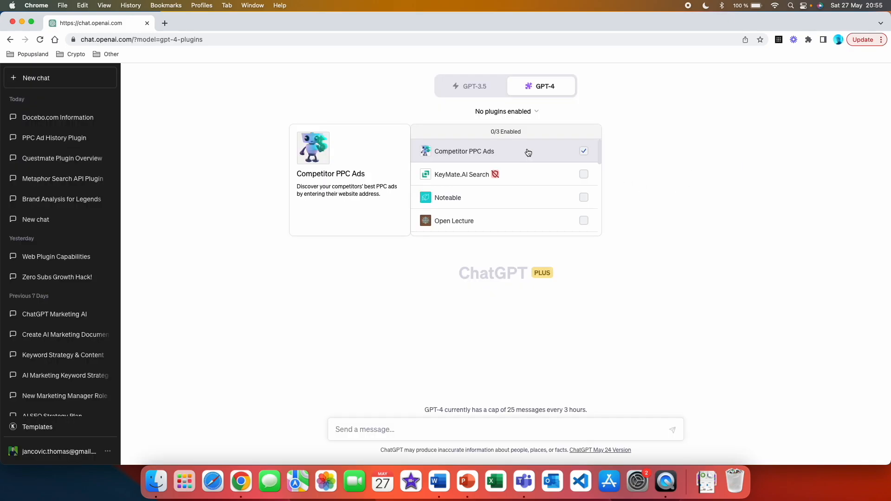
mouse_move(465, 158)
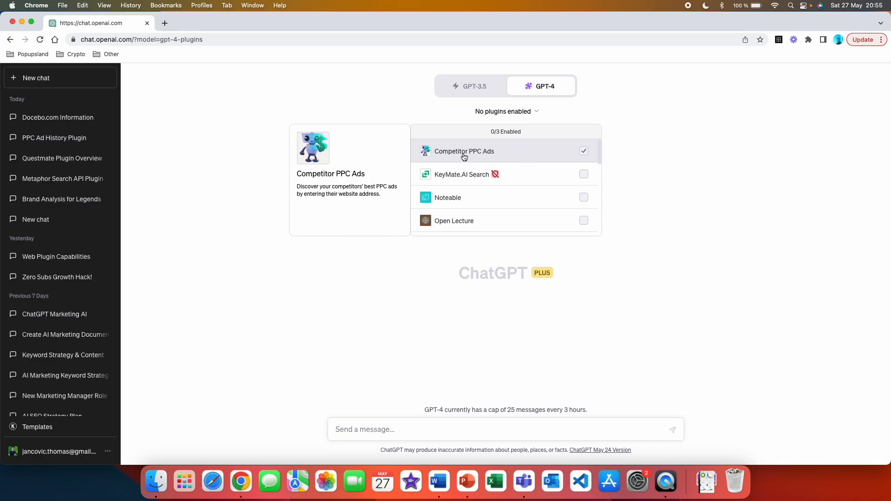
mouse_move(513, 152)
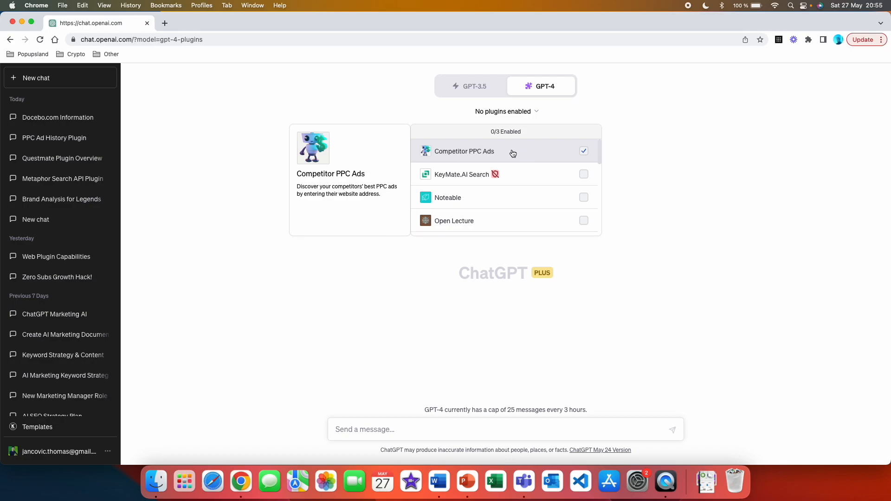
mouse_move(525, 152)
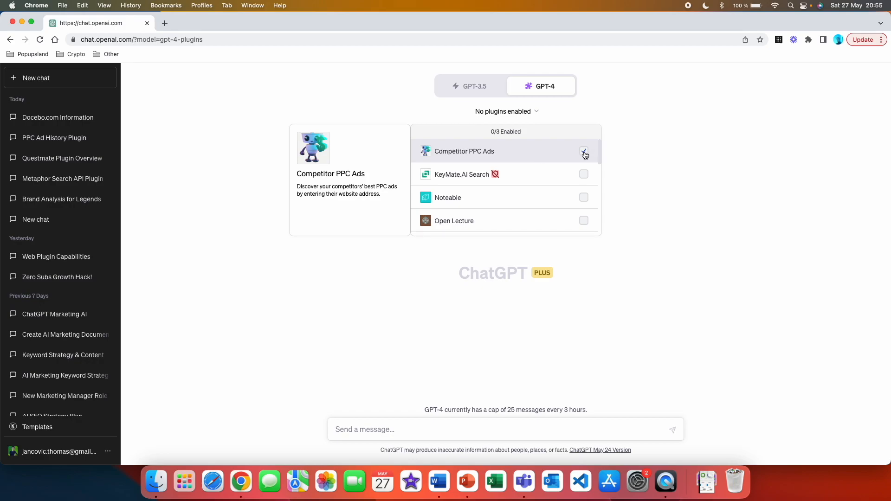
Enable the Competitor PPC Ads plugin for the new chat
click(583, 151)
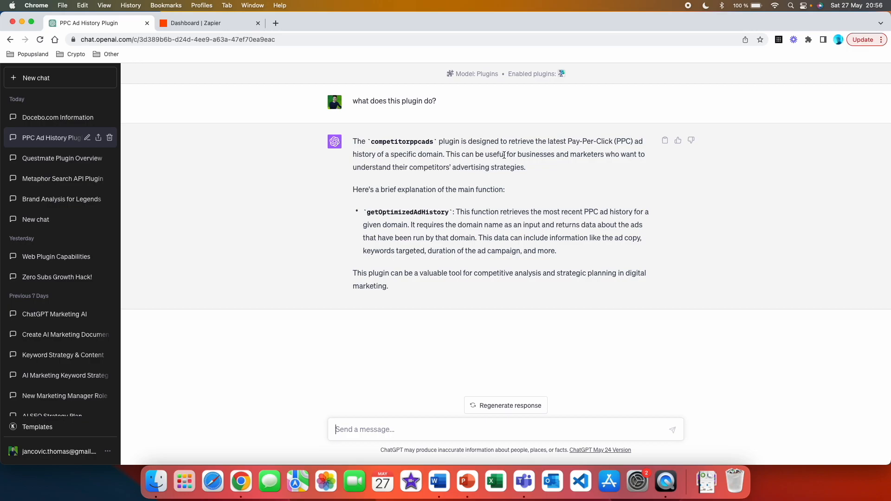
mouse_move(604, 154)
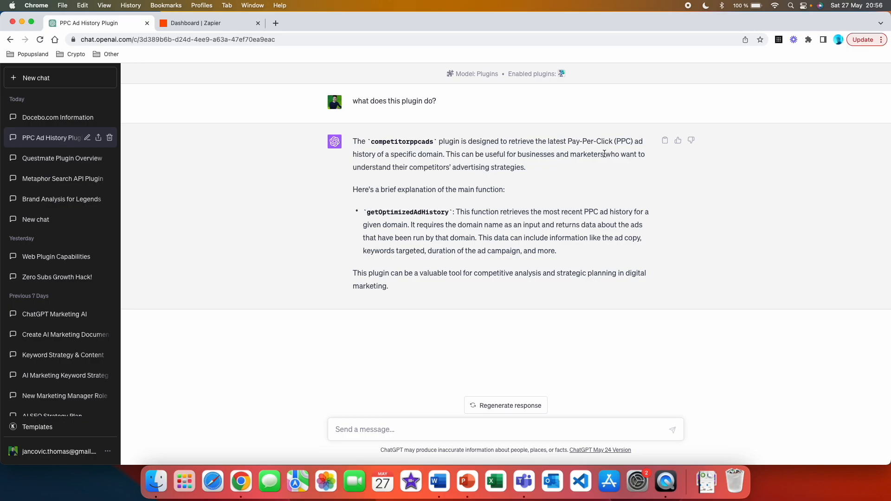
mouse_move(403, 164)
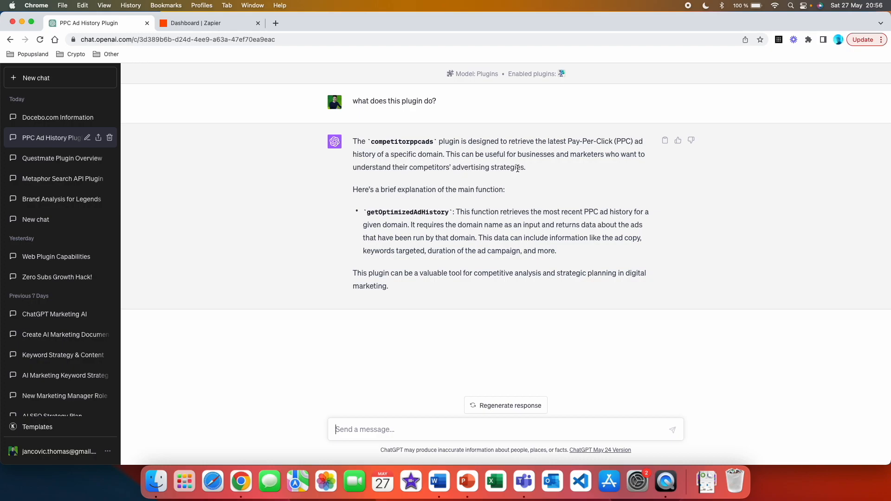
mouse_move(577, 174)
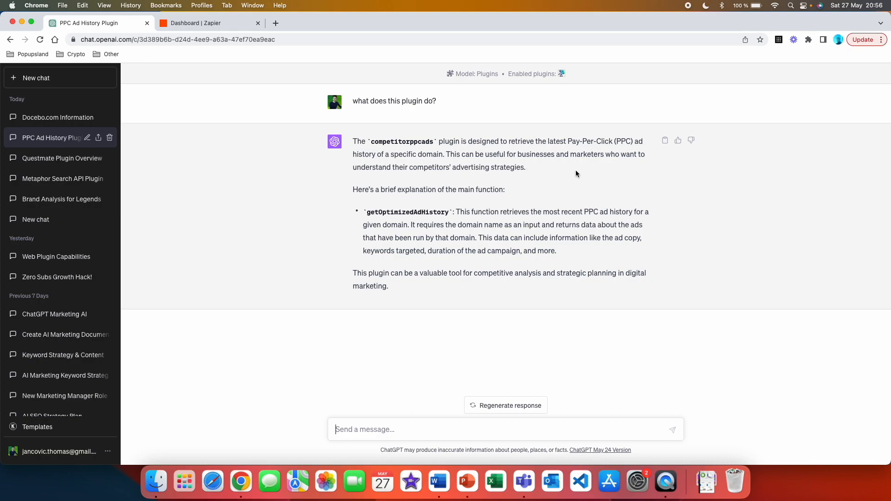
mouse_move(491, 180)
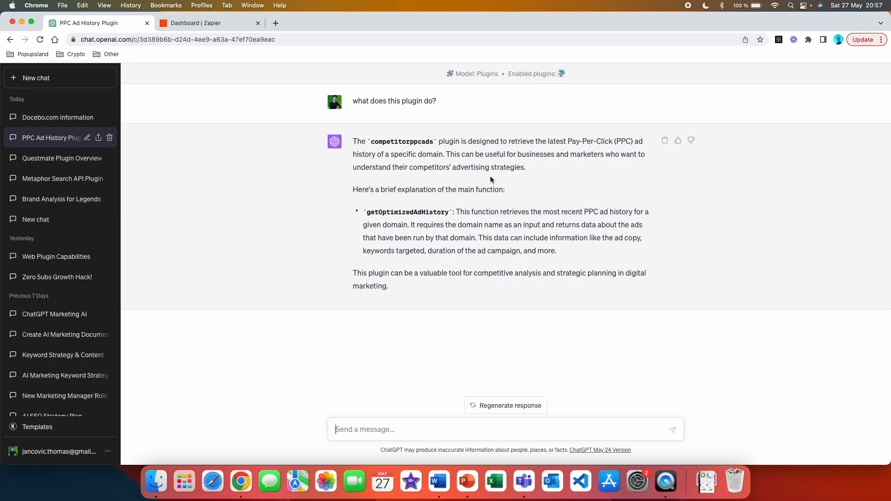
mouse_move(390, 202)
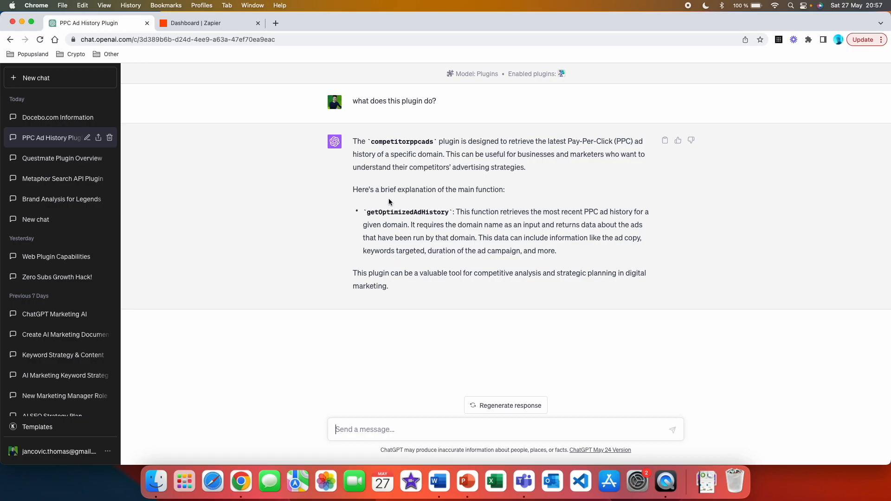
mouse_move(493, 227)
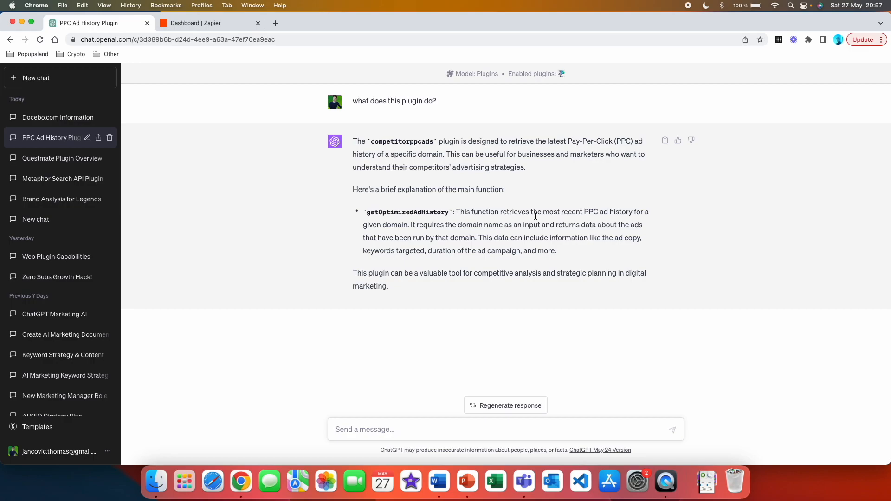
mouse_move(634, 220)
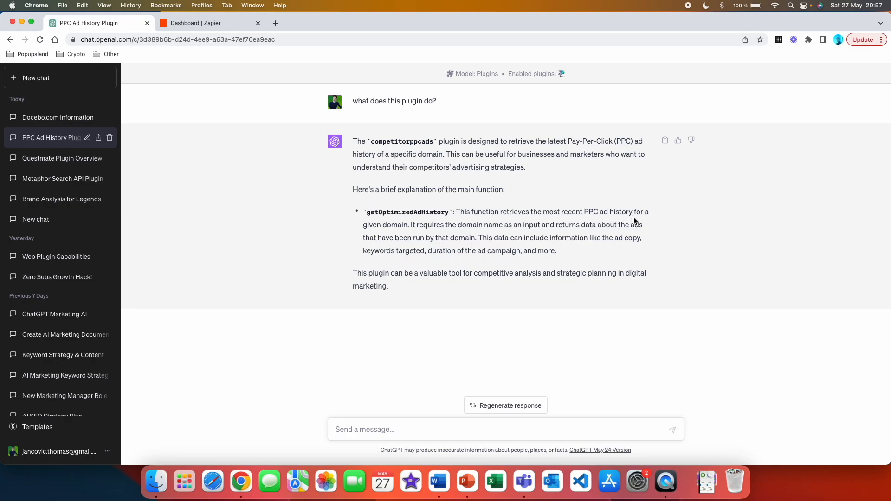
mouse_move(468, 234)
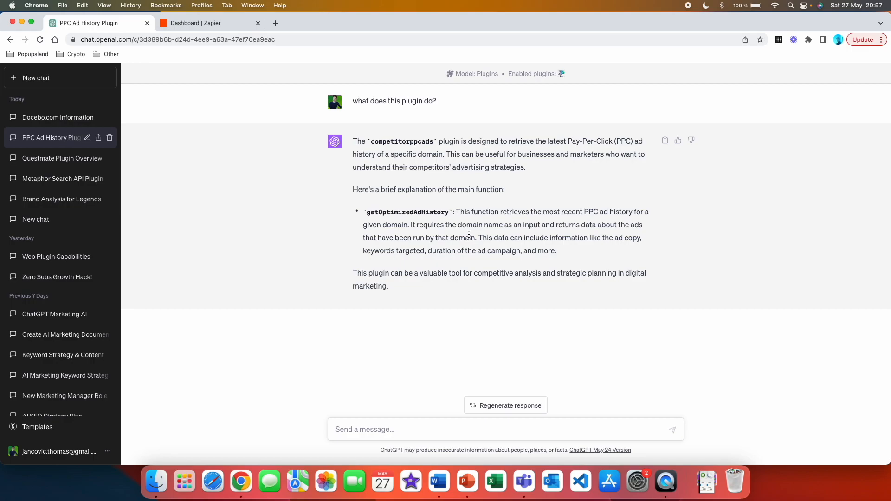
mouse_move(609, 233)
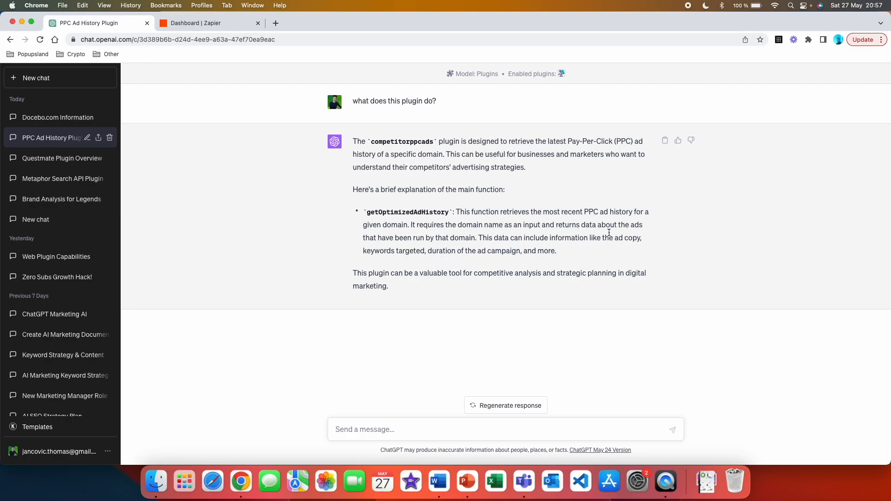
mouse_move(444, 256)
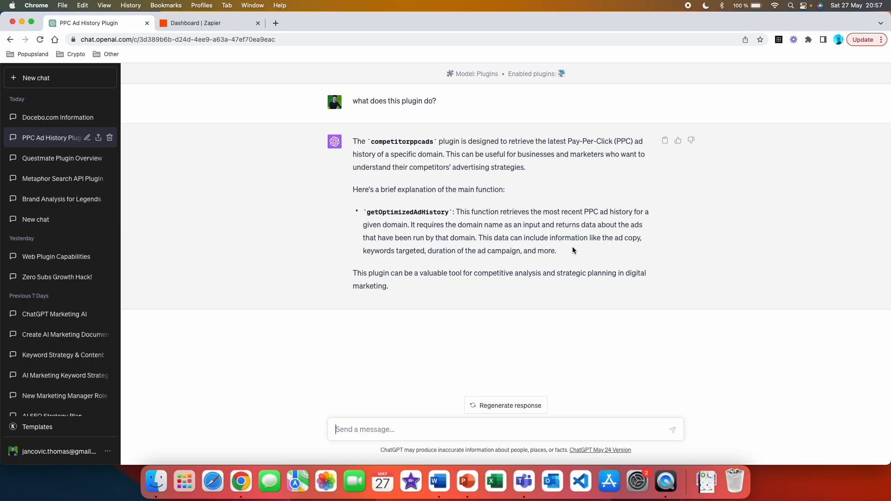
mouse_move(624, 247)
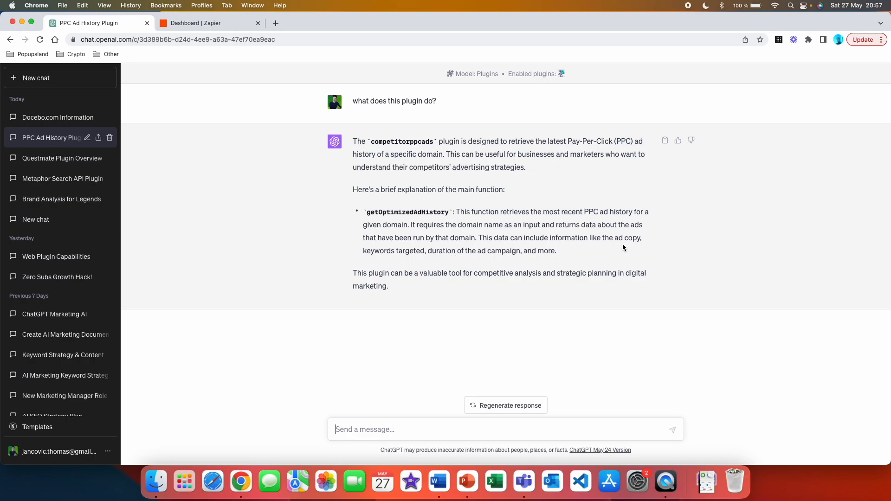
mouse_move(480, 258)
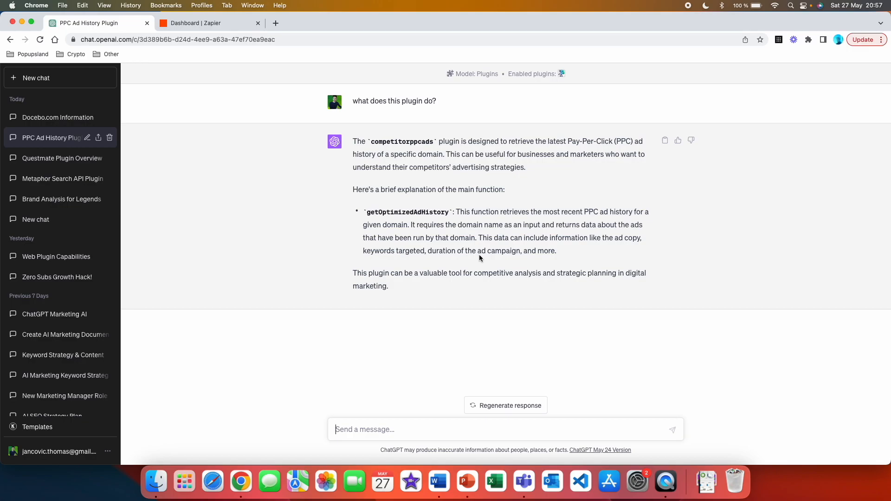
mouse_move(418, 299)
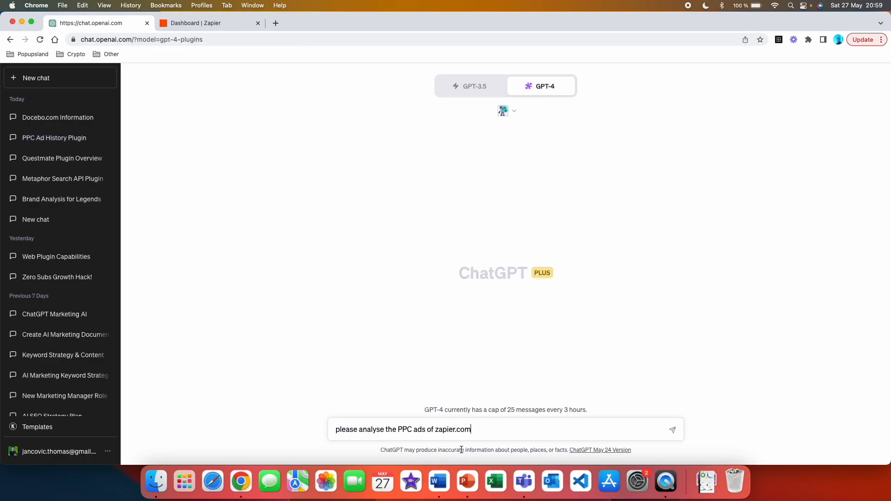
mouse_move(489, 426)
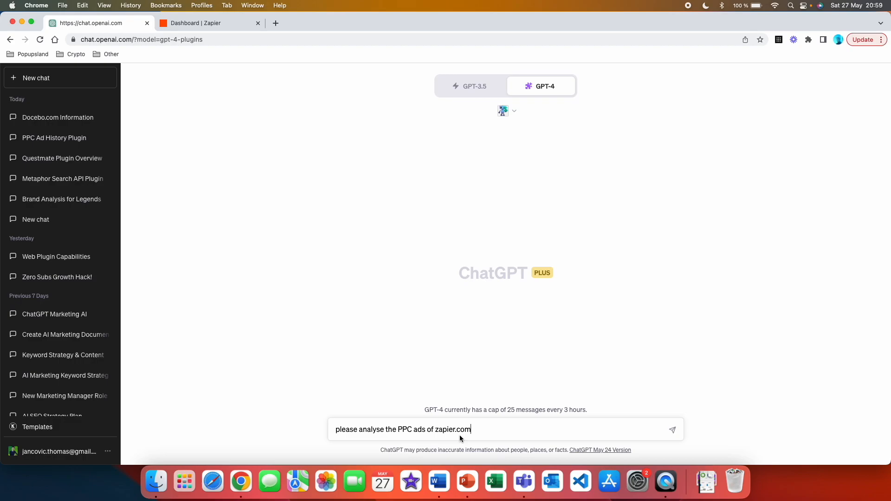
Switch to the Zapier dashboard browser tab, leaving the zapier.com prompt drafted
click(200, 23)
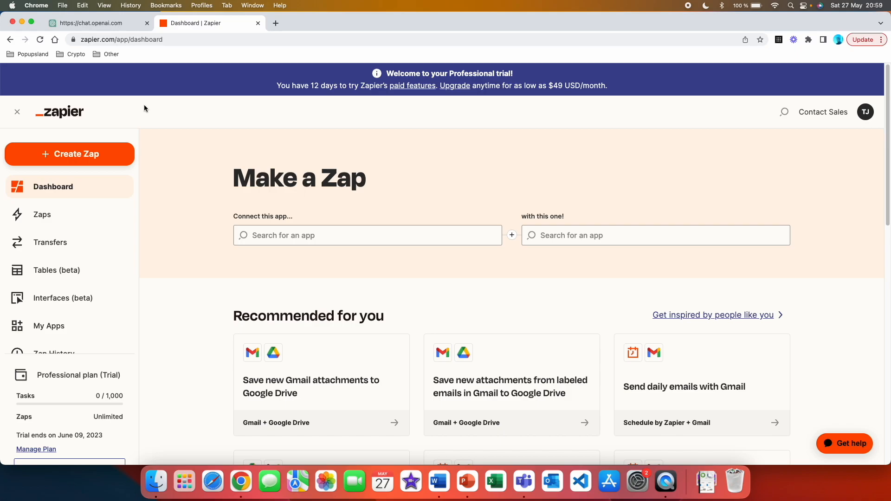
mouse_move(146, 112)
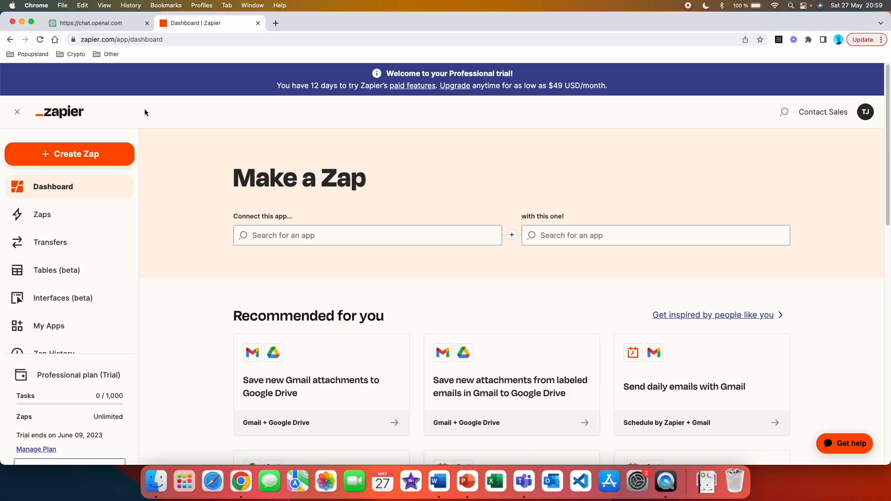
mouse_move(202, 282)
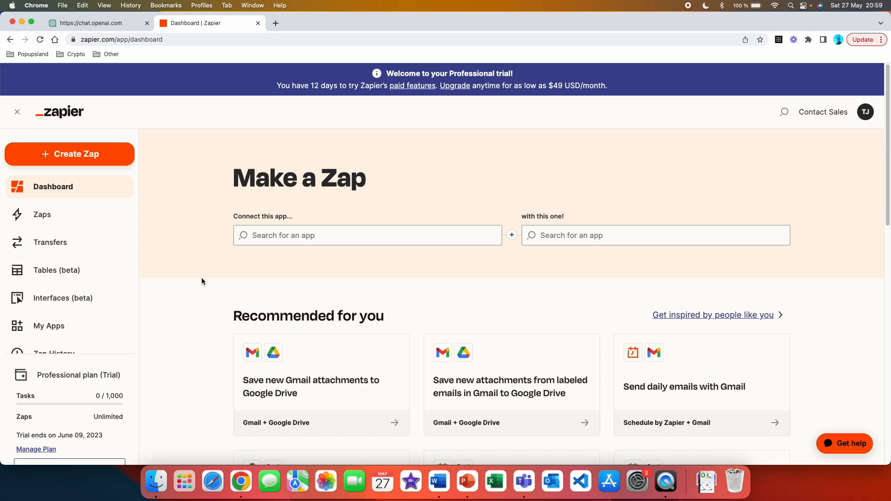
Return to the ChatGPT tab holding the unsent zapier.com PPC request
click(97, 23)
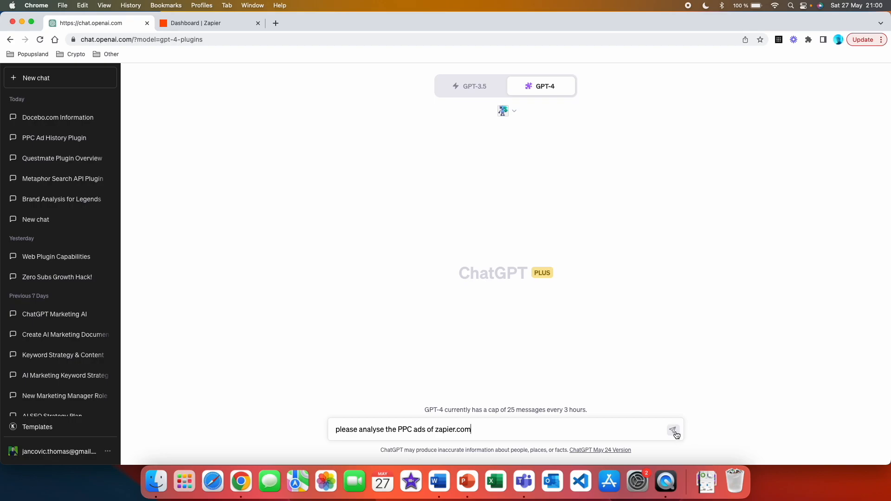
click(673, 430)
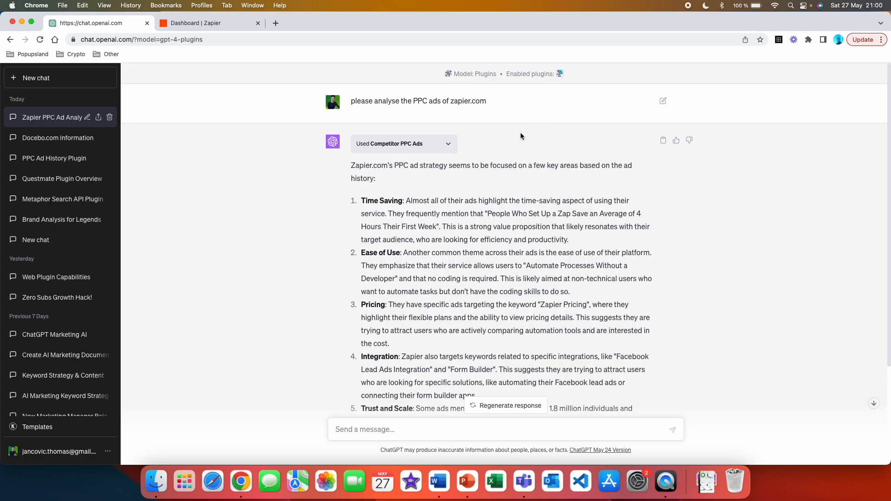
mouse_move(468, 169)
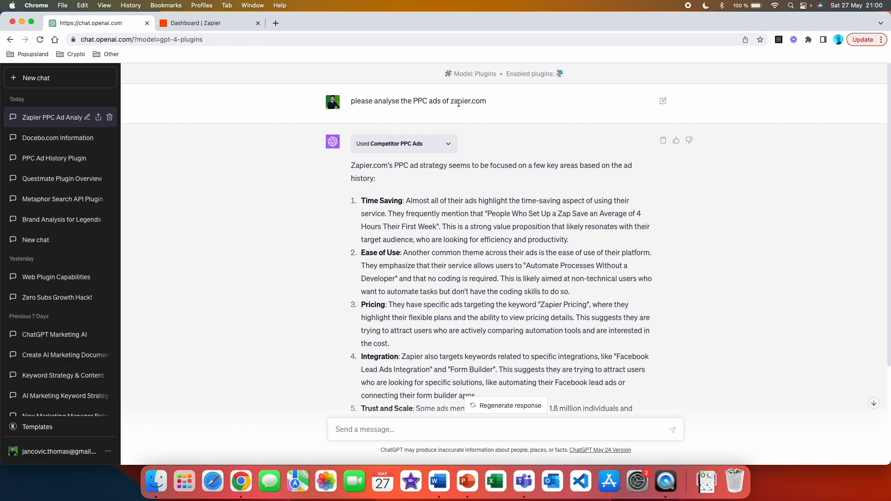
mouse_move(544, 104)
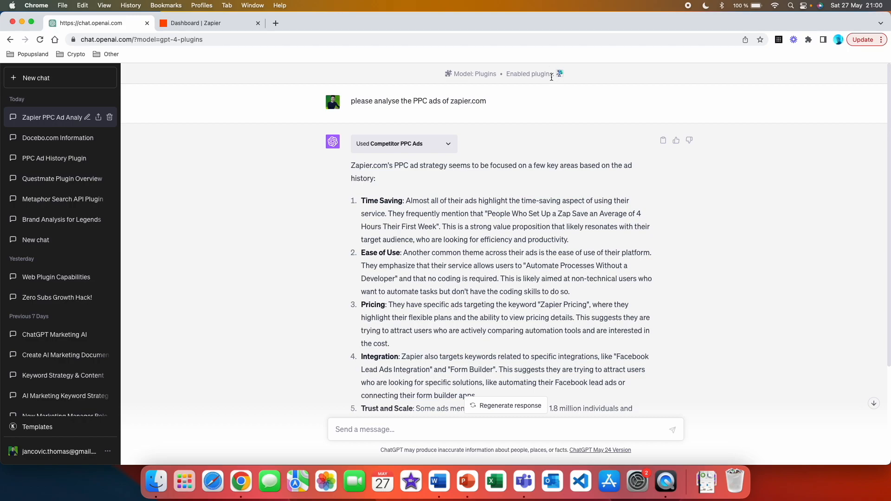
mouse_move(561, 81)
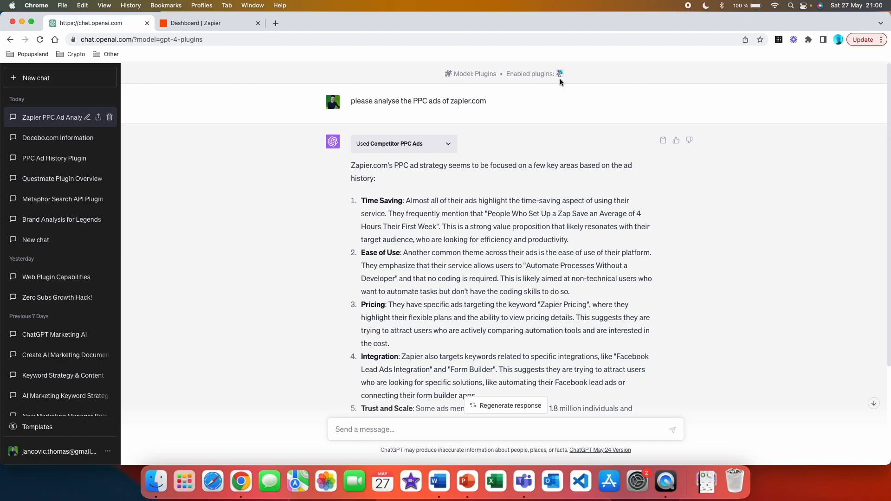
scroll(down, 3)
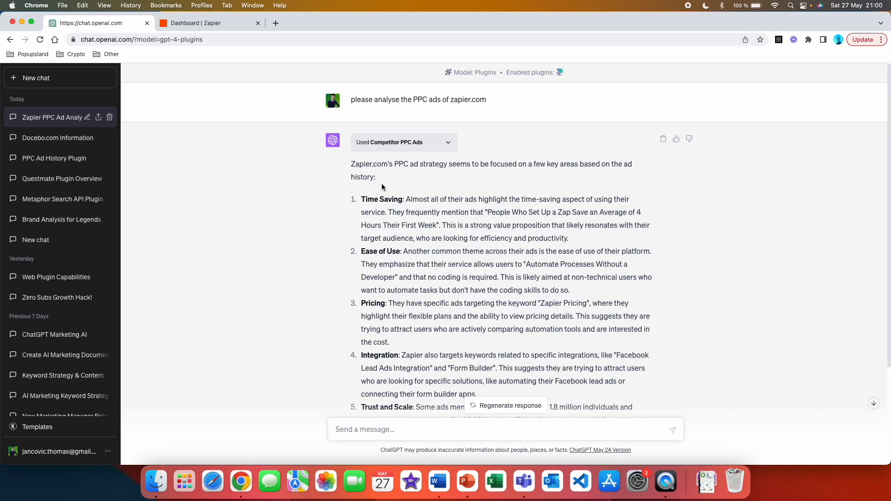
mouse_move(486, 175)
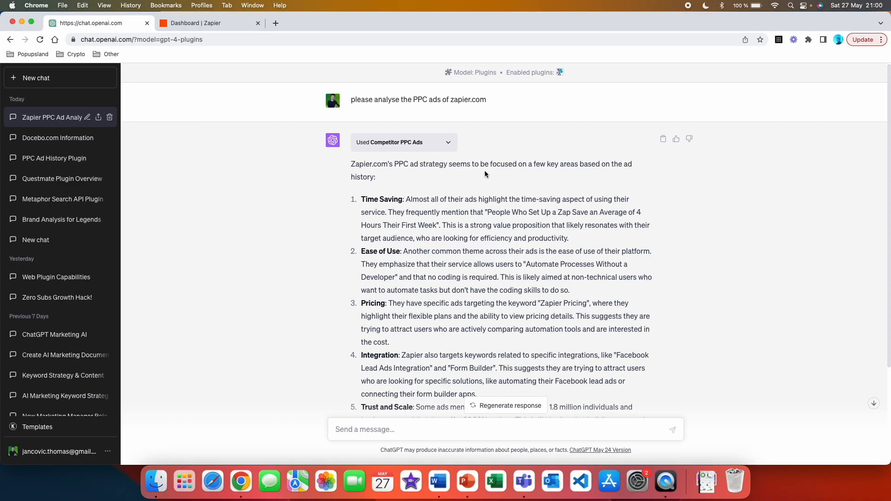
mouse_move(639, 197)
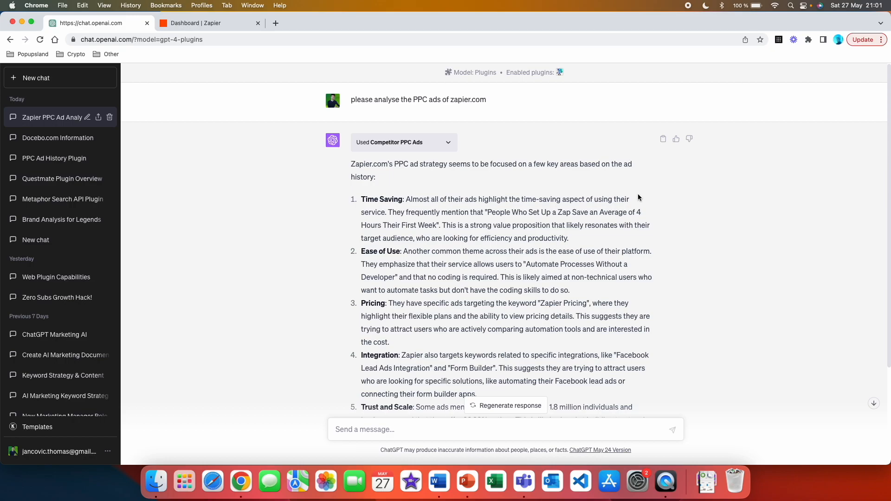
scroll(down, 3)
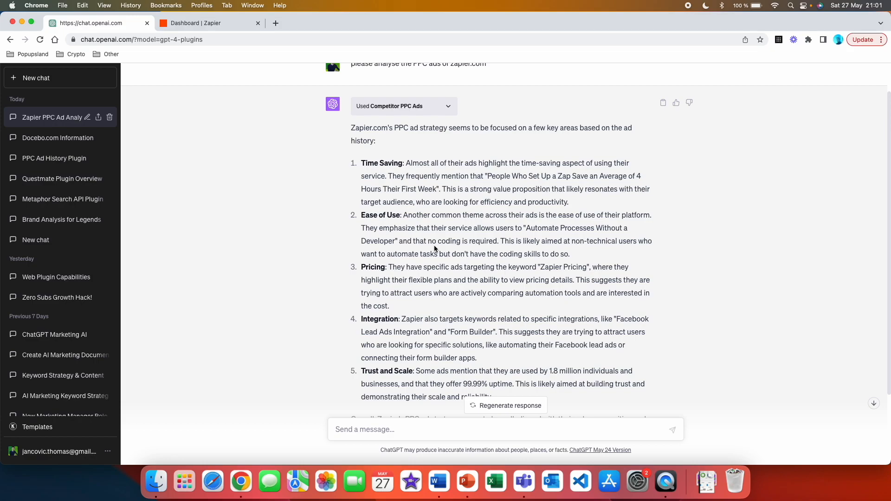
mouse_move(505, 172)
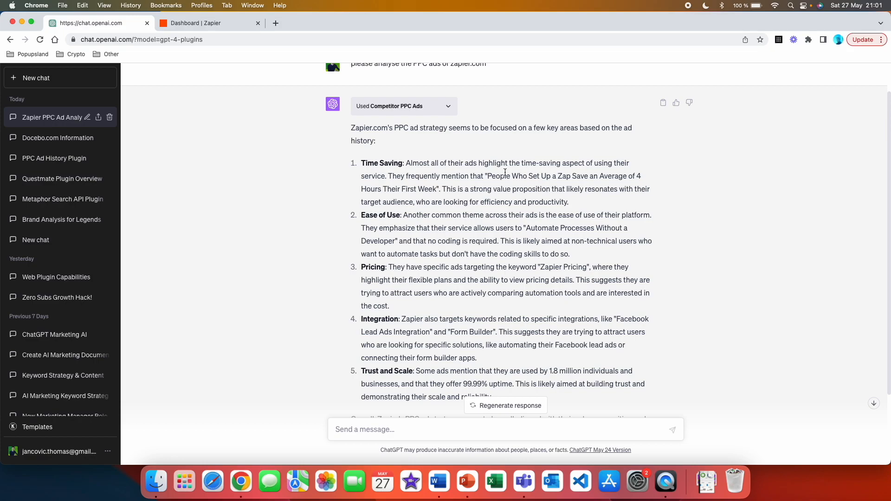
mouse_move(583, 188)
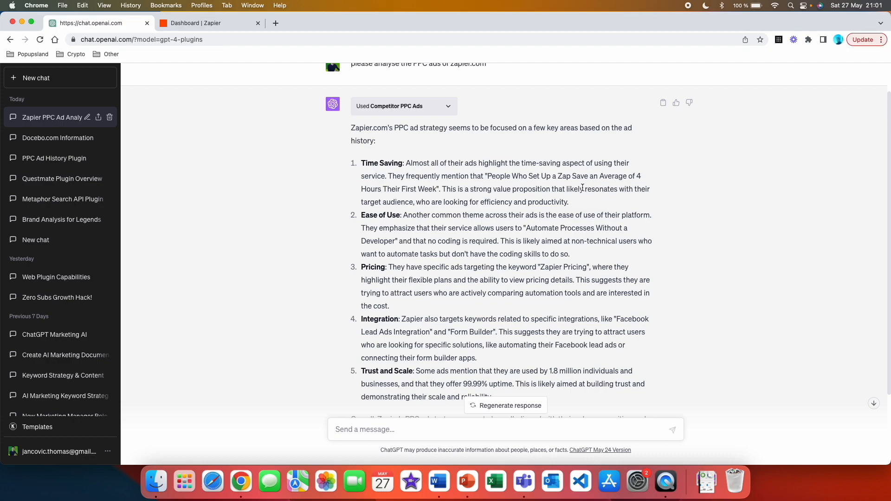
mouse_move(442, 211)
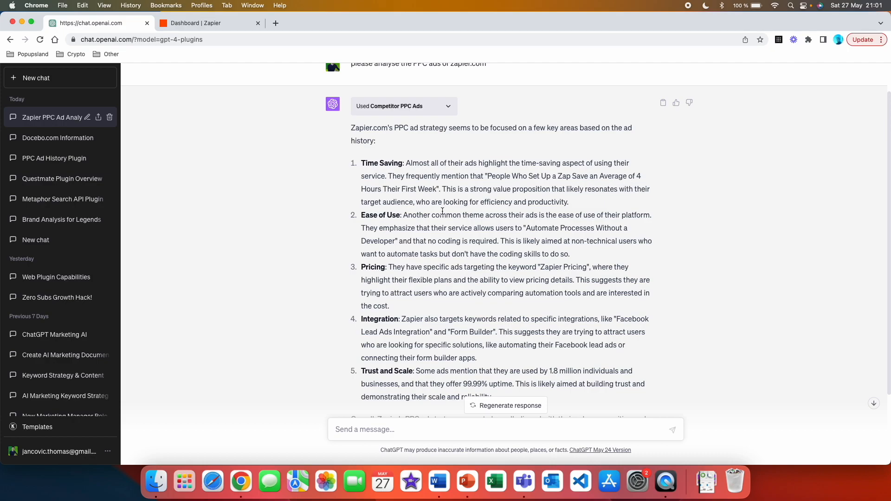
mouse_move(549, 202)
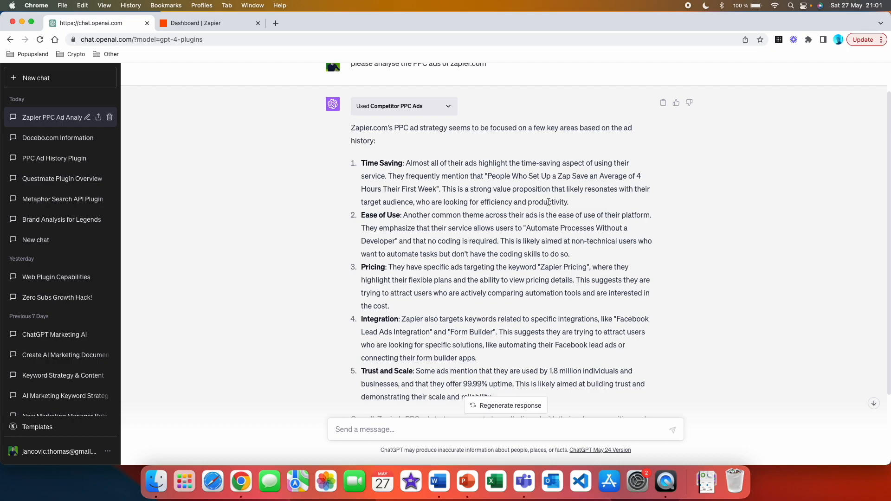
mouse_move(637, 199)
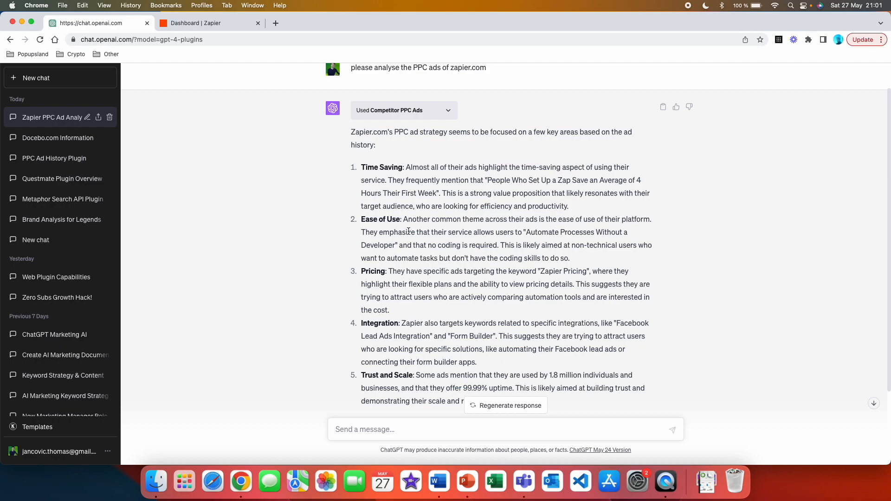
mouse_move(525, 232)
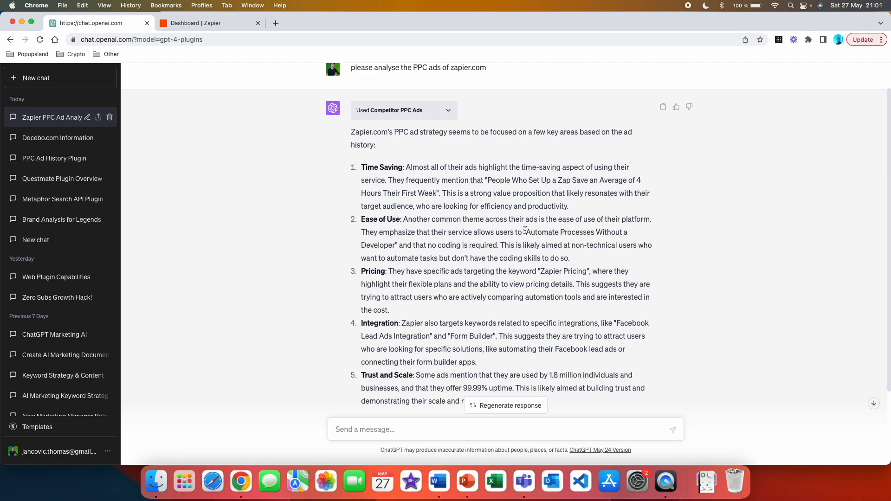
mouse_move(641, 230)
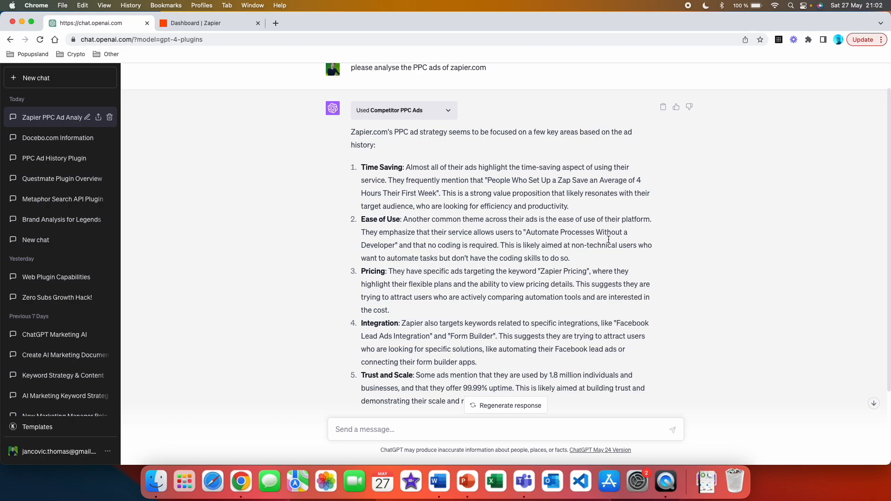
mouse_move(403, 255)
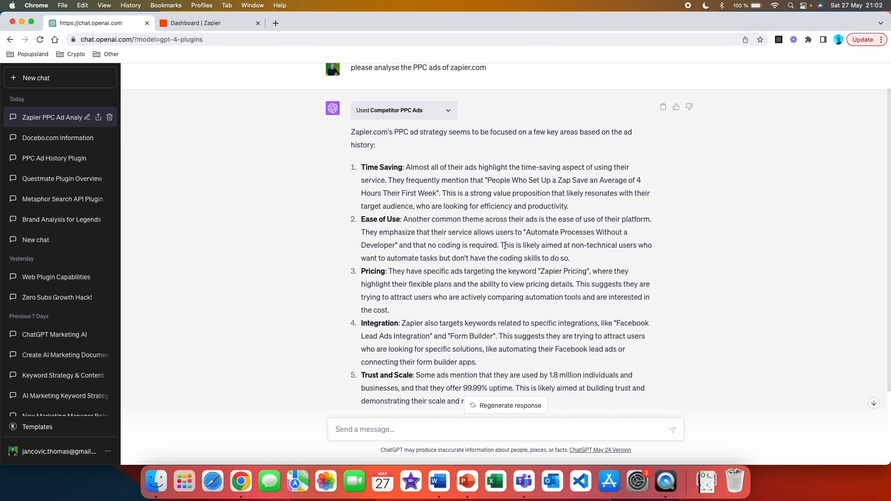
scroll(down, 3)
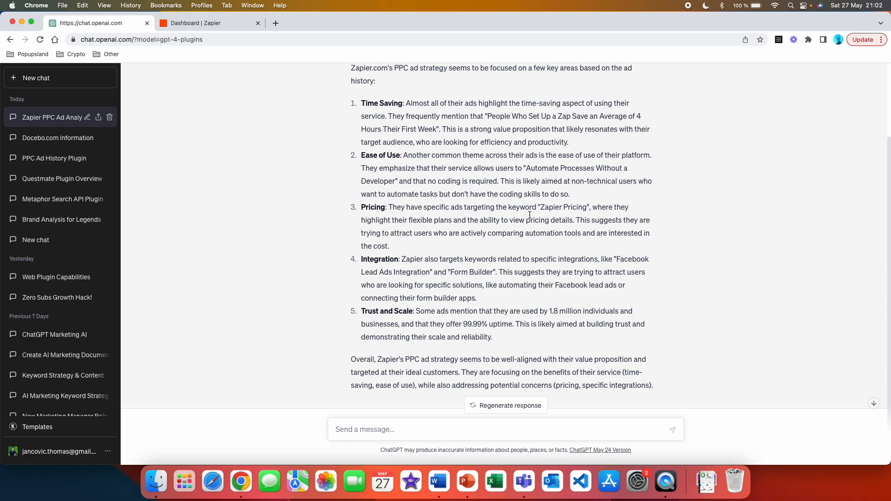
mouse_move(566, 219)
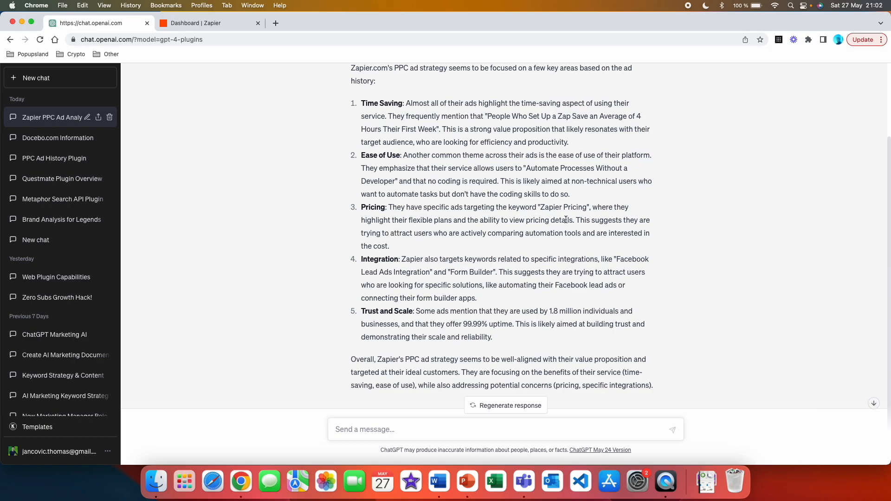
mouse_move(467, 242)
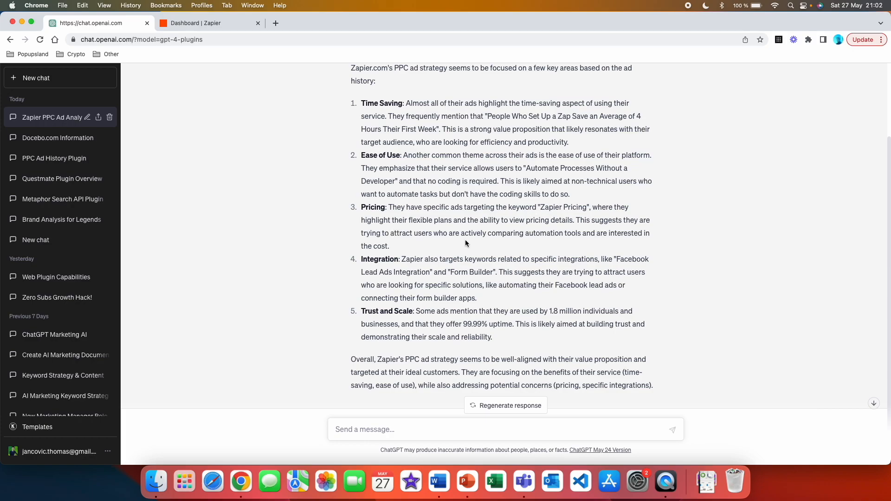
mouse_move(571, 232)
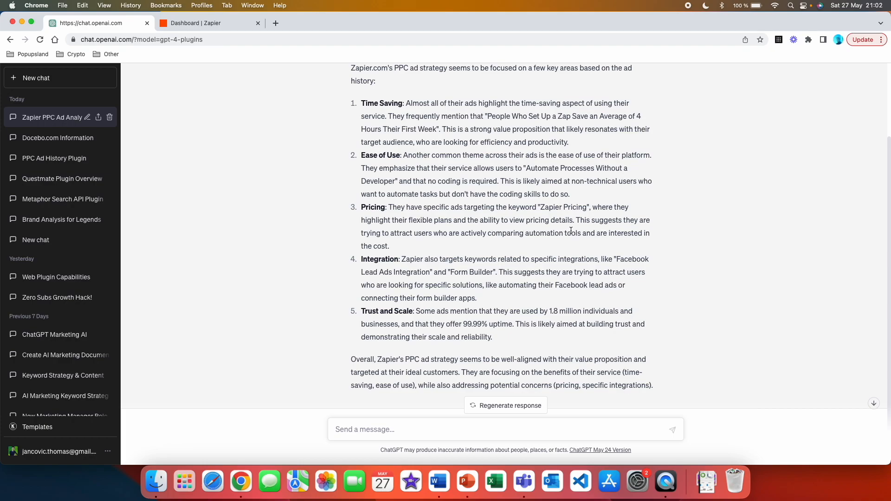
mouse_move(438, 256)
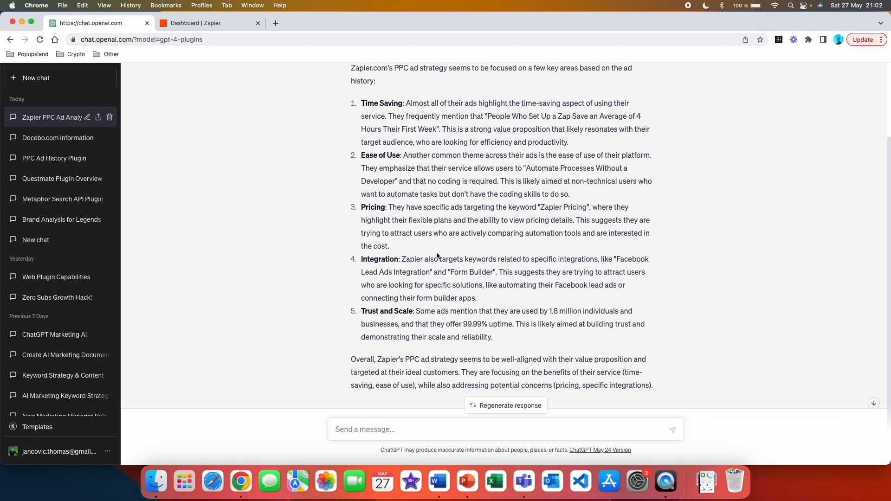
mouse_move(553, 243)
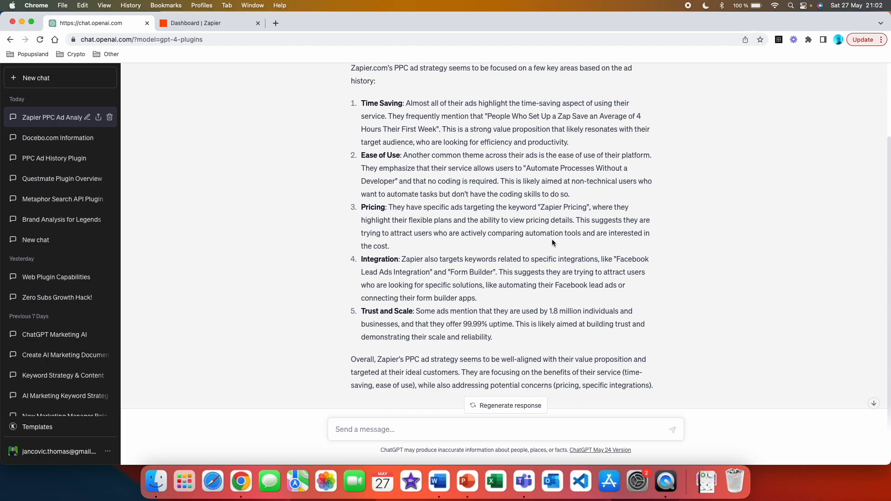
mouse_move(644, 245)
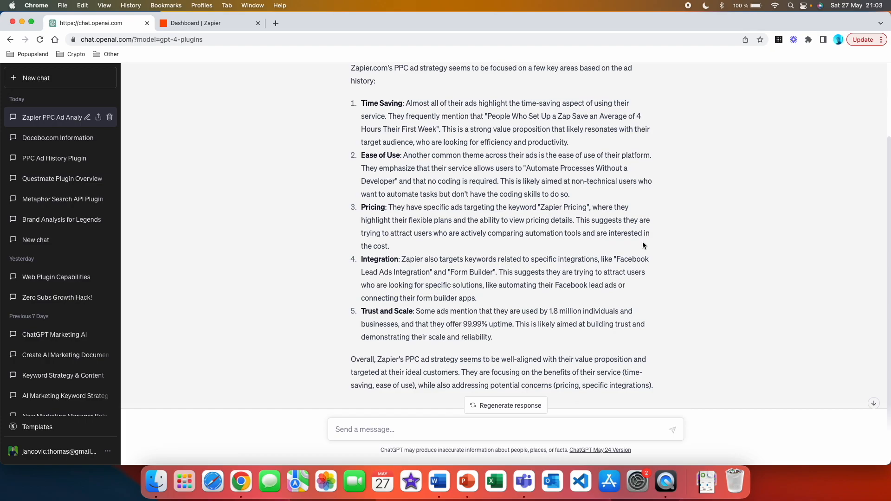
mouse_move(404, 247)
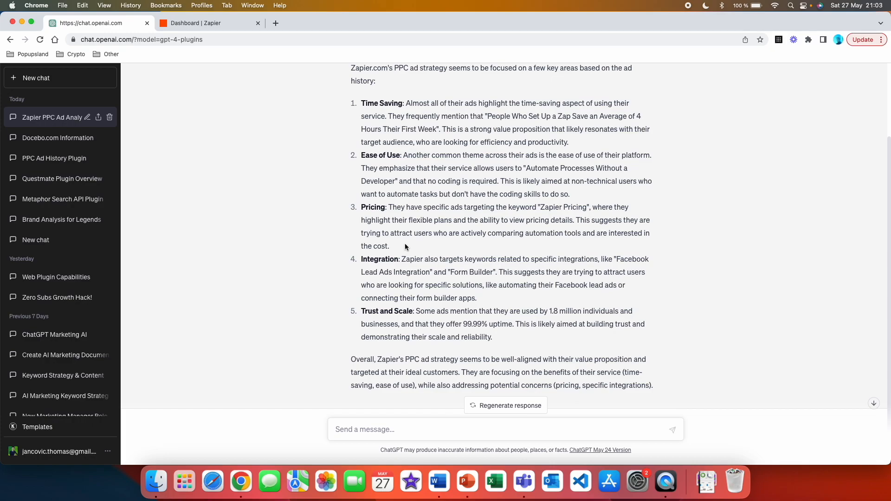
mouse_move(397, 247)
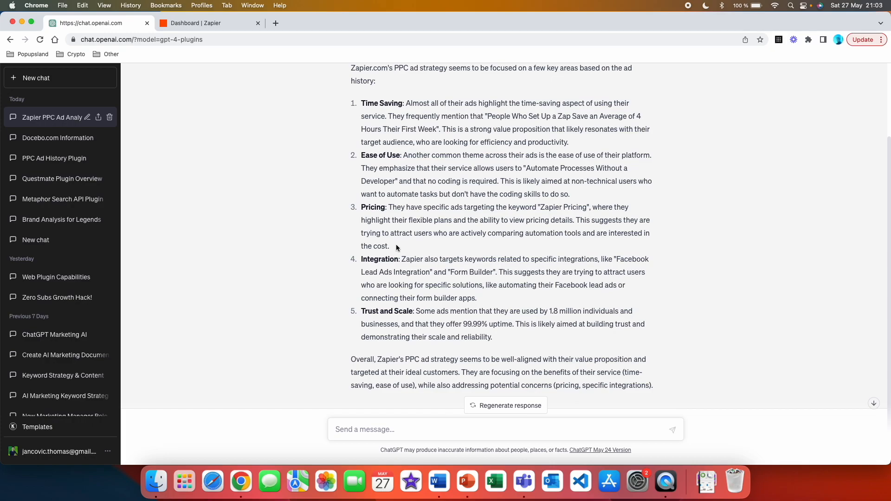
scroll(down, 3)
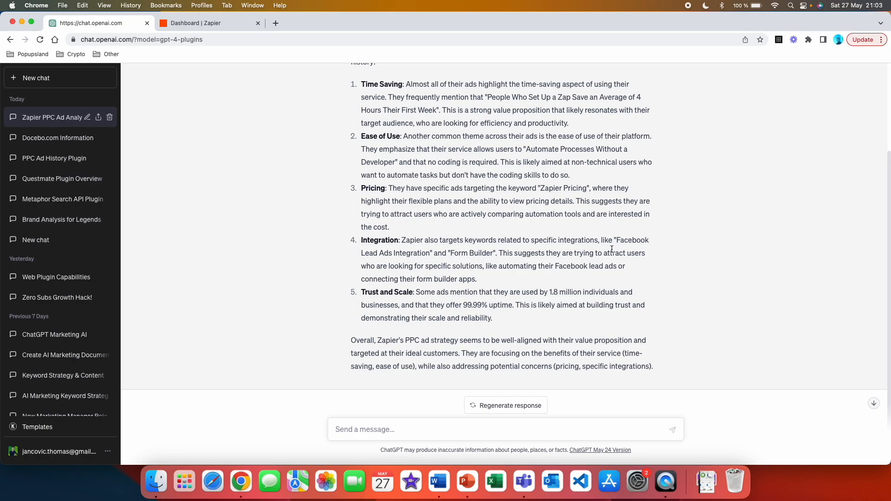
mouse_move(455, 263)
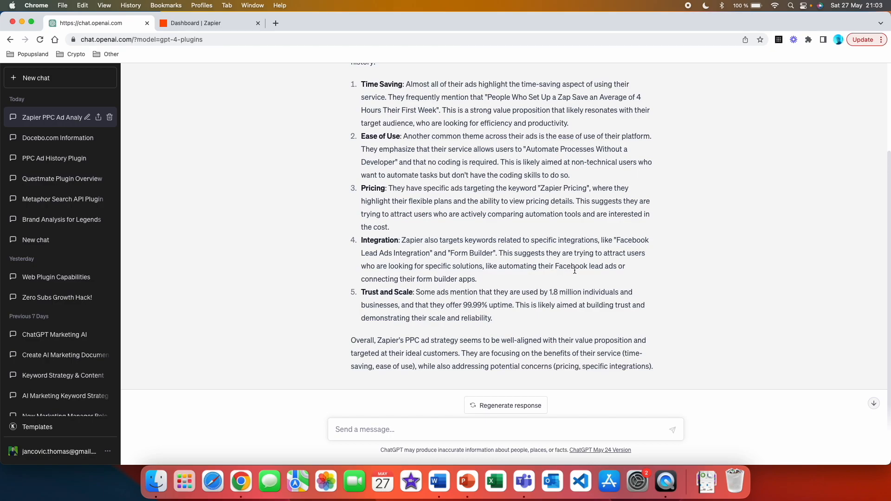
mouse_move(436, 279)
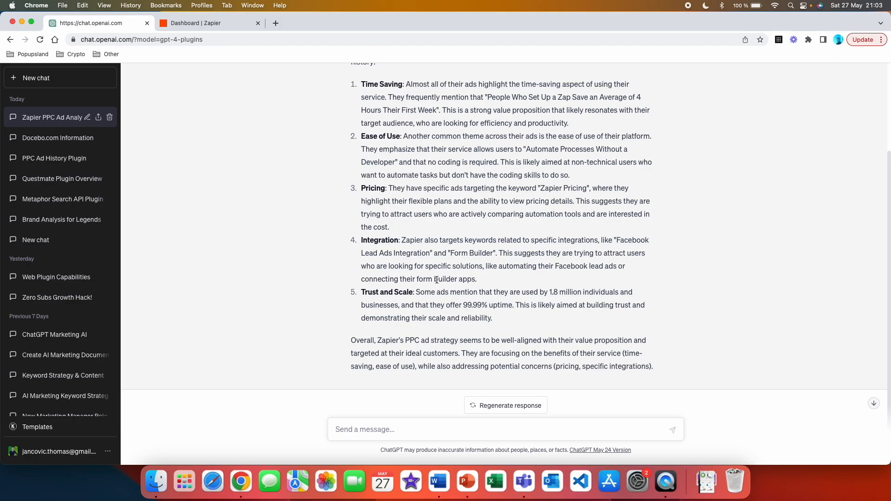
Highlight the Integration explanation in the Zapier analysis, then clear the selection
drag(499, 253, 476, 279)
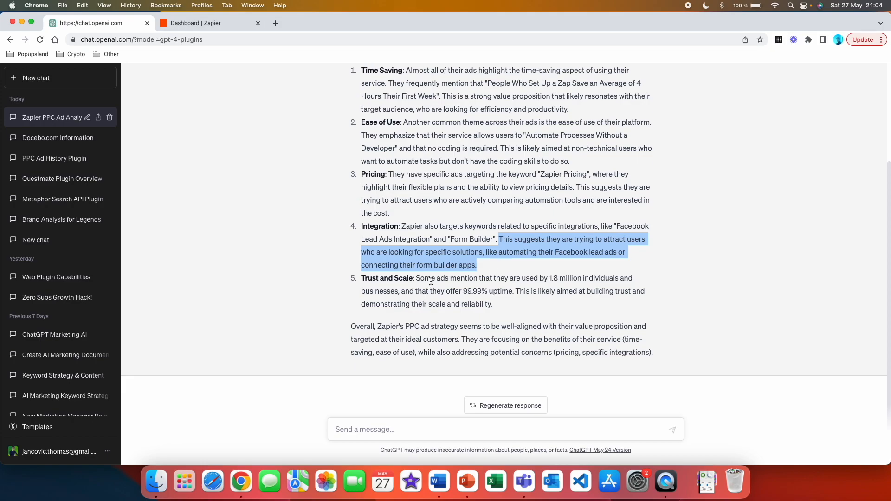
mouse_move(555, 290)
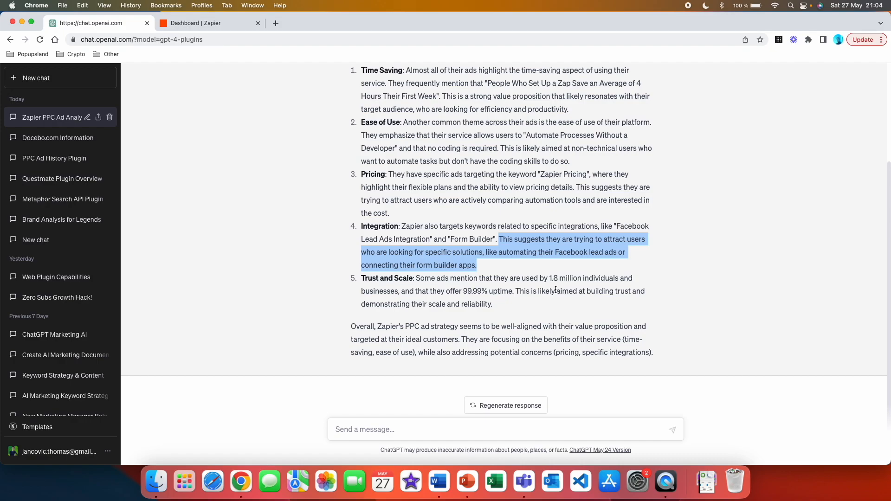
mouse_move(495, 308)
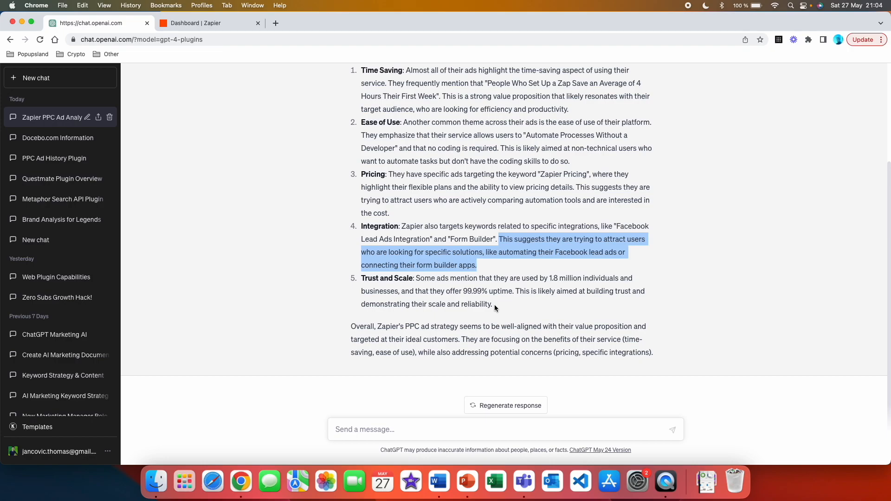
click(401, 342)
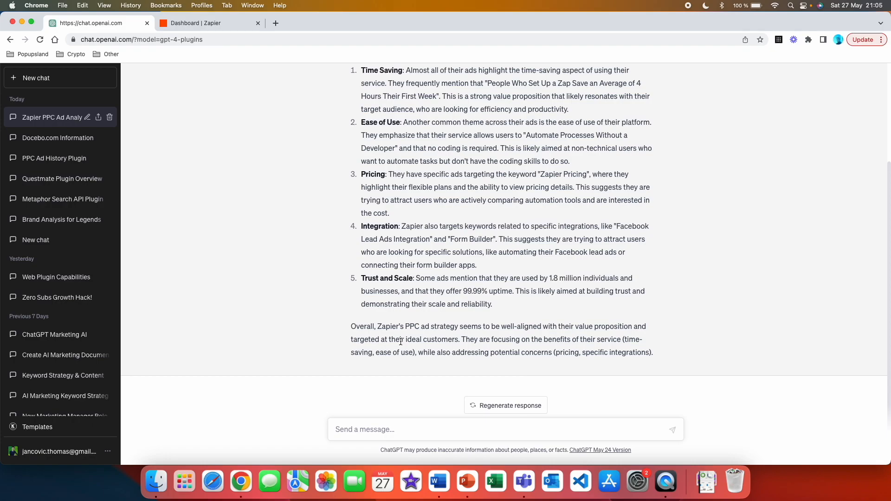
mouse_move(420, 348)
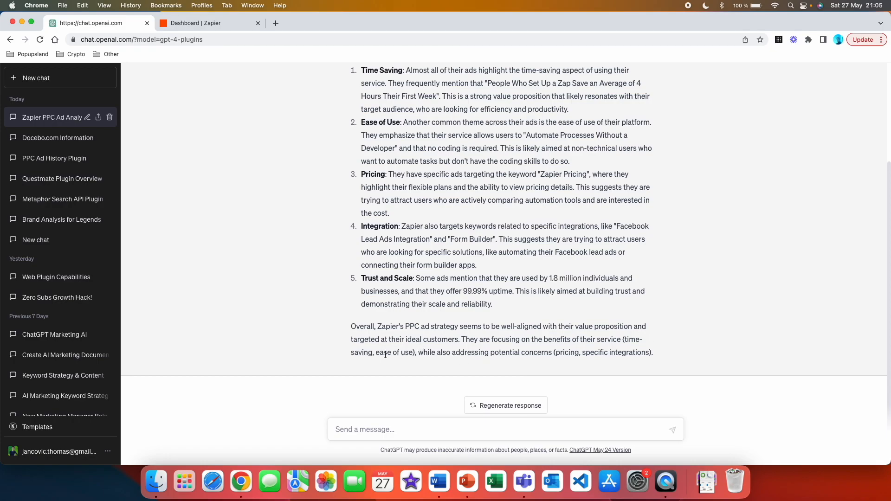
mouse_move(467, 381)
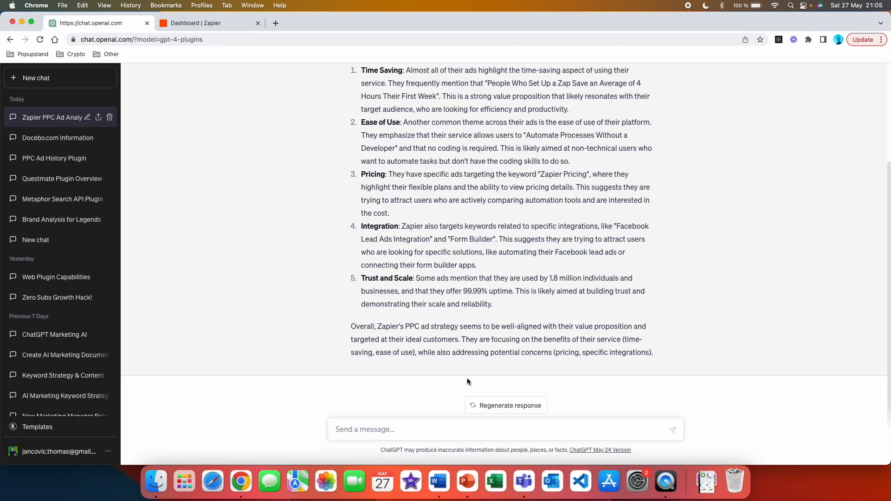
mouse_move(528, 362)
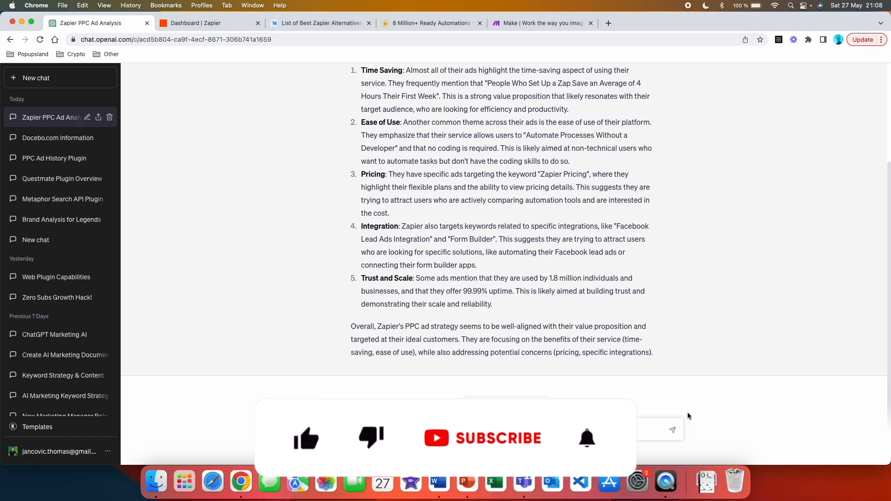
Ask for the latest PPC ads of zapier.com, make.com and integrately.com and send it
click(306, 428)
text(What are the latest PPC ads for zapier.com, make.com, and integrately.com?)
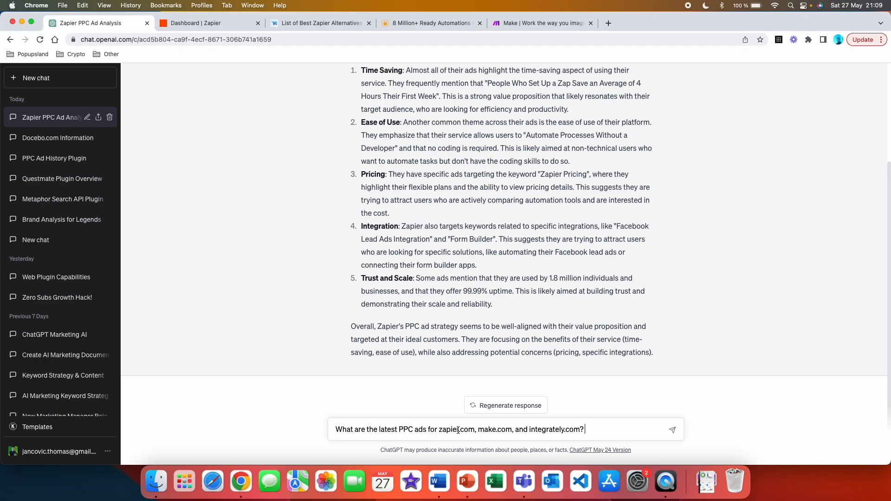
mouse_move(552, 430)
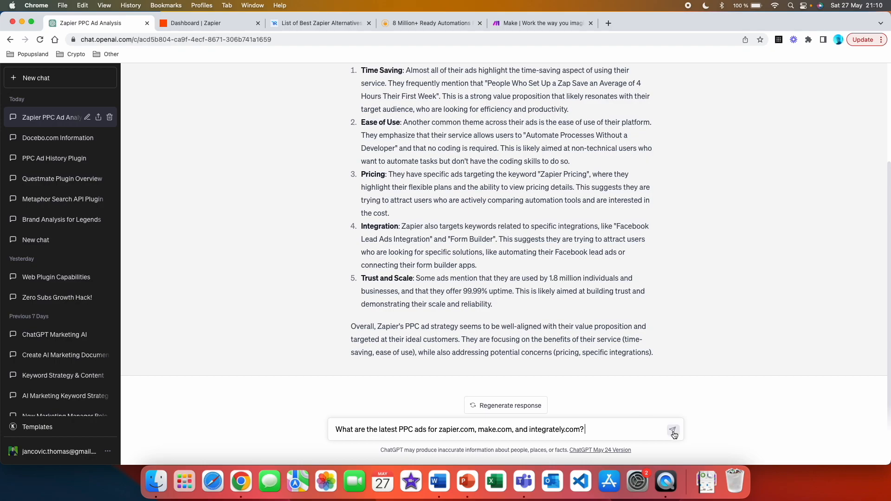
click(673, 430)
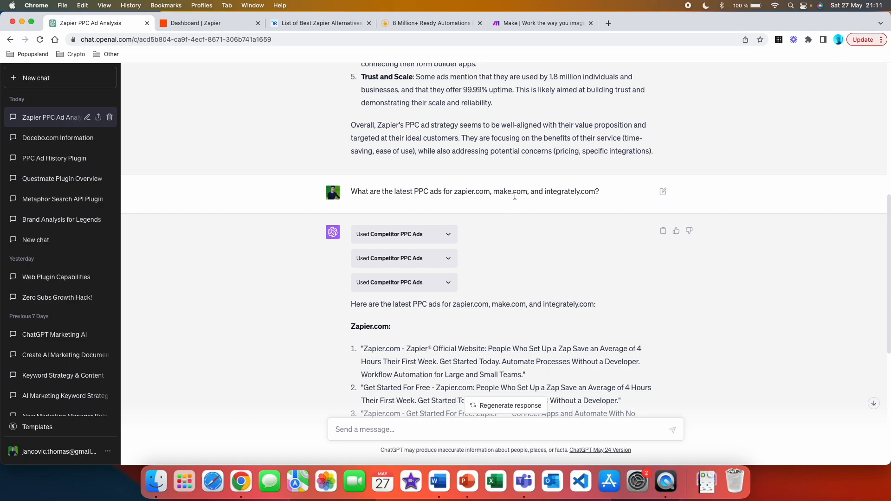
scroll(down, 3)
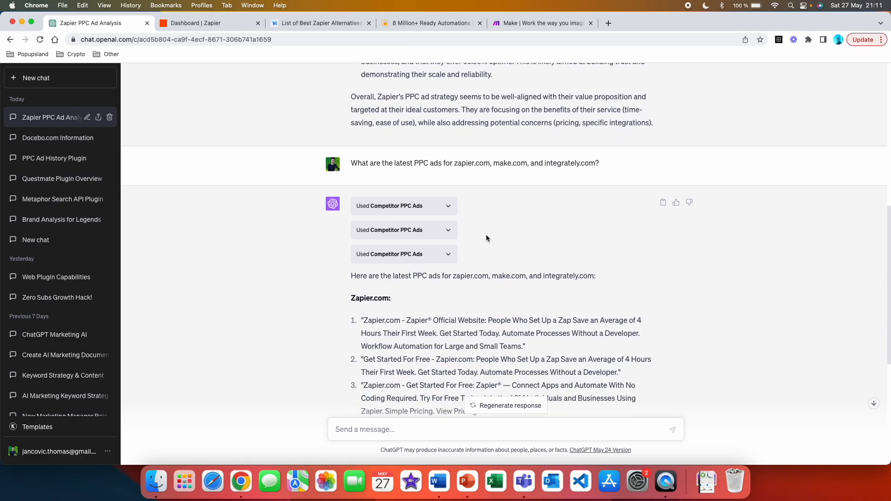
mouse_move(396, 248)
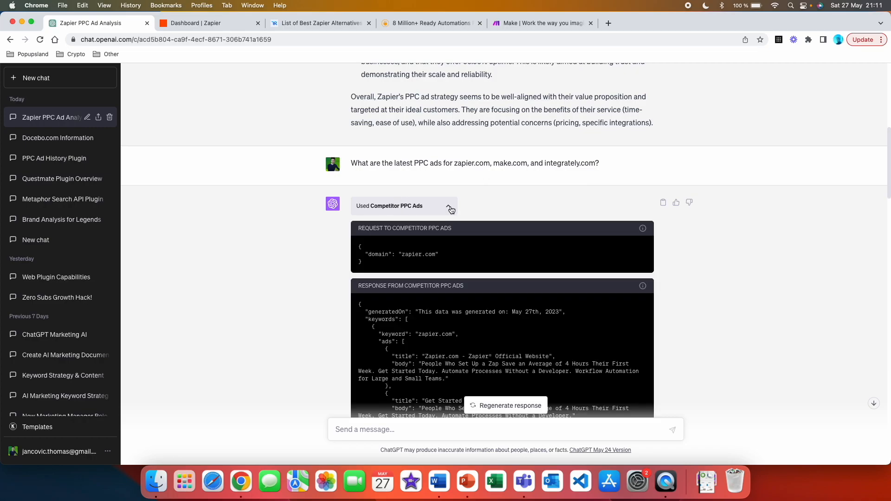
click(449, 206)
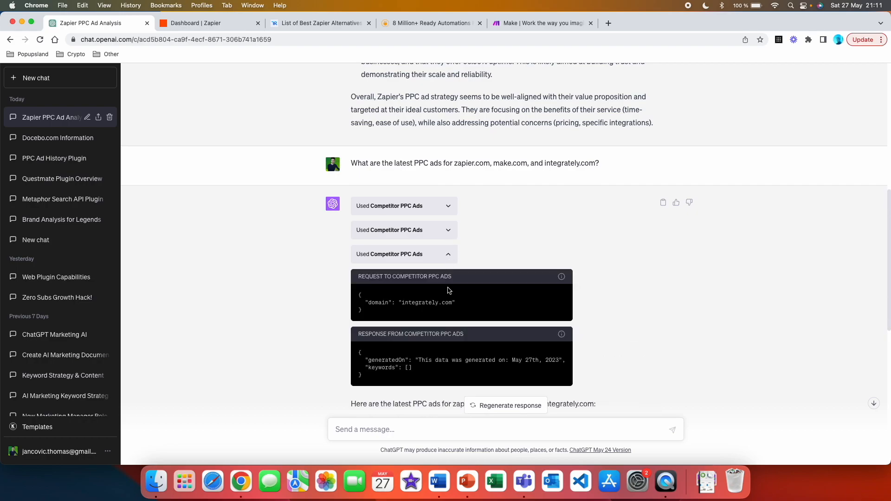
mouse_move(451, 260)
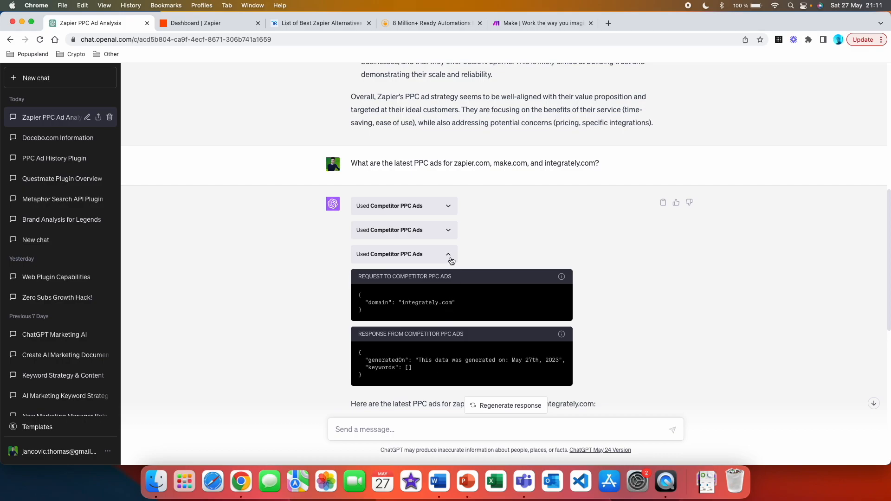
scroll(down, 3)
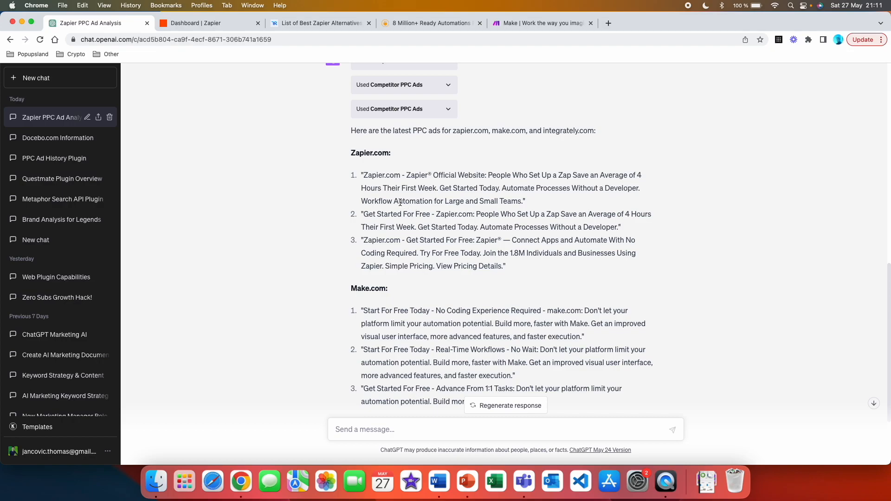
mouse_move(584, 236)
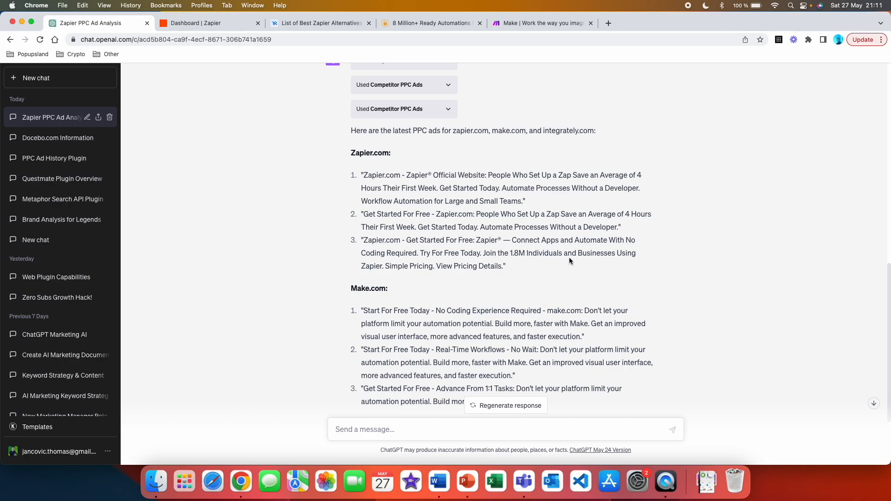
mouse_move(396, 278)
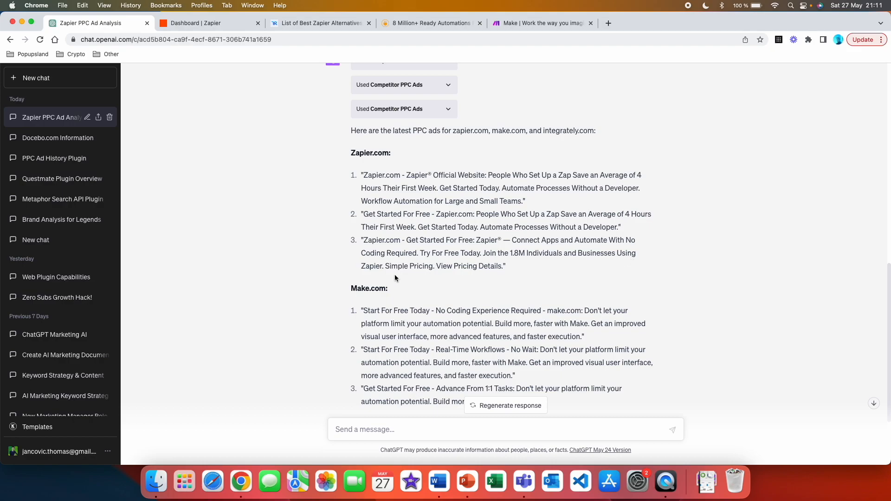
scroll(down, 3)
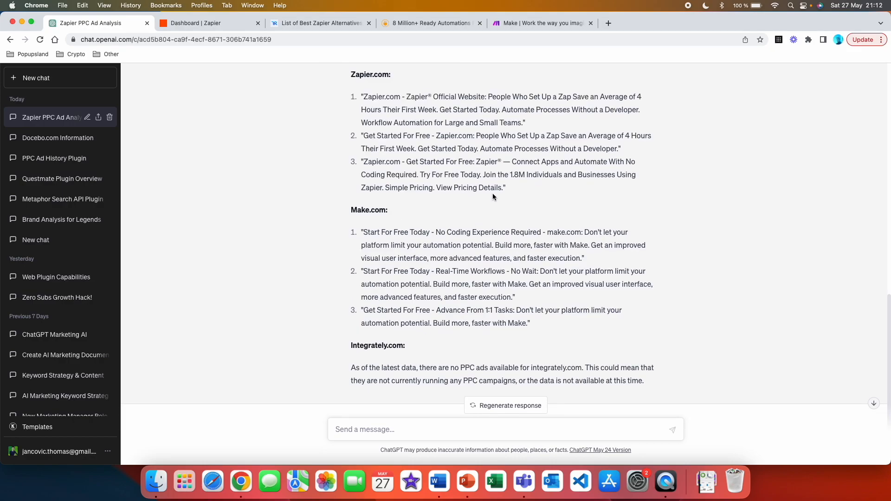
scroll(down, 3)
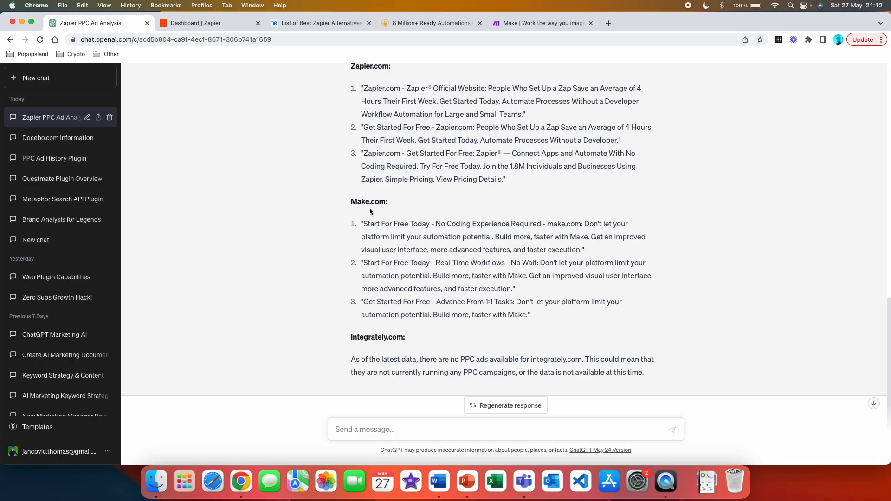
mouse_move(380, 231)
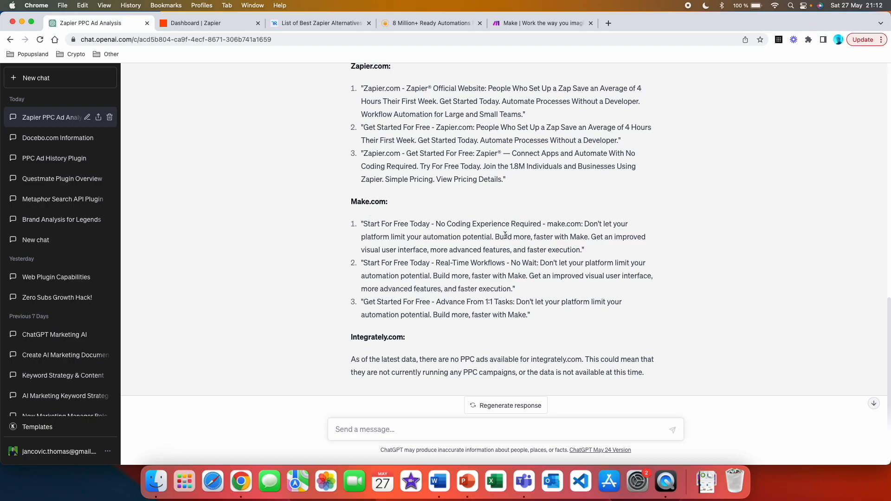
drag(435, 223, 542, 224)
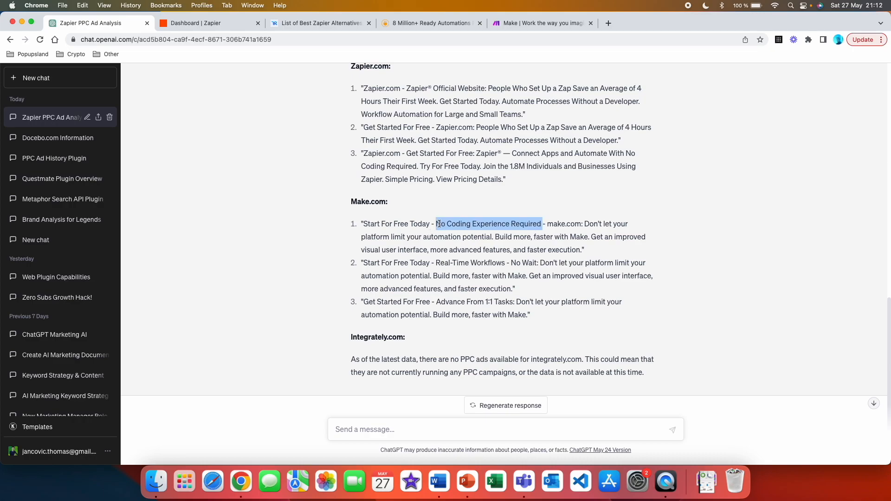
click(556, 235)
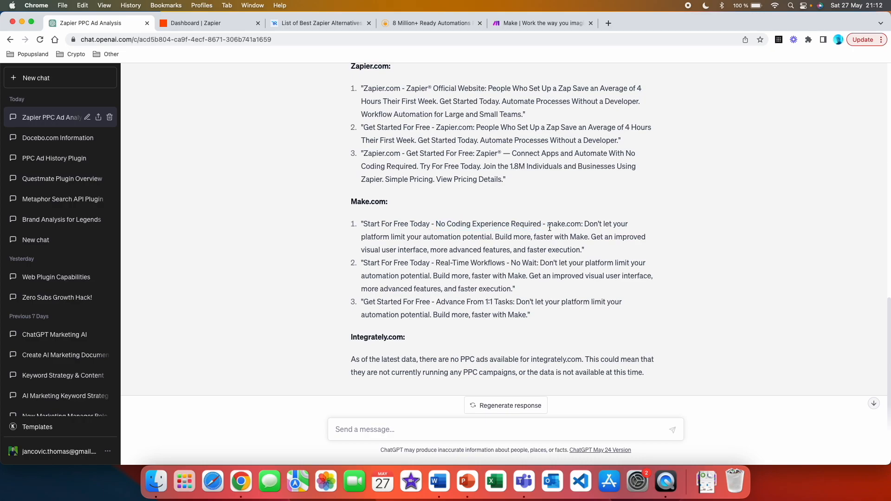
mouse_move(444, 245)
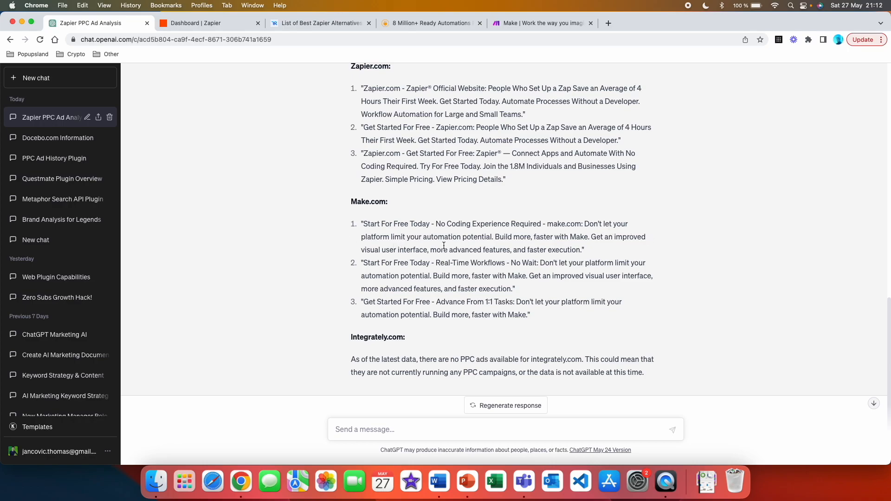
mouse_move(422, 272)
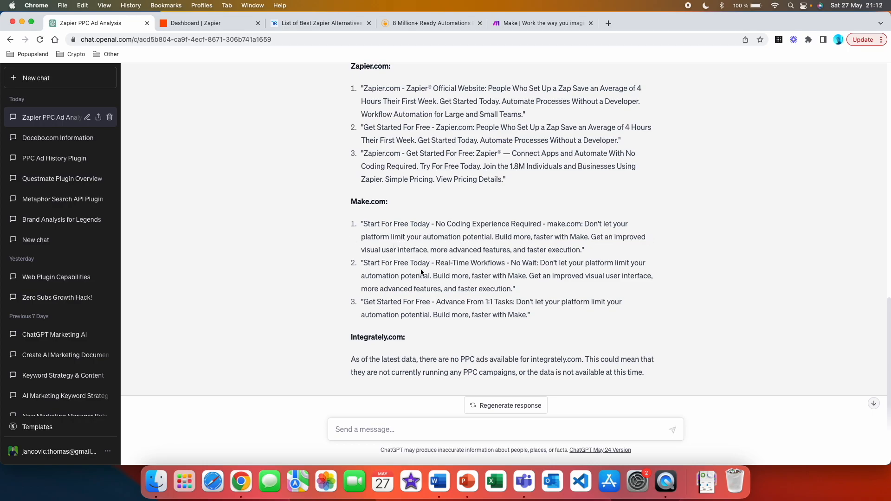
mouse_move(423, 267)
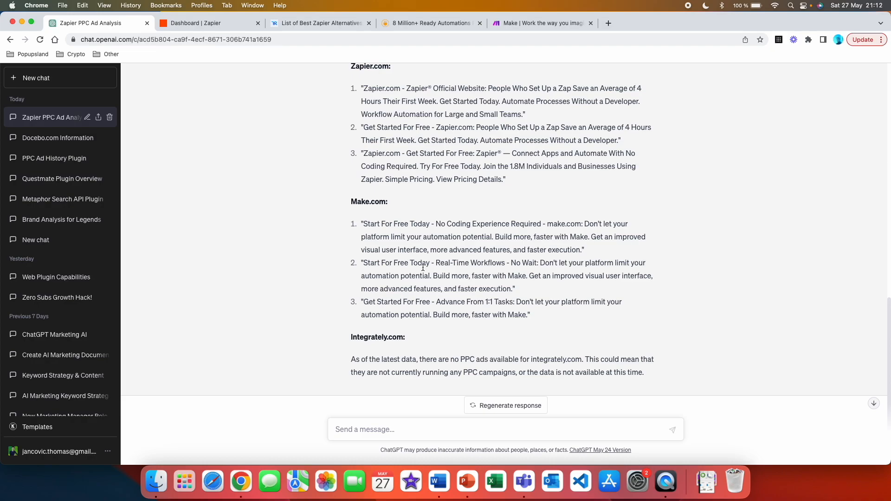
mouse_move(428, 271)
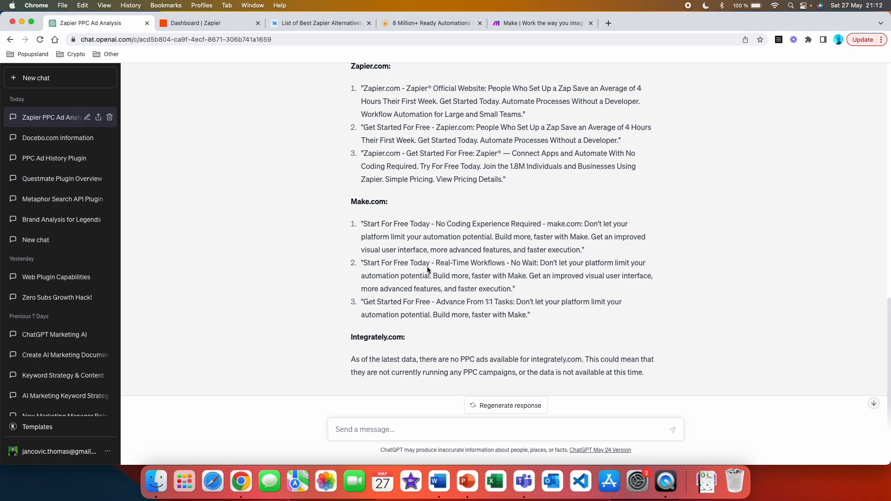
mouse_move(519, 297)
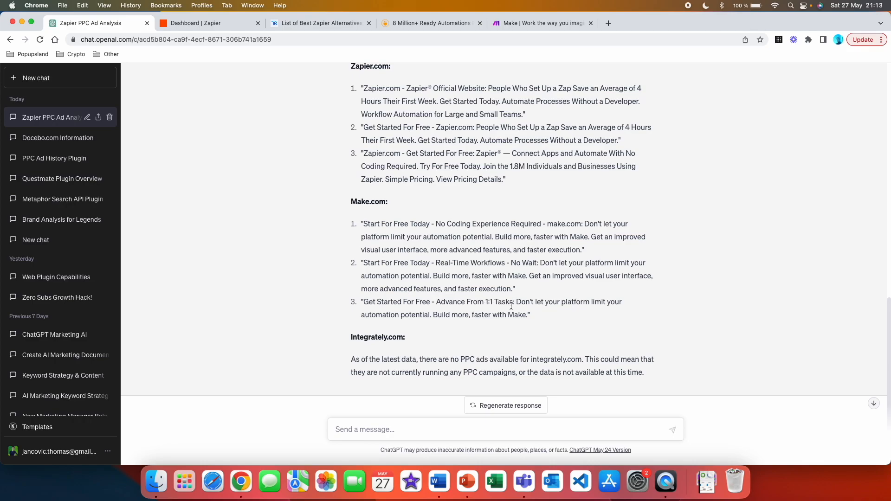
scroll(down, 3)
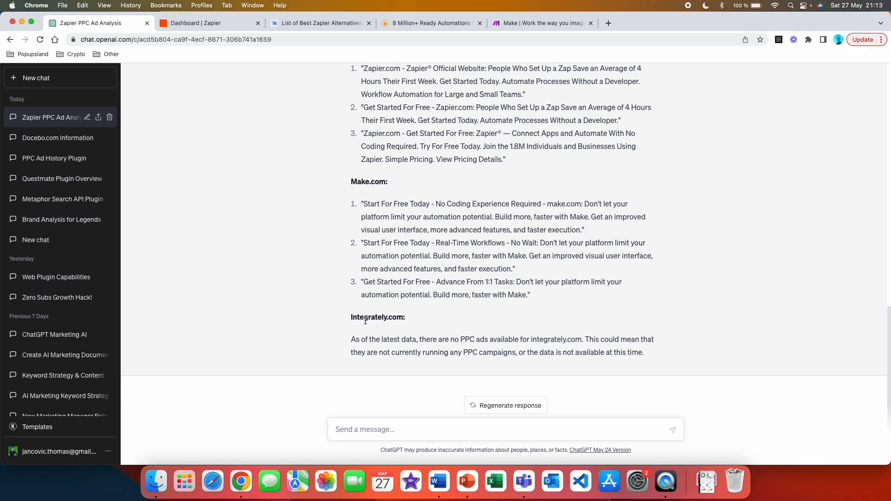
mouse_move(400, 349)
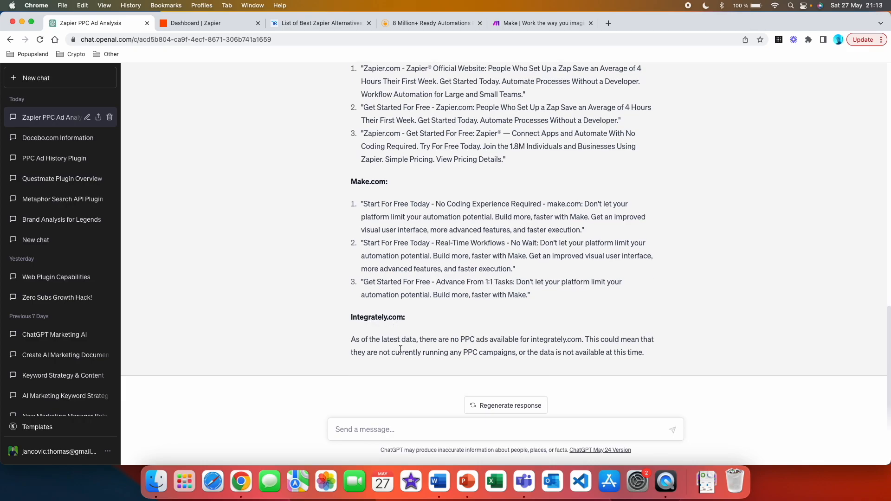
mouse_move(390, 351)
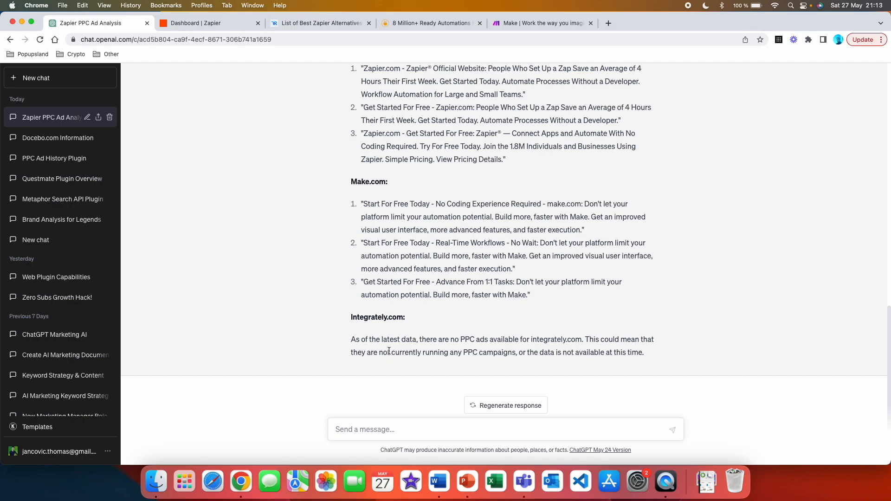
mouse_move(547, 351)
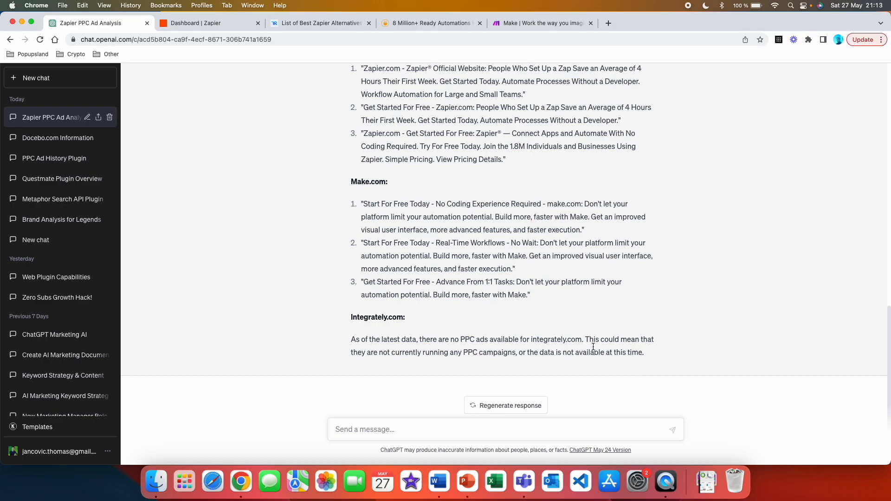
mouse_move(473, 367)
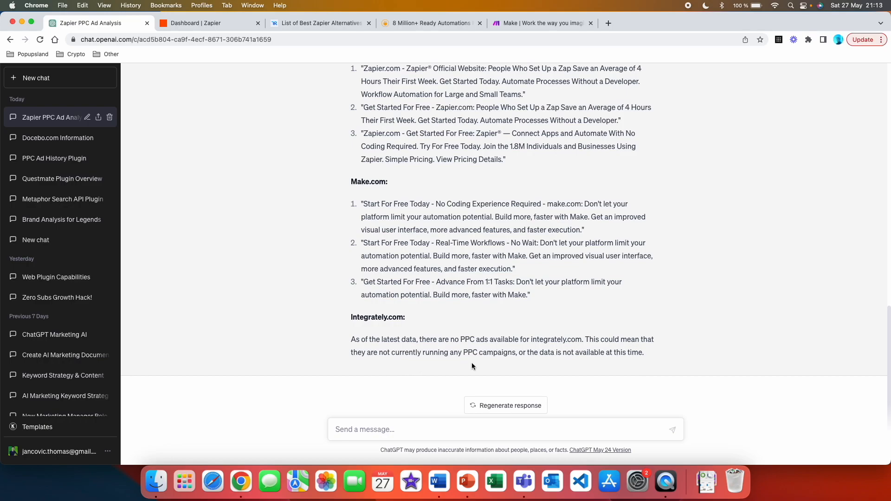
mouse_move(574, 366)
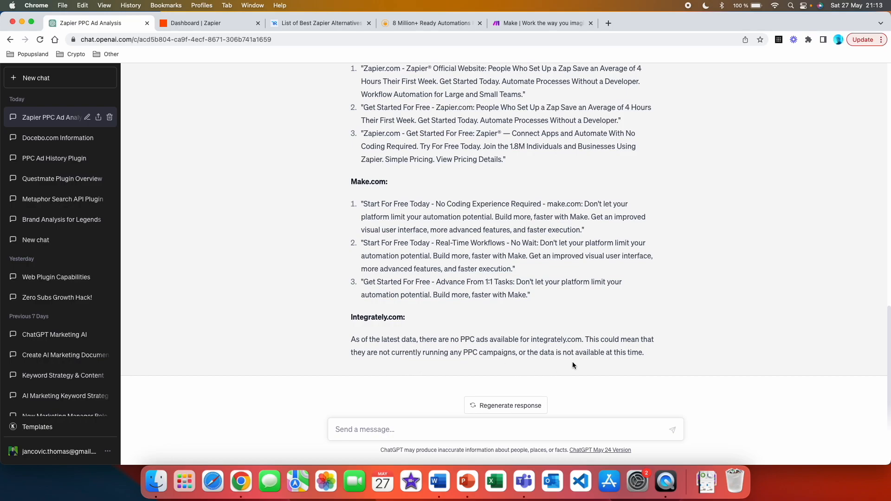
mouse_move(552, 381)
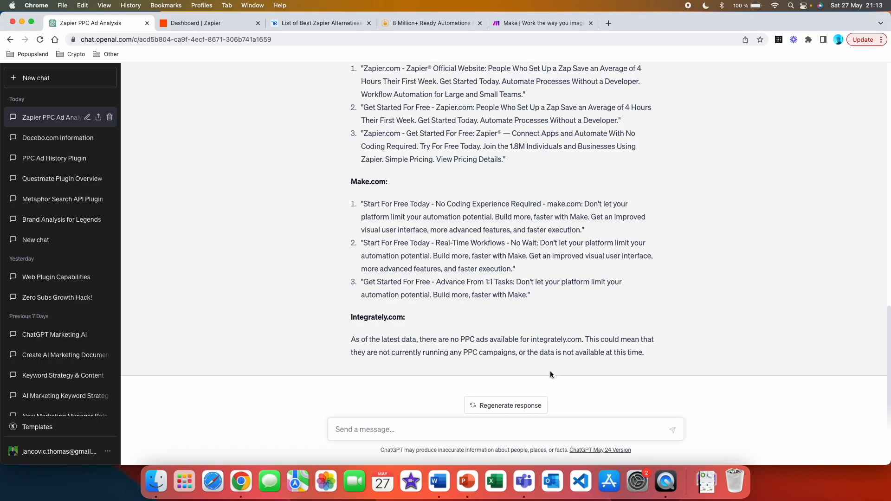
mouse_move(524, 312)
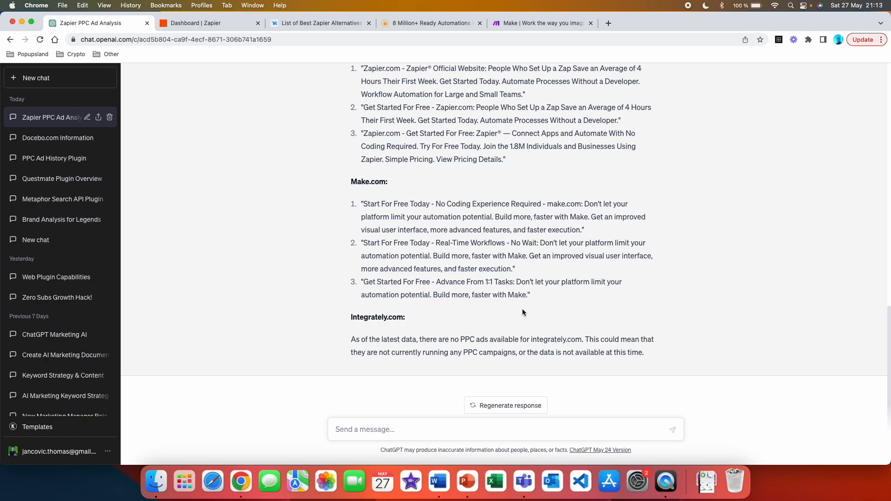
Type the prompt to analyse zapier.com and make.com PPC ads, focusing on their messaging
text(please analyse zapier.com and make.com PPC ads. Look specifically for their messaging and what they are trying to communicate to potential customers. Also compare these two companies - including similarities but also where they differ in the messaging. Recommend what is better if I want to enter this market.)
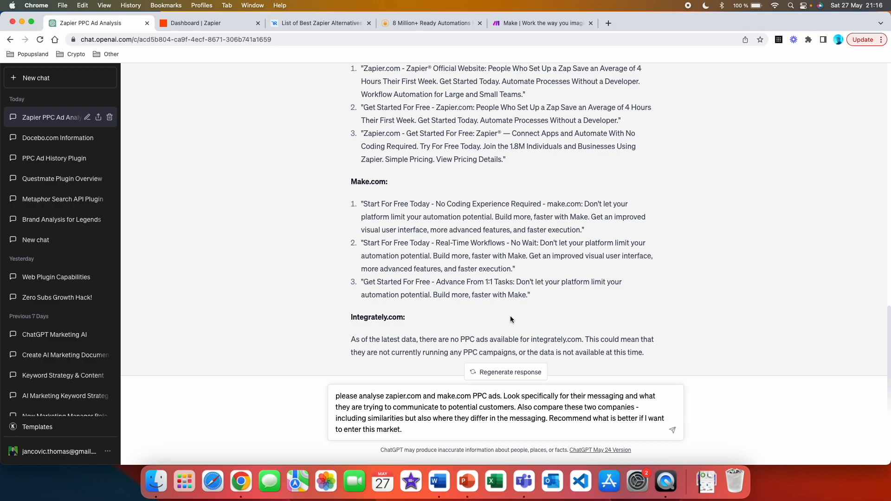
mouse_move(492, 324)
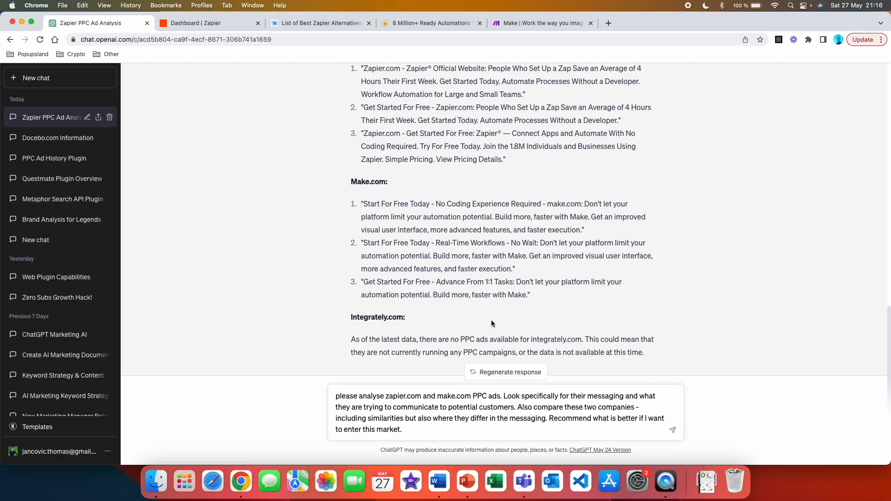
click(403, 430)
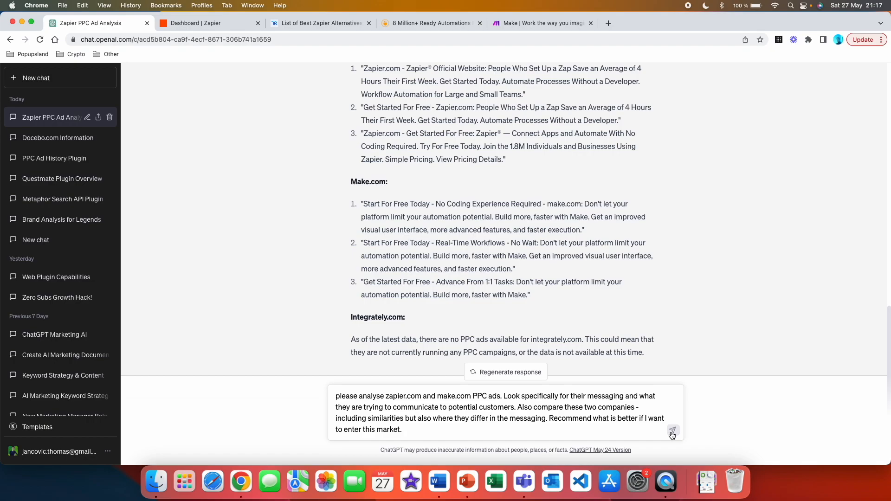
Send the Zapier/Make.com messaging comparison request and read through the analysis
click(673, 431)
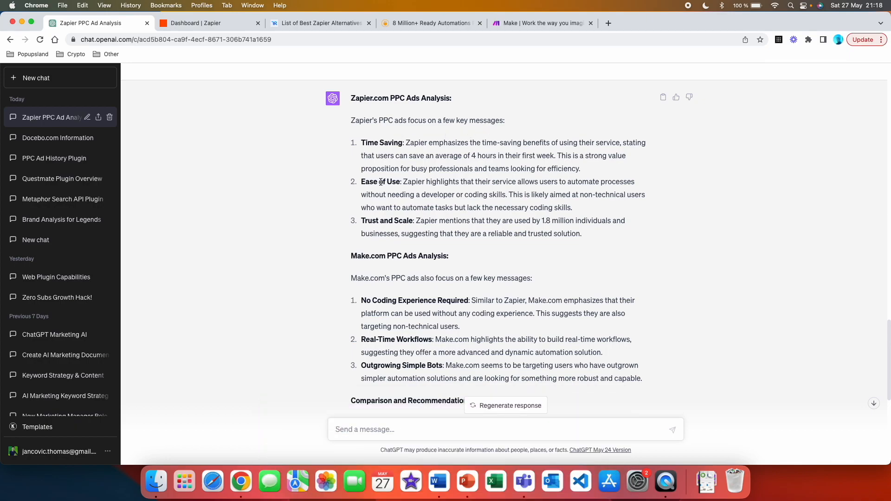
scroll(down, 3)
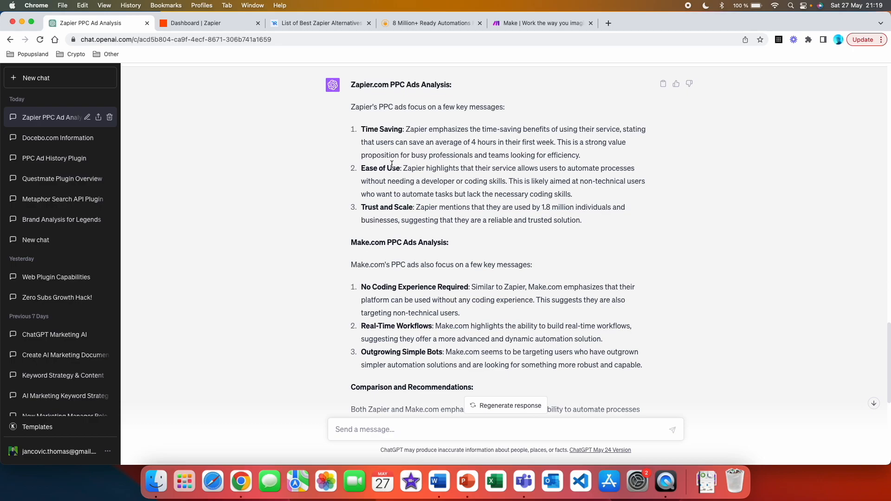
mouse_move(586, 147)
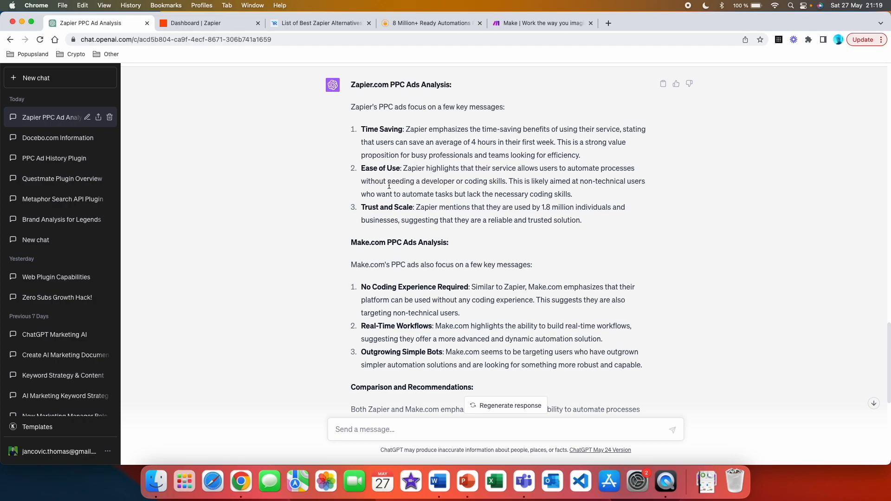
mouse_move(524, 182)
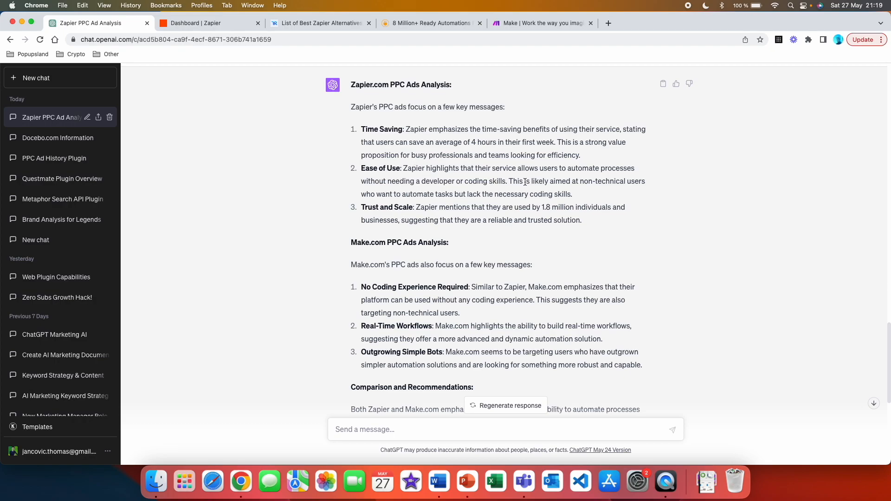
mouse_move(630, 177)
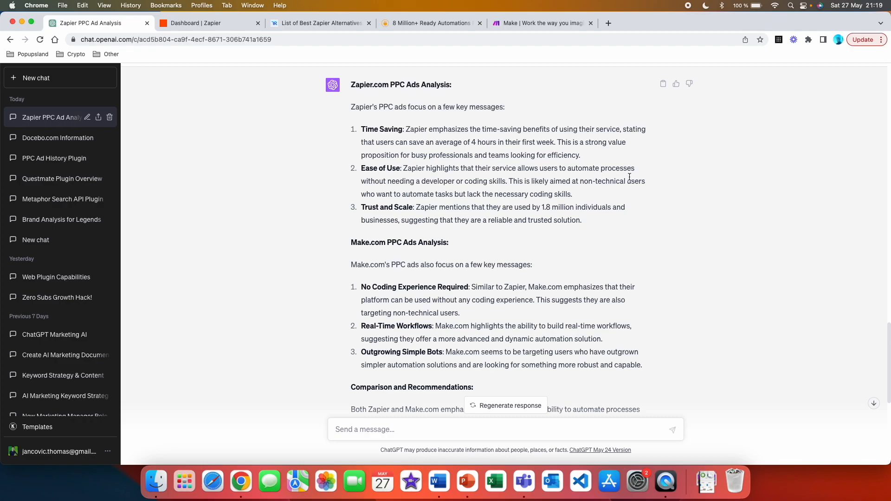
mouse_move(476, 189)
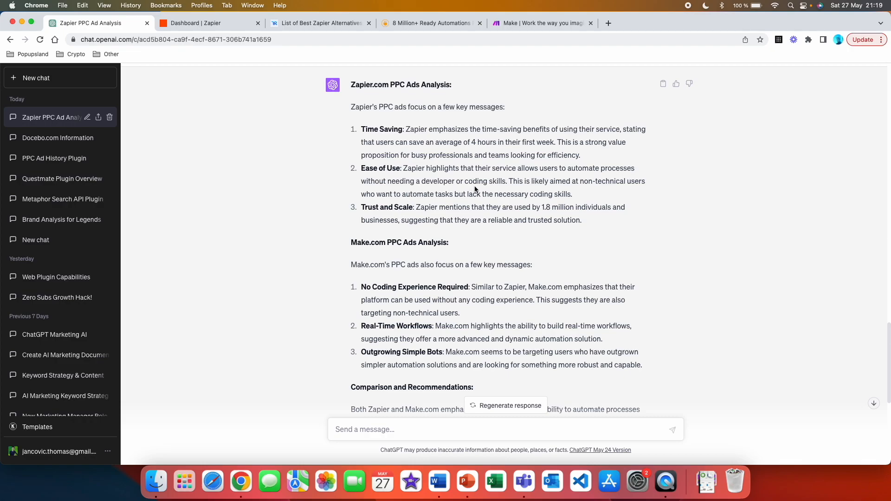
mouse_move(576, 197)
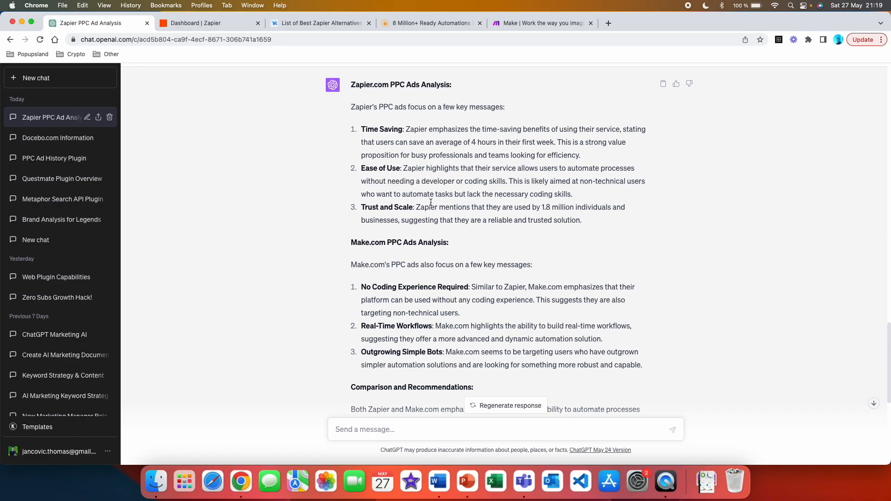
mouse_move(517, 207)
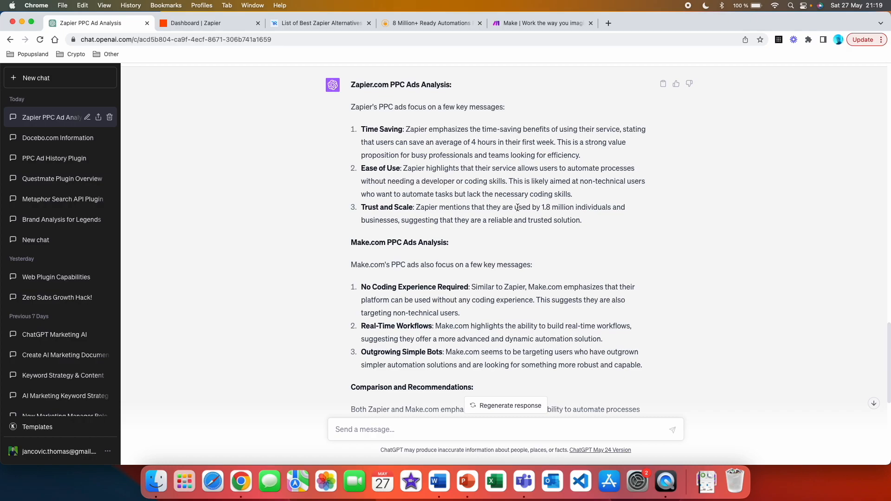
scroll(down, 3)
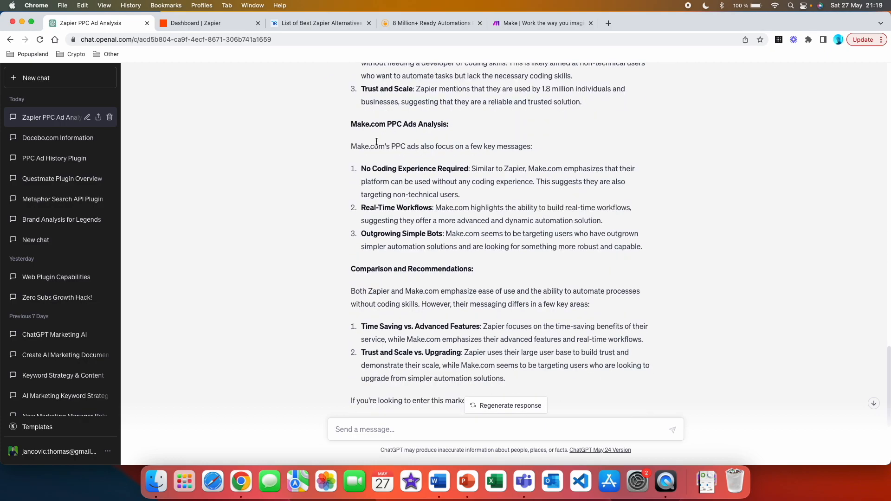
mouse_move(452, 133)
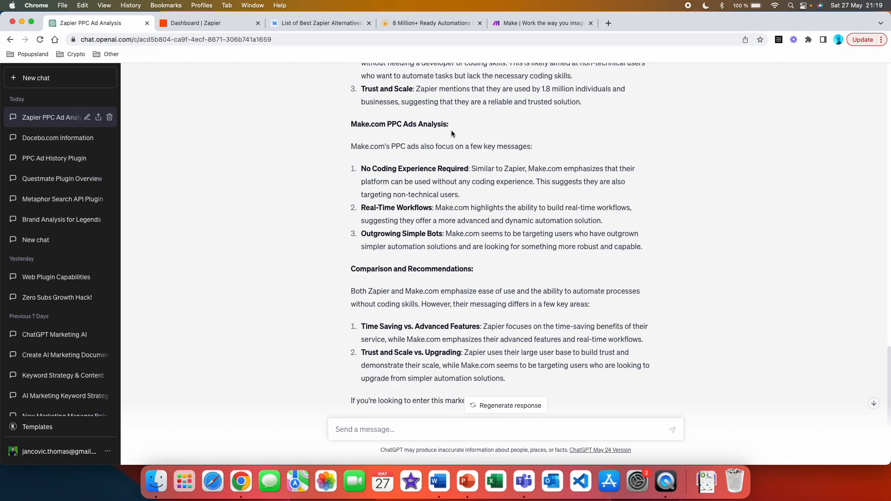
mouse_move(450, 178)
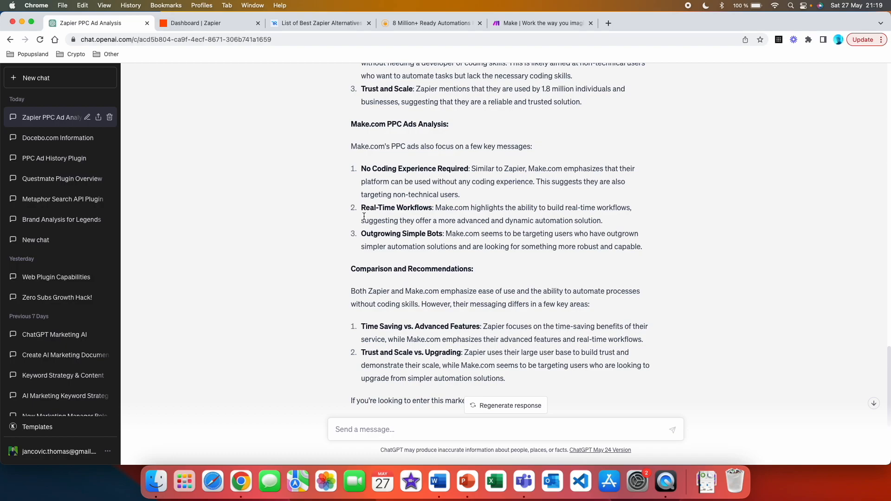
mouse_move(512, 220)
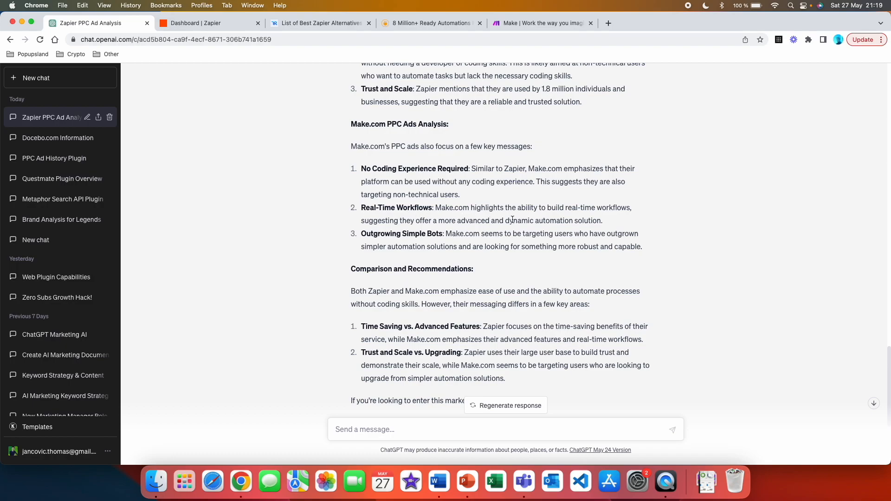
mouse_move(623, 217)
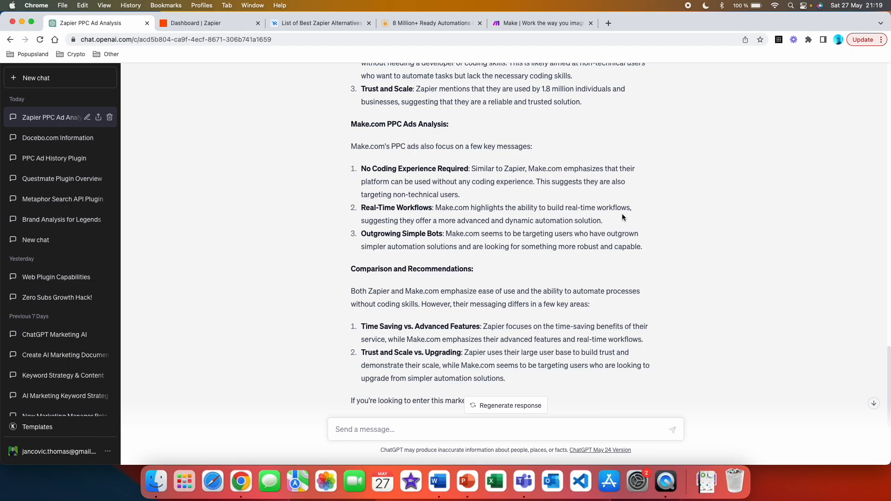
mouse_move(476, 229)
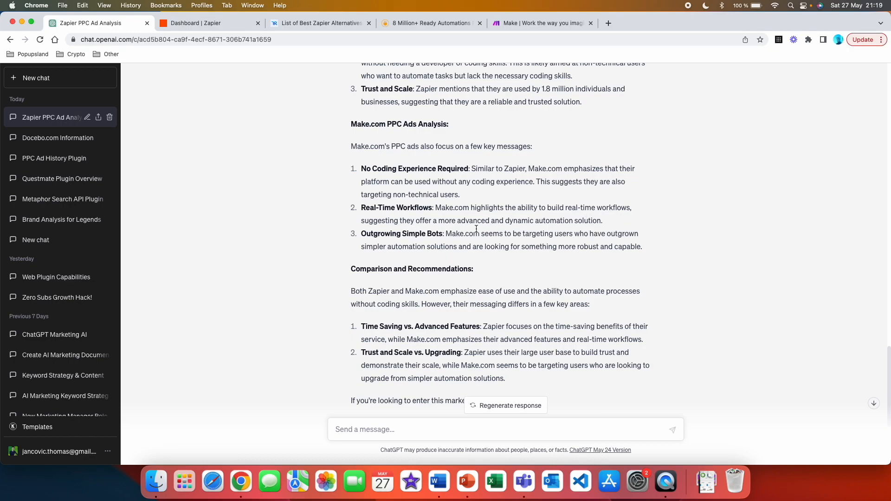
mouse_move(561, 242)
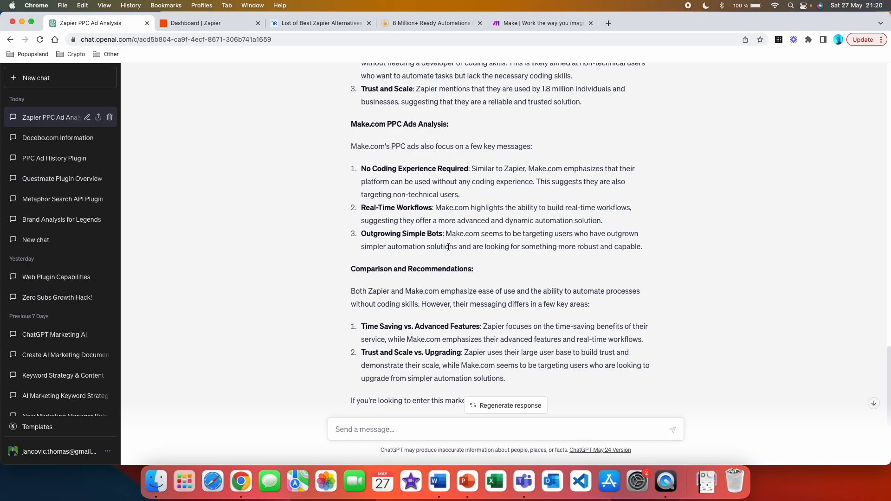
mouse_move(472, 238)
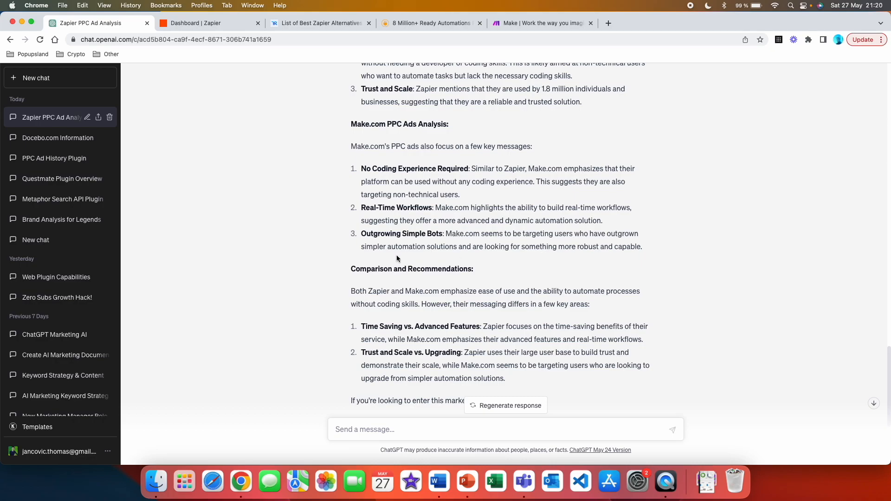
mouse_move(522, 256)
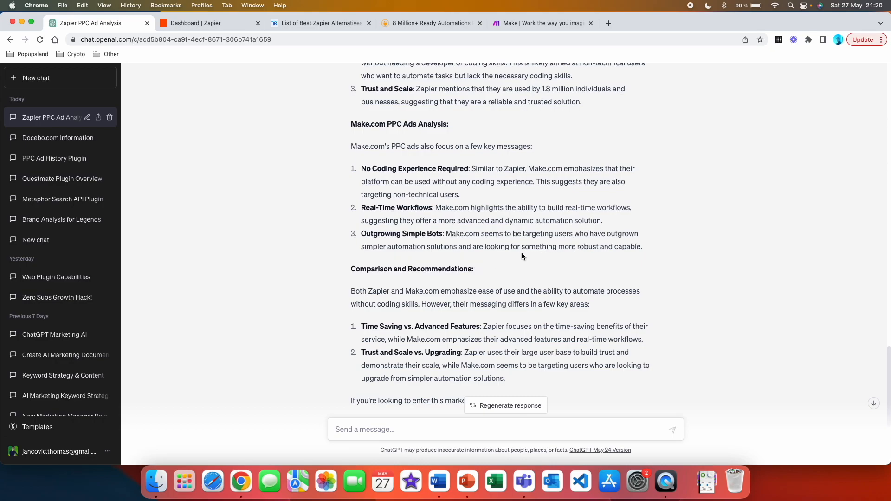
mouse_move(641, 258)
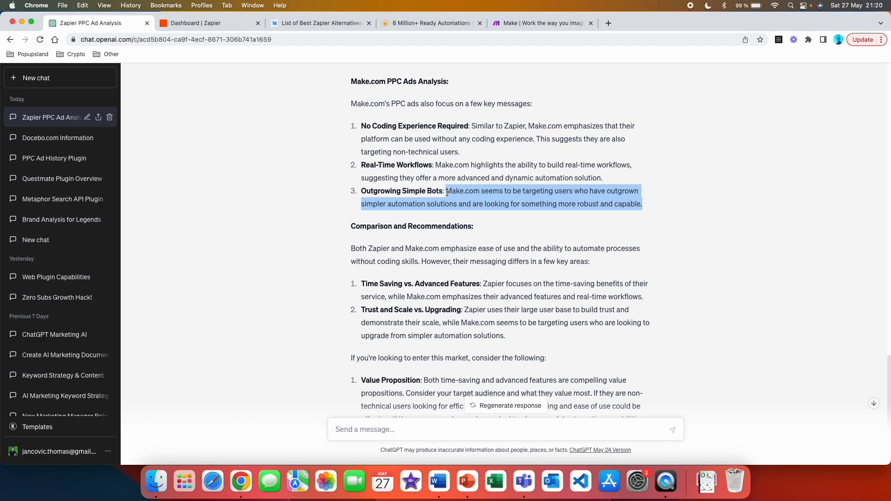
mouse_move(319, 206)
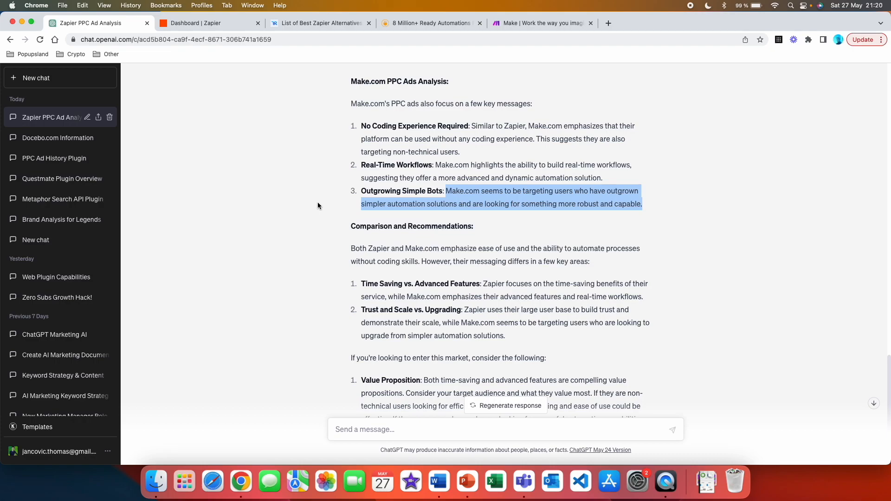
scroll(down, 3)
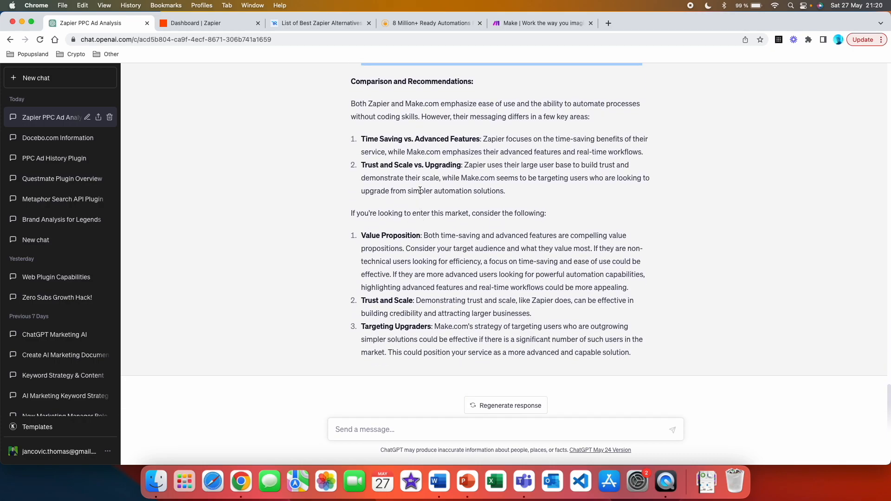
scroll(up, 3)
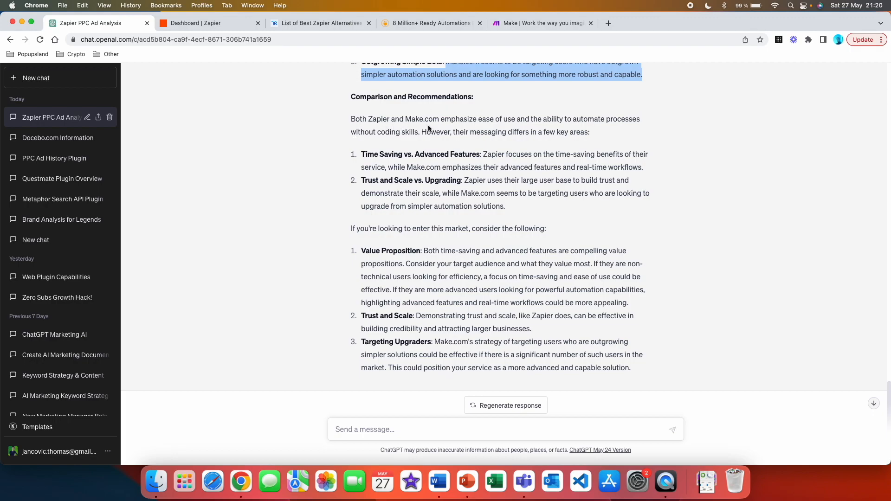
mouse_move(506, 128)
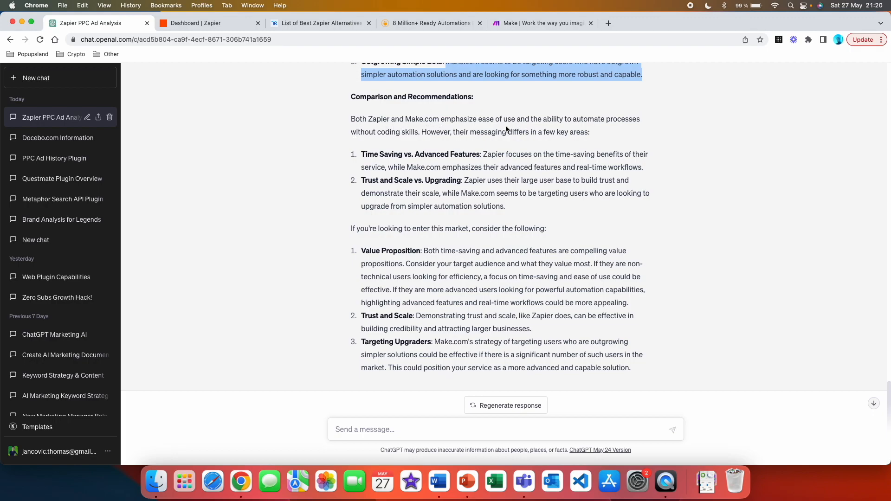
mouse_move(449, 142)
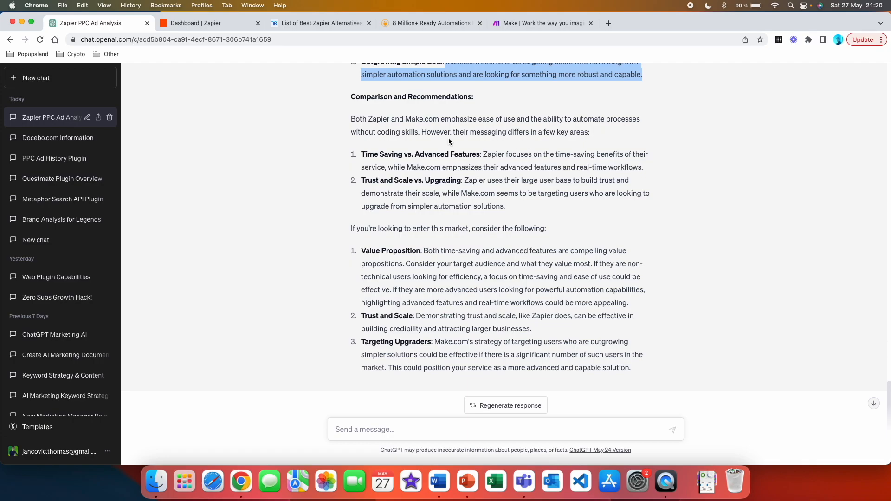
mouse_move(468, 145)
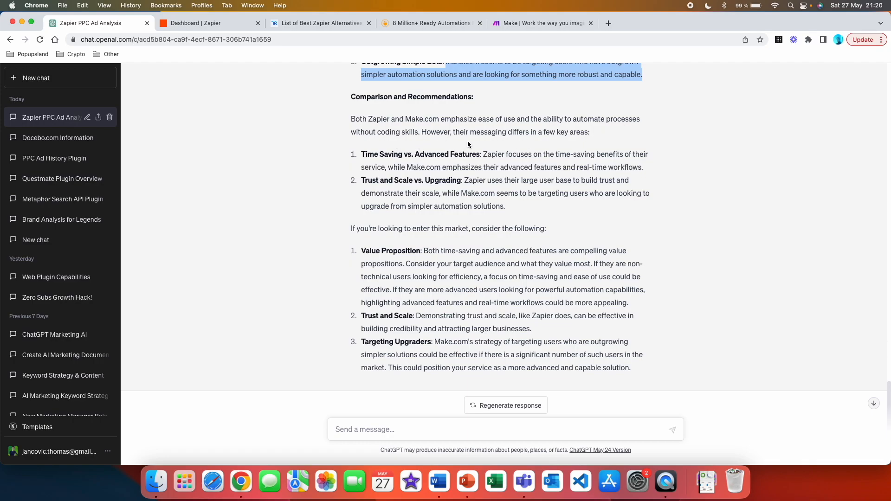
mouse_move(565, 151)
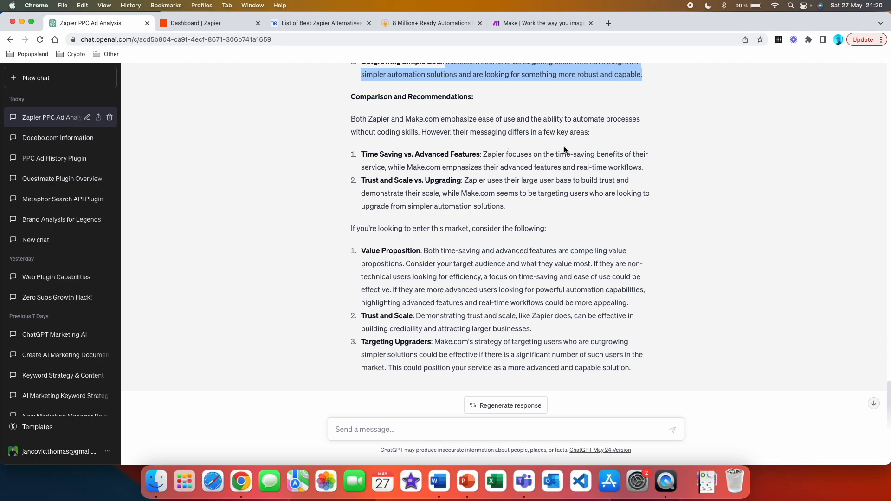
mouse_move(422, 193)
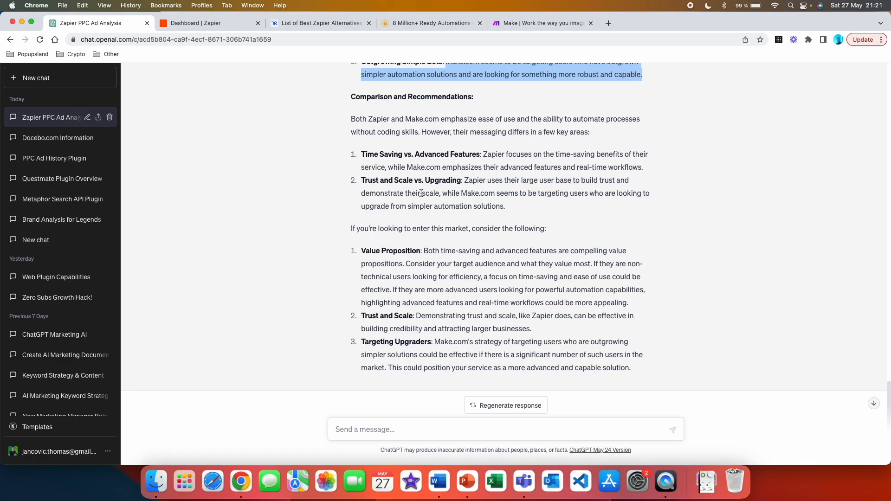
mouse_move(599, 163)
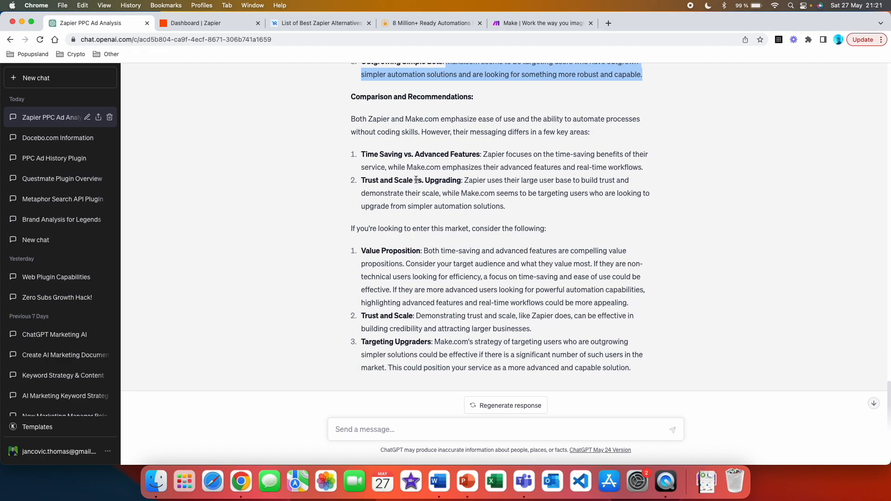
mouse_move(650, 175)
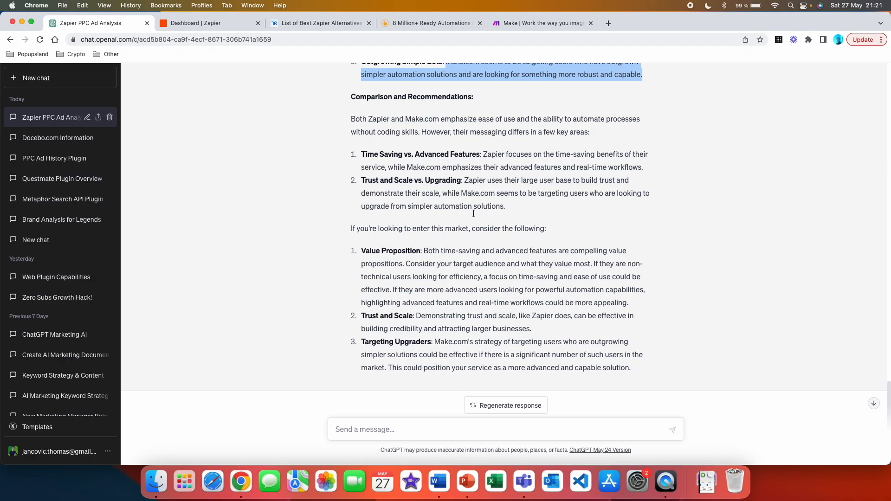
mouse_move(622, 193)
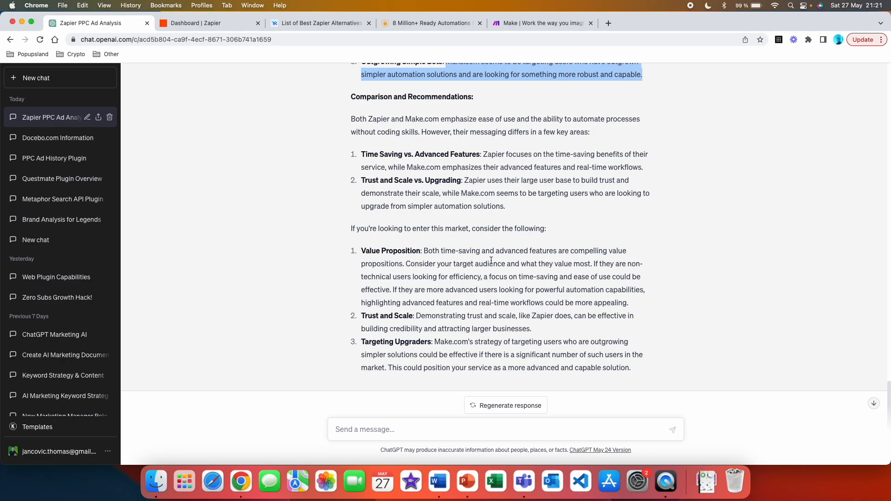
mouse_move(511, 220)
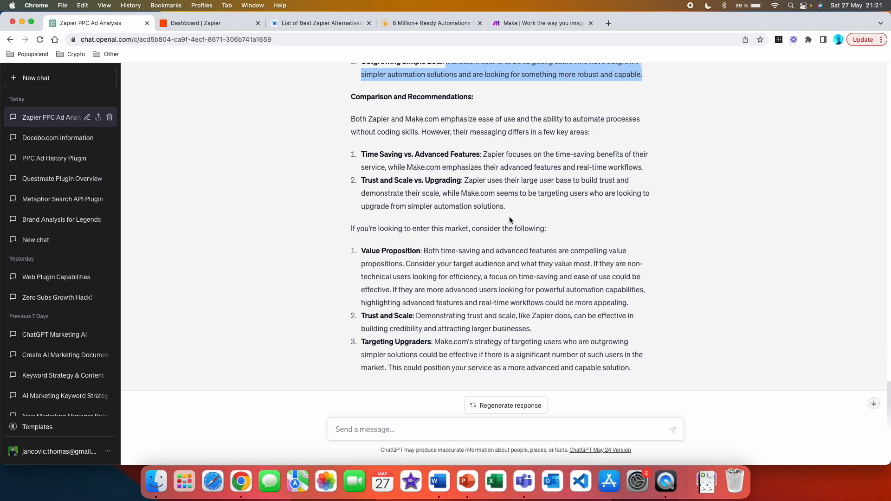
scroll(down, 3)
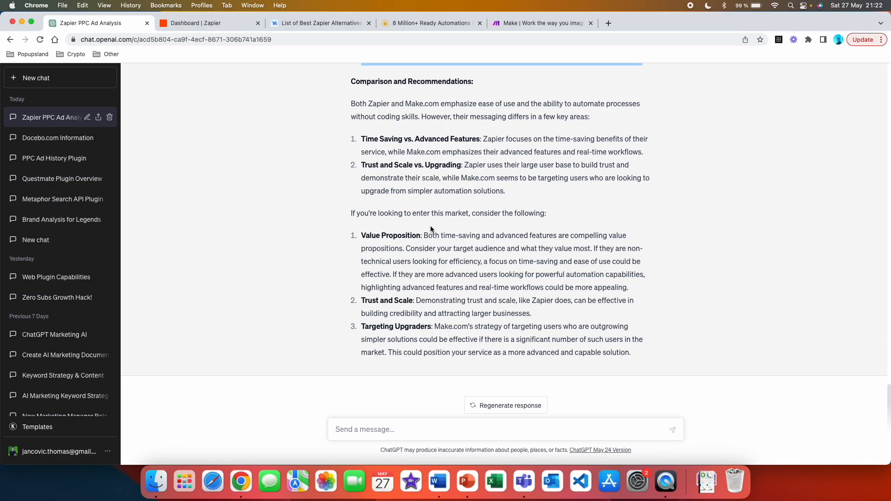
mouse_move(420, 232)
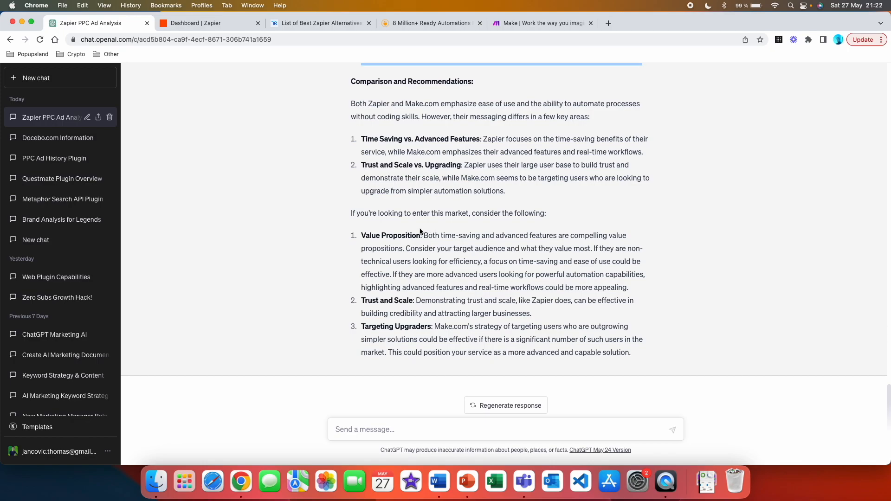
mouse_move(428, 232)
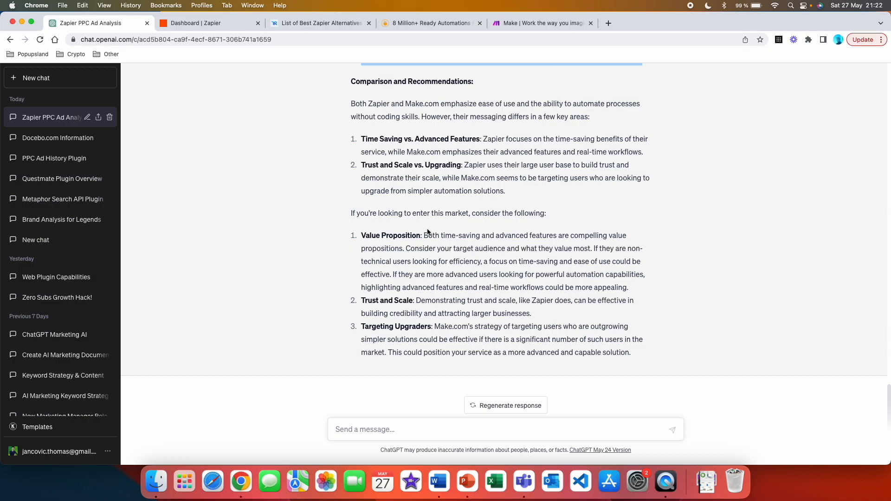
mouse_move(401, 252)
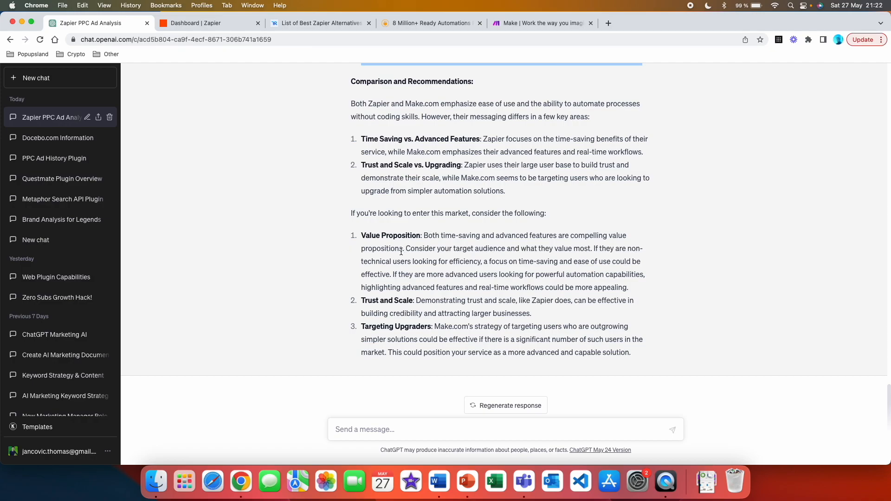
mouse_move(442, 340)
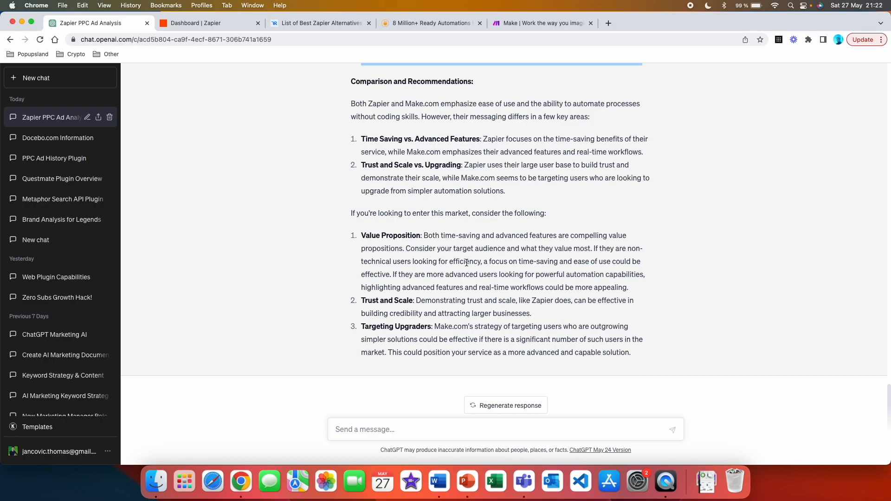
mouse_move(614, 260)
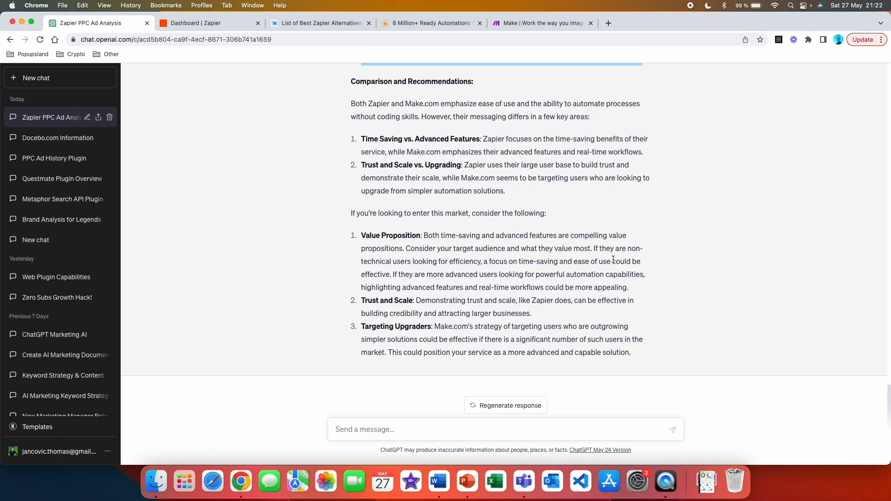
mouse_move(502, 274)
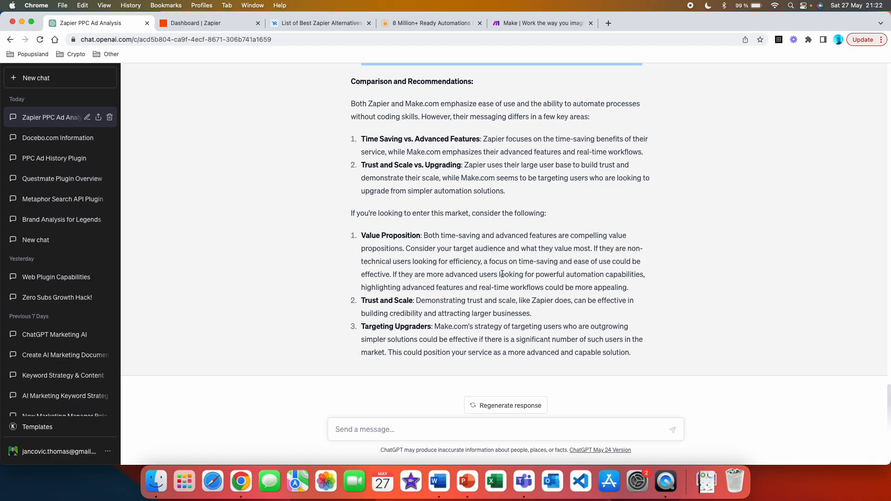
mouse_move(543, 276)
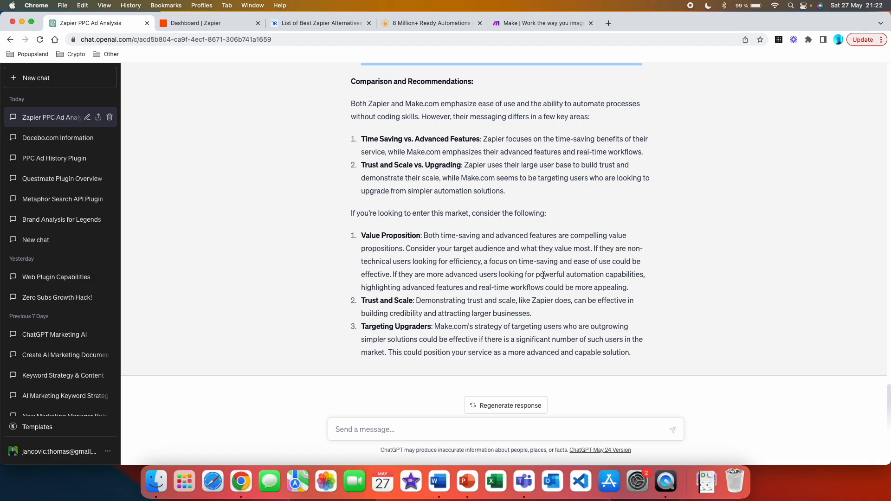
mouse_move(627, 270)
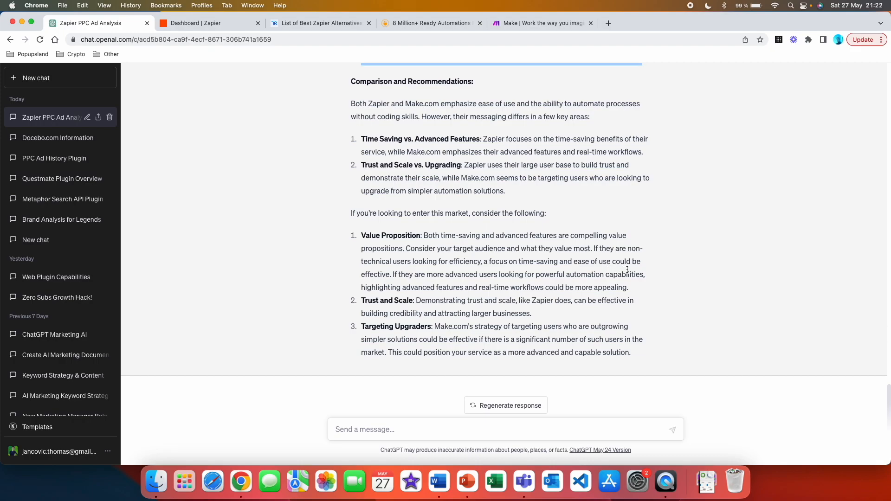
mouse_move(474, 296)
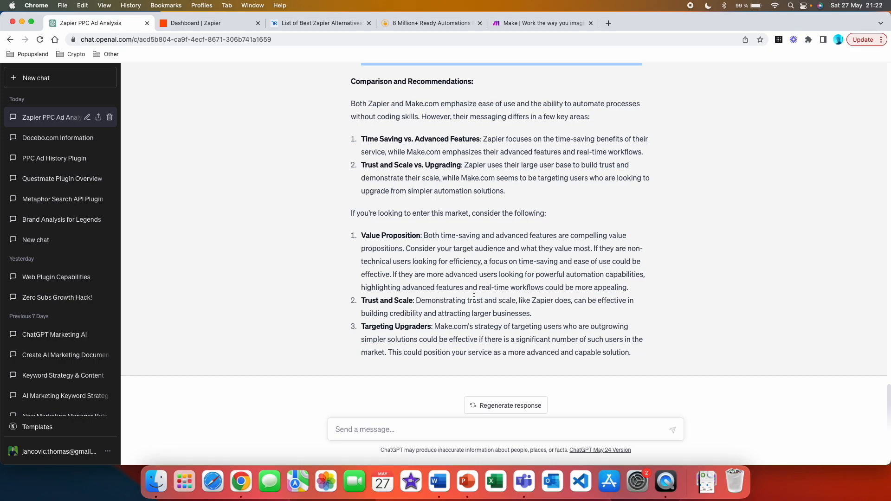
mouse_move(617, 301)
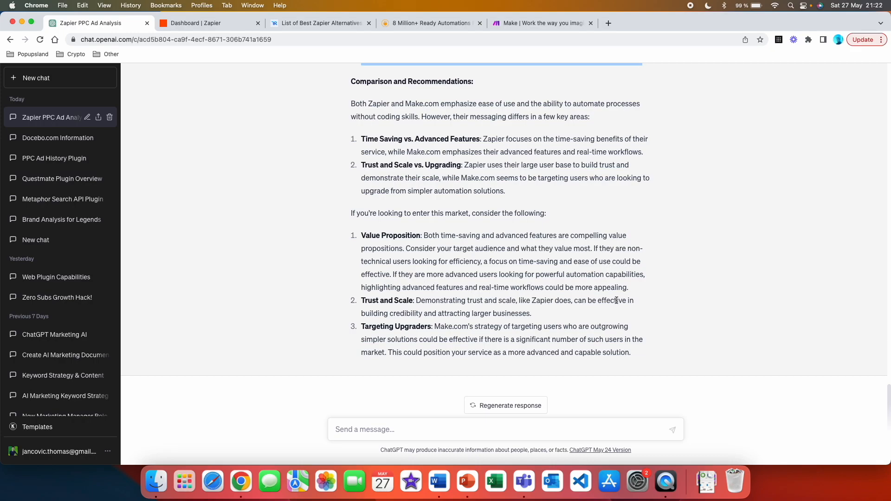
mouse_move(441, 297)
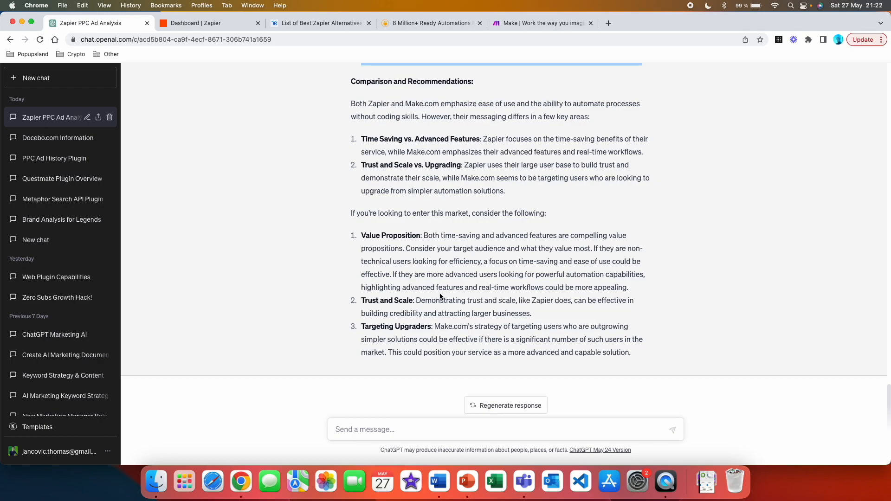
mouse_move(576, 295)
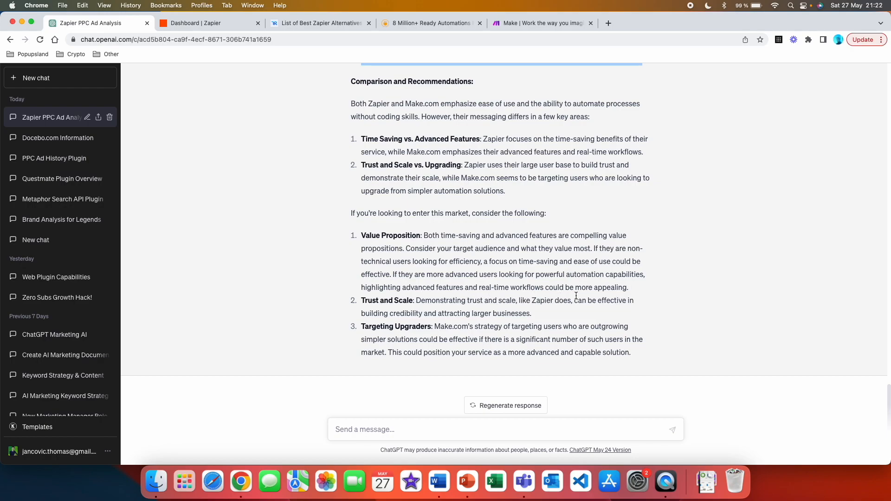
mouse_move(399, 309)
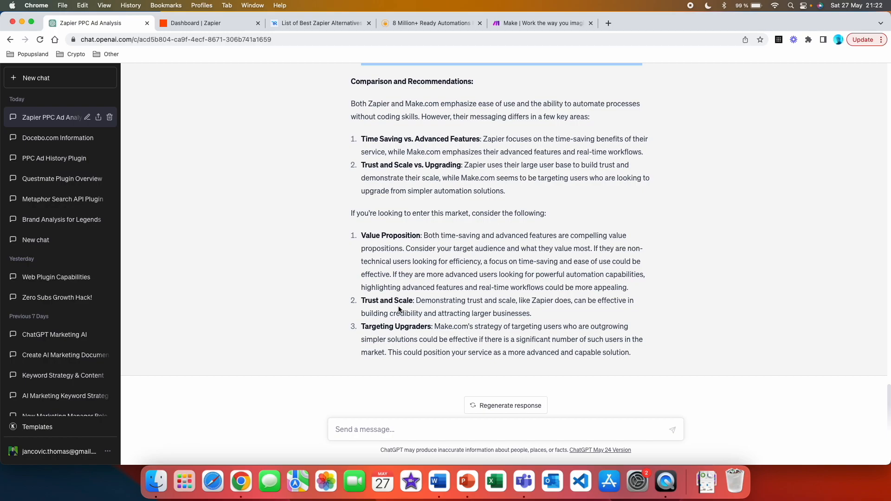
mouse_move(528, 310)
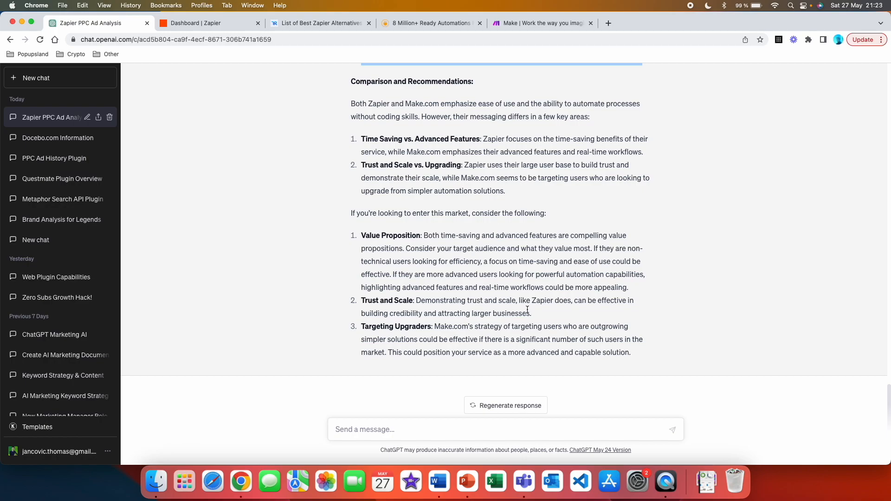
mouse_move(632, 311)
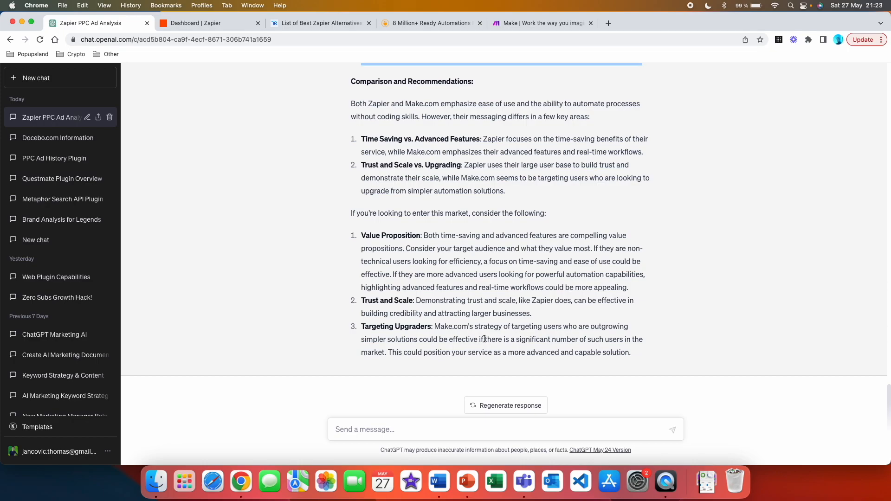
mouse_move(585, 337)
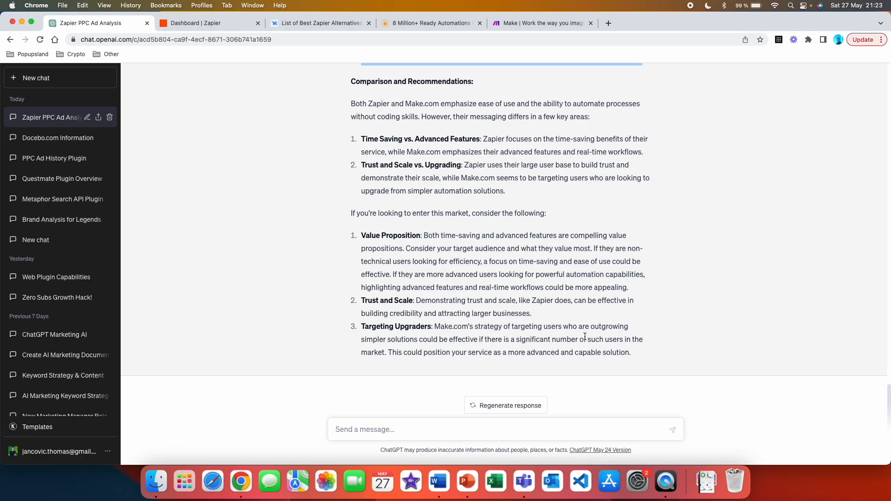
mouse_move(561, 353)
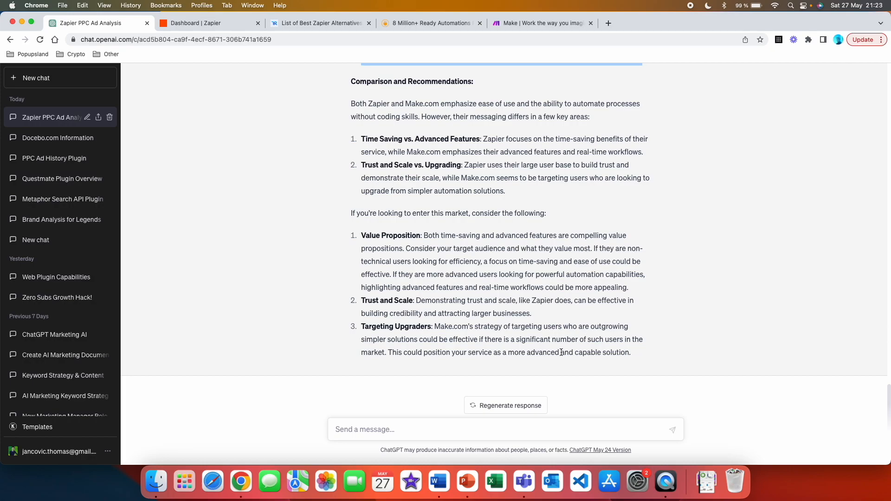
mouse_move(621, 347)
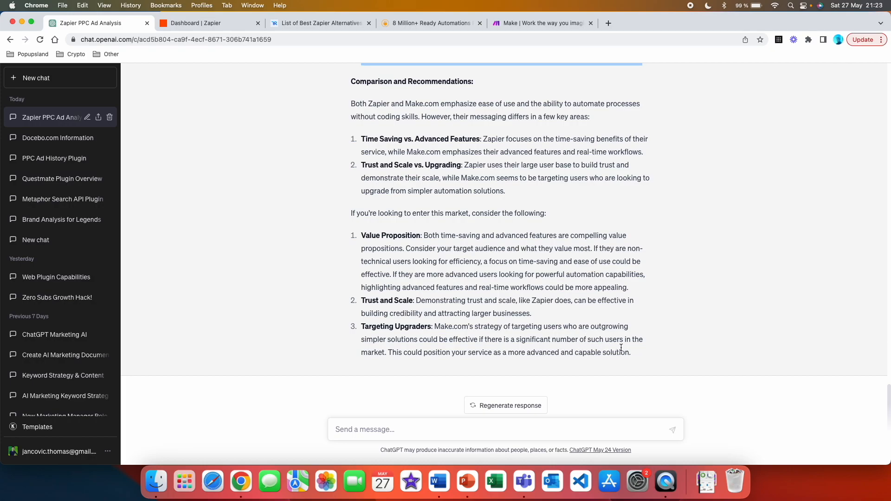
mouse_move(435, 369)
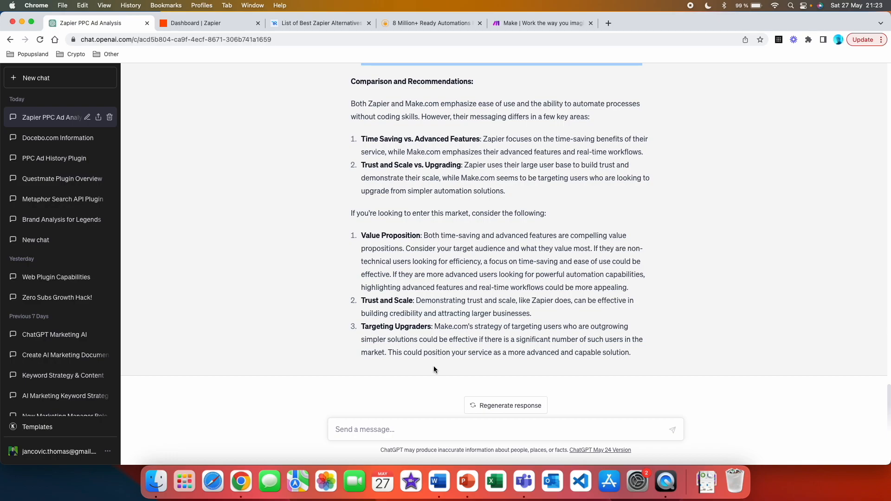
text(based on the keywords in this industry, using the PPC ads plugin, can you come up with PPC ads for my business named "AutomateThatTask"? Please take into consideration all of the findings from all analyses in this chat.)
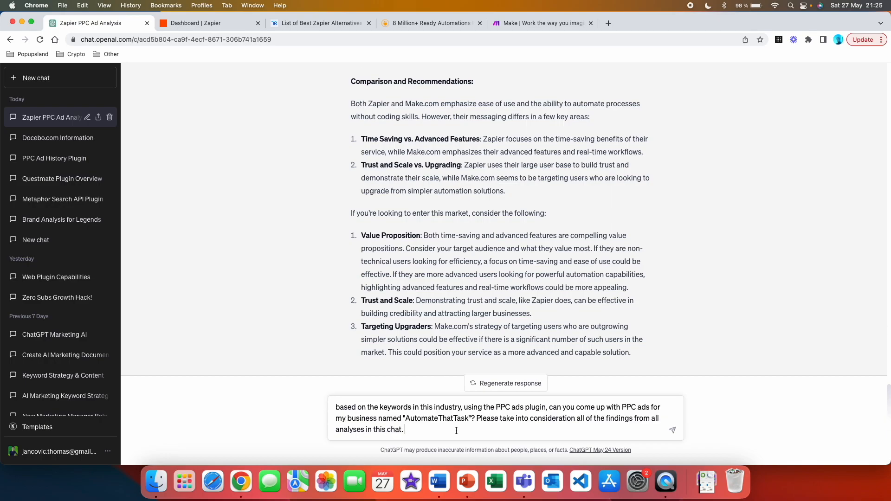
mouse_move(439, 423)
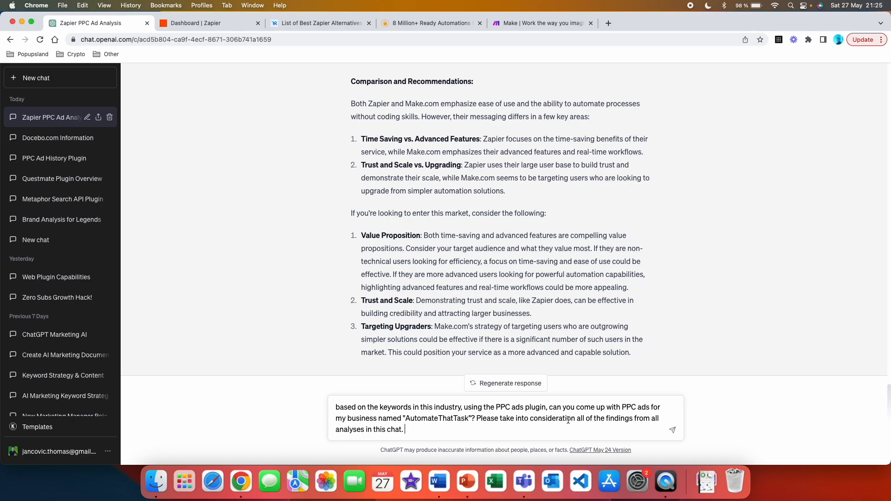
mouse_move(642, 413)
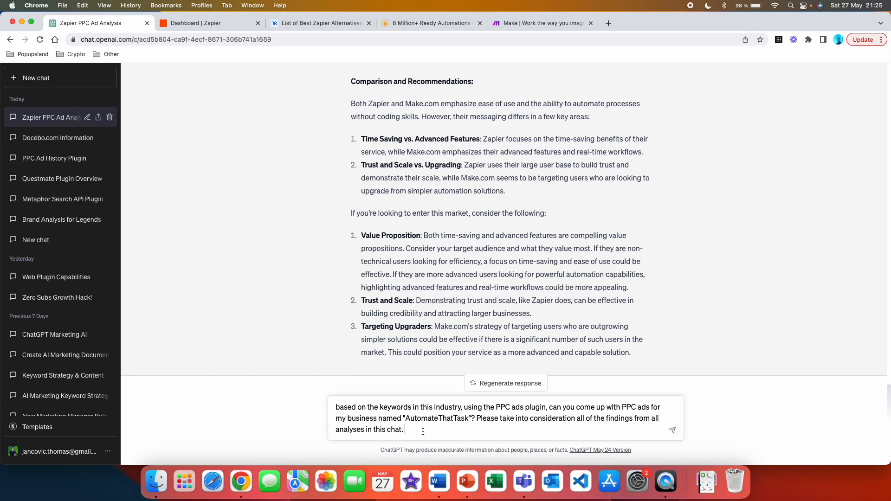
mouse_move(558, 428)
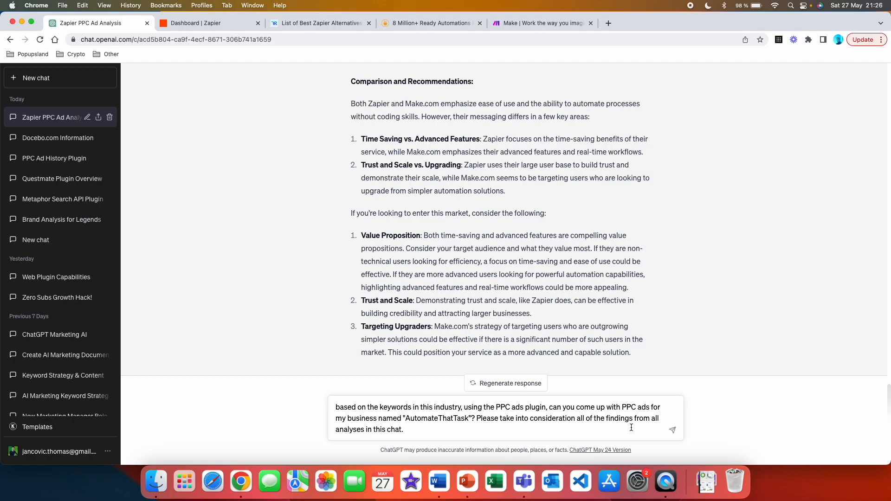
click(416, 430)
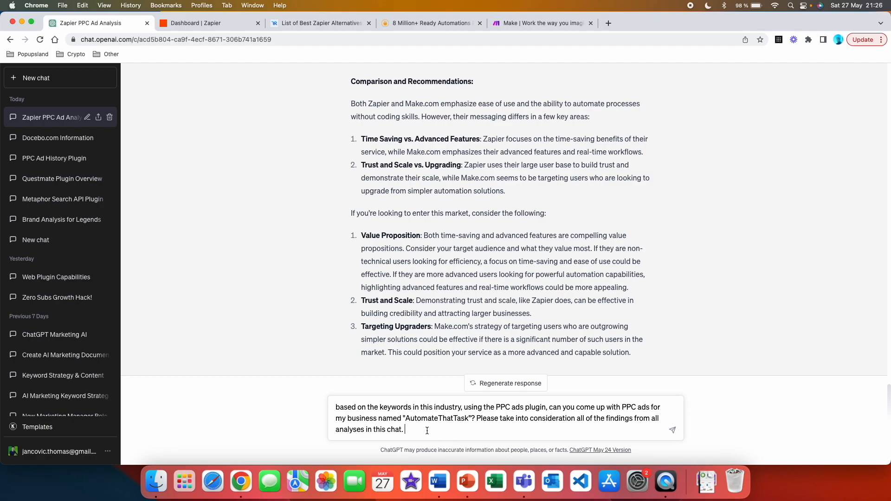
mouse_move(694, 431)
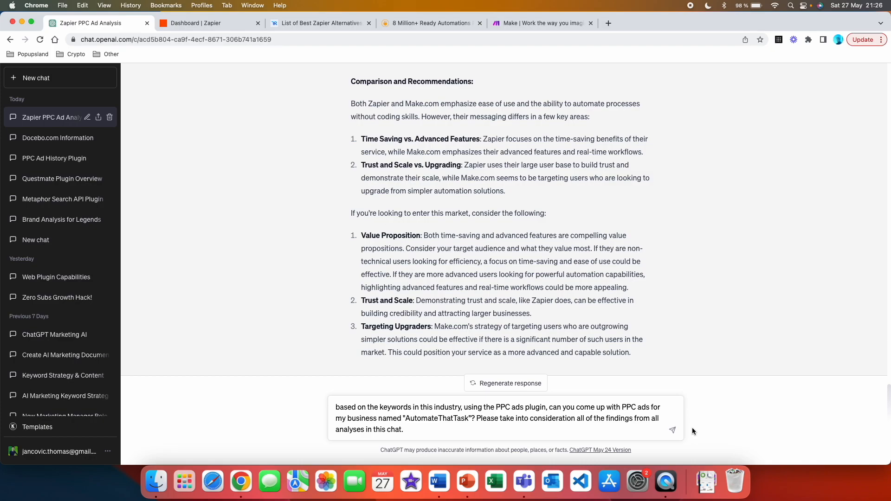
Send the AutomateThatTask ad request and review the five keyword, title and body PPC ads
click(673, 430)
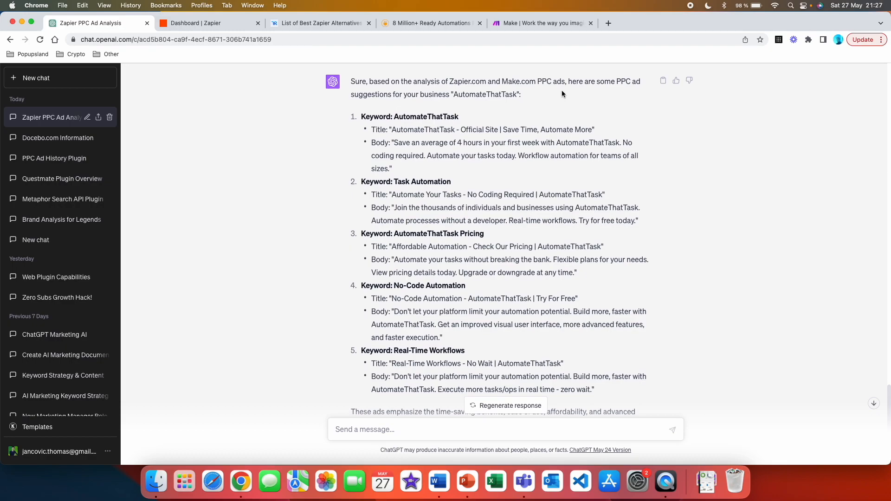
mouse_move(521, 95)
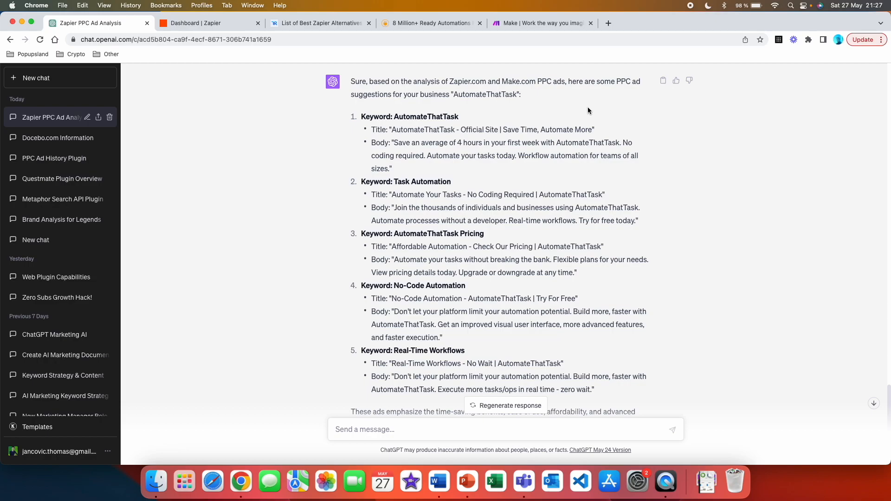
mouse_move(496, 168)
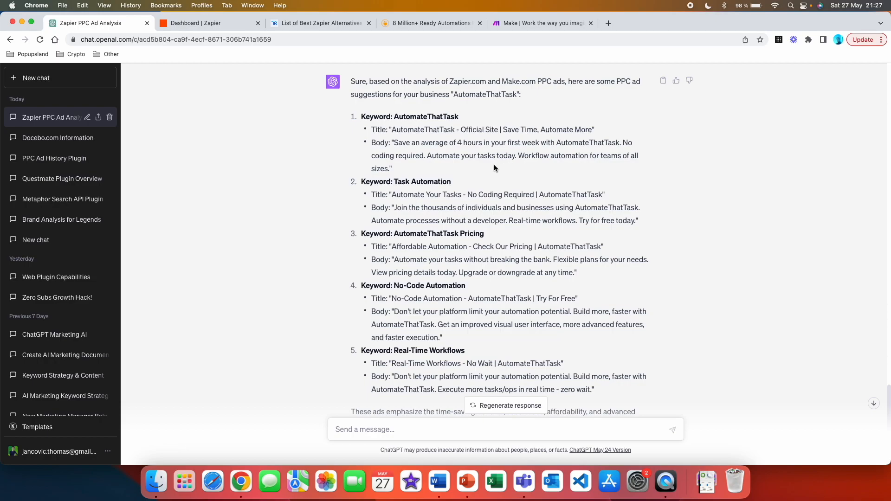
scroll(down, 3)
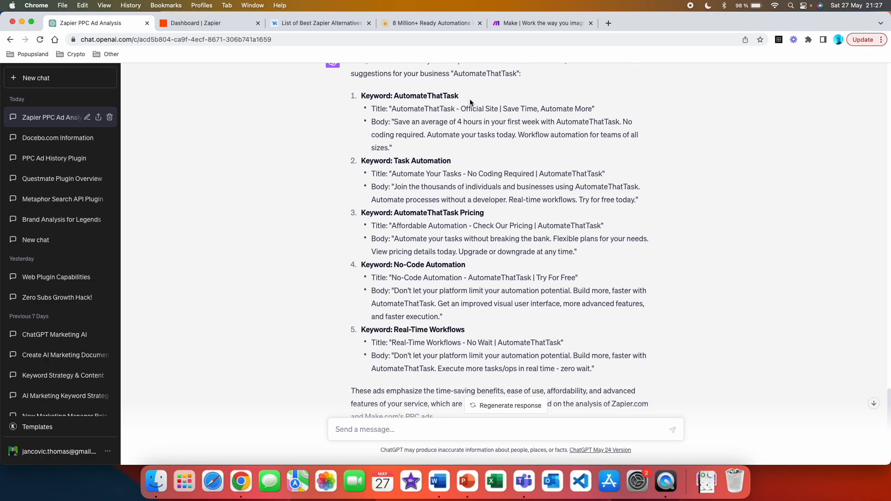
mouse_move(485, 121)
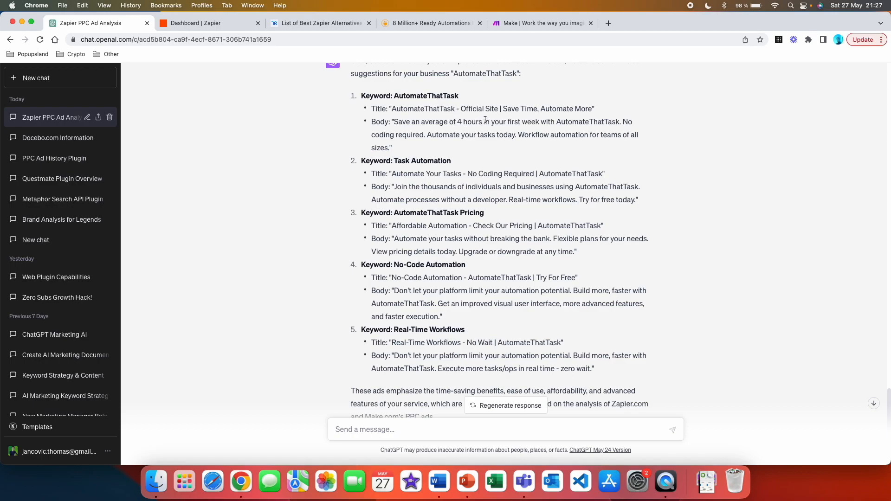
mouse_move(409, 132)
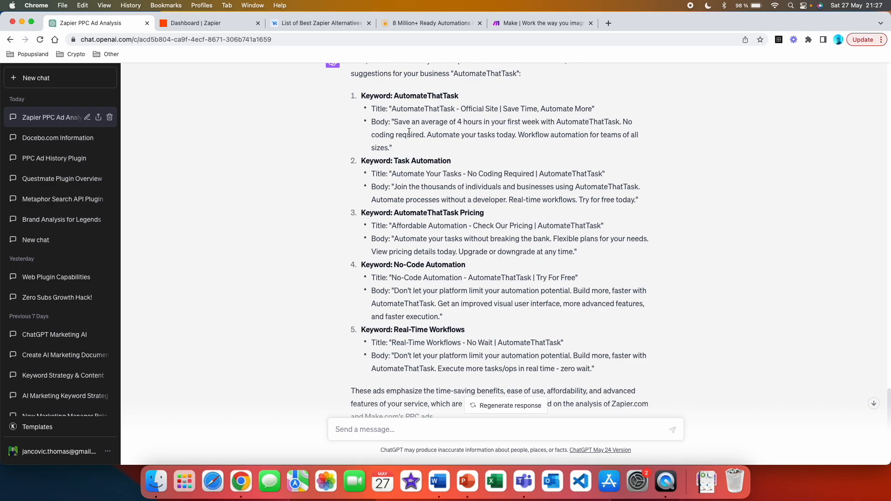
mouse_move(560, 146)
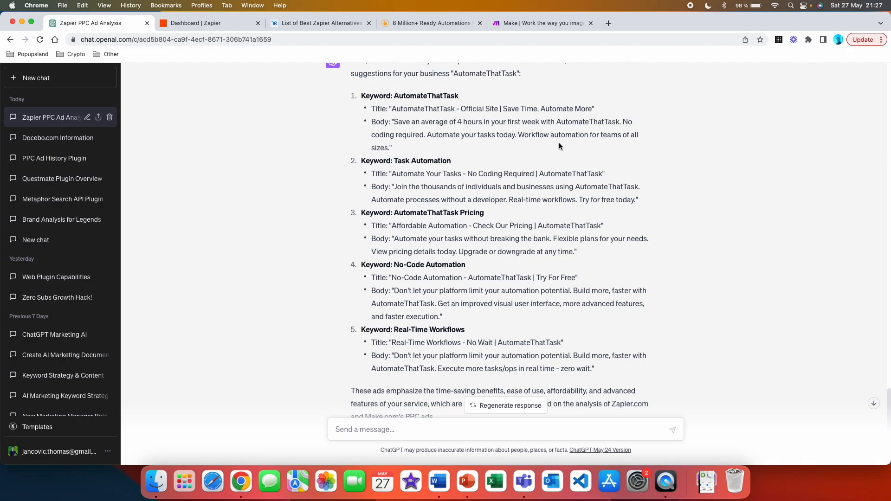
mouse_move(416, 153)
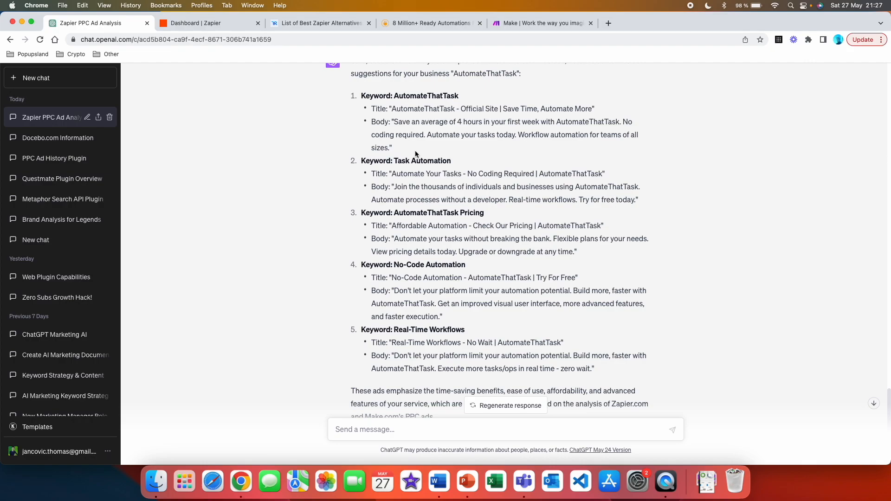
scroll(down, 3)
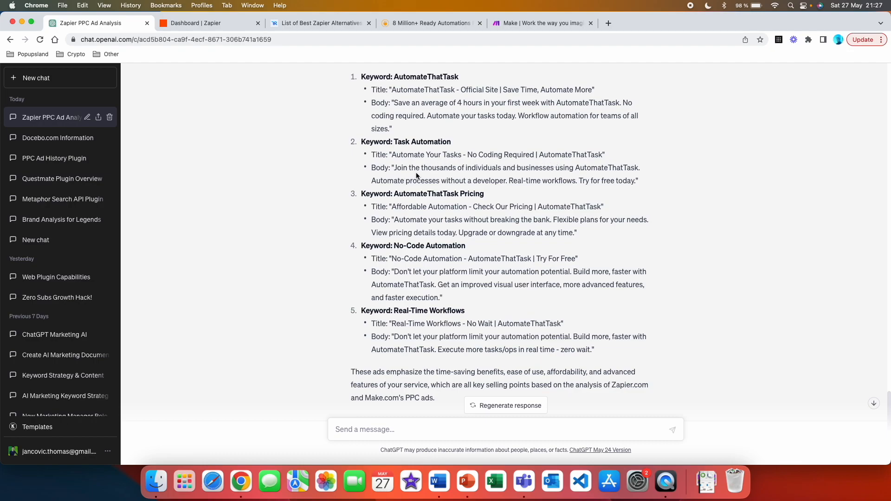
mouse_move(533, 177)
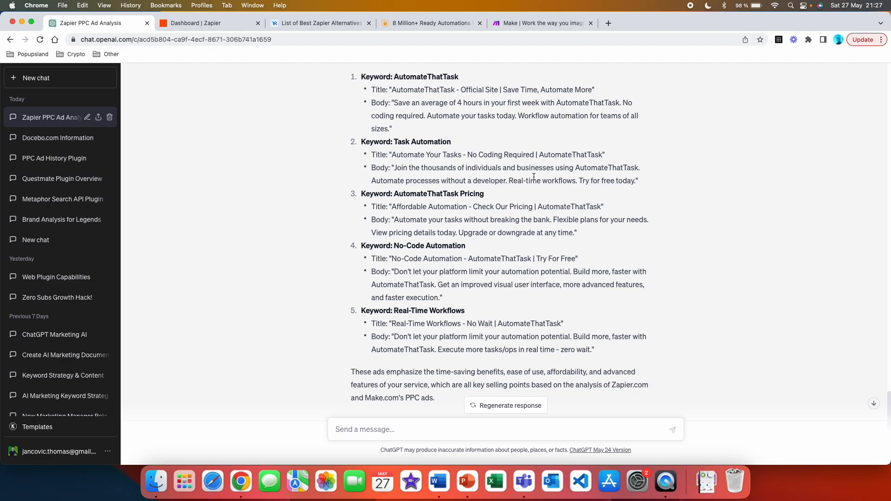
mouse_move(434, 201)
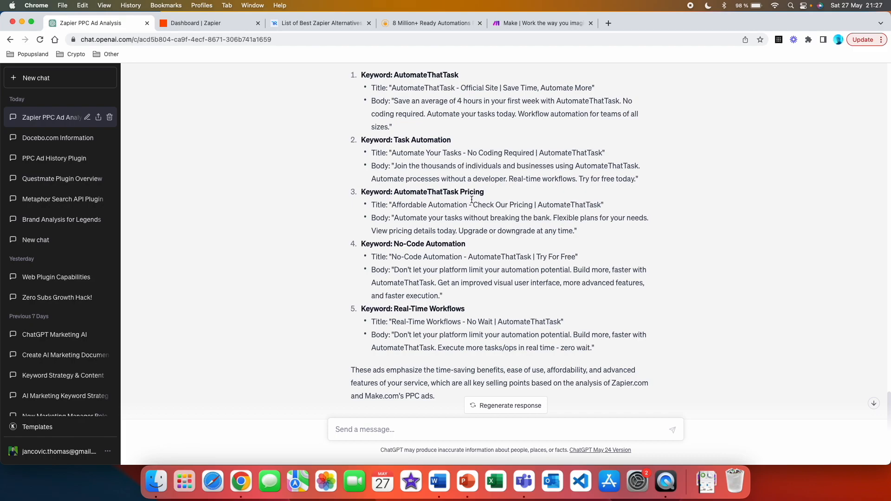
mouse_move(513, 214)
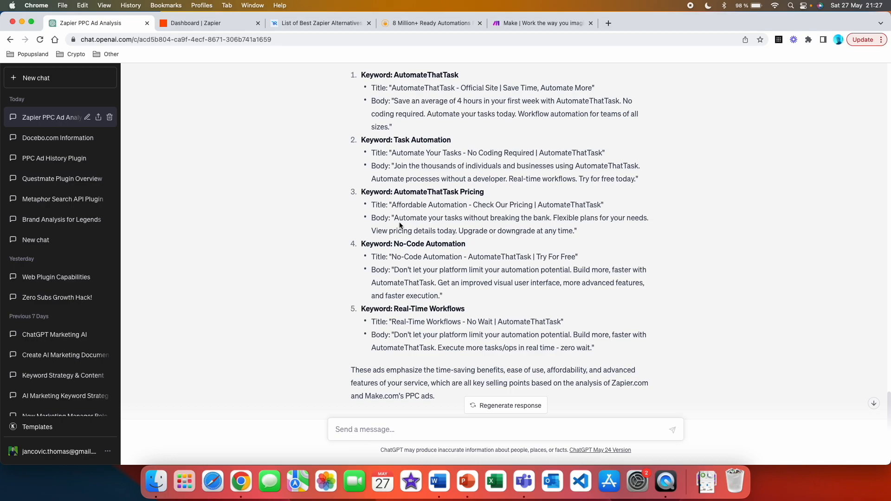
mouse_move(579, 231)
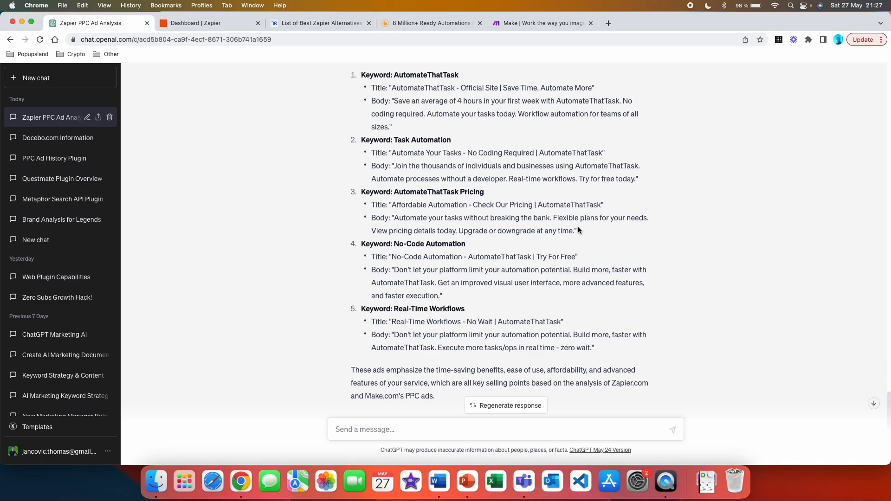
scroll(down, 3)
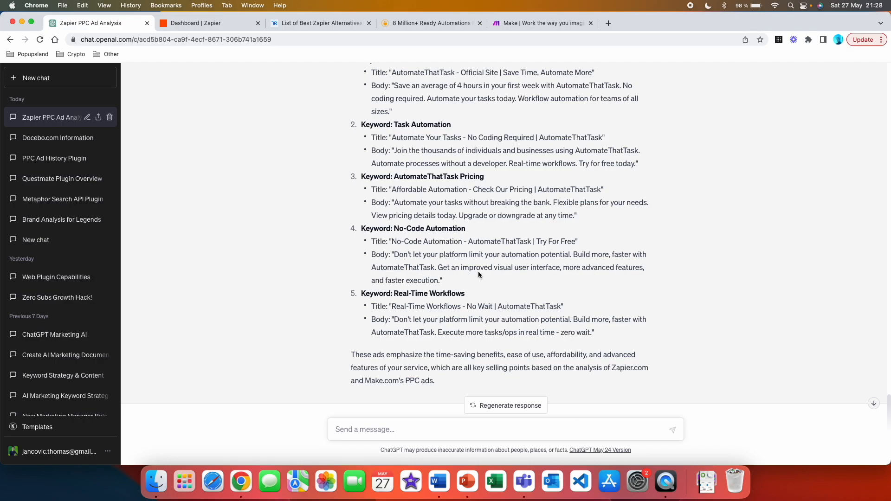
mouse_move(614, 262)
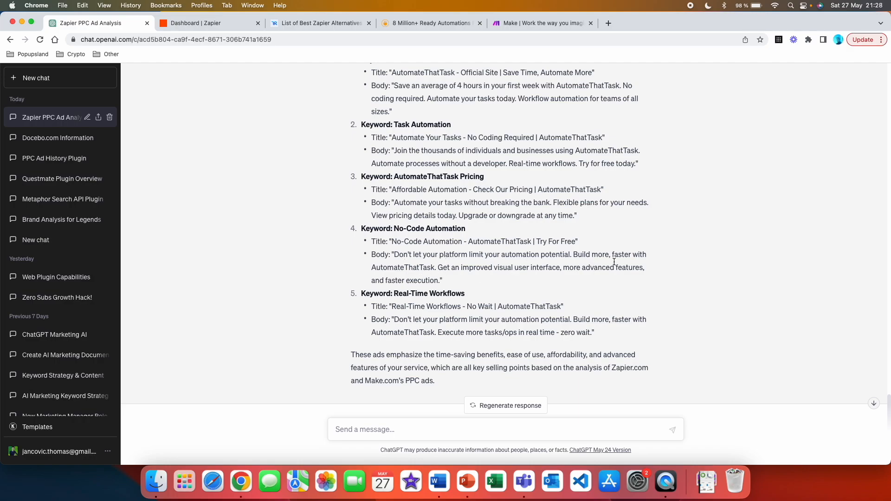
mouse_move(452, 283)
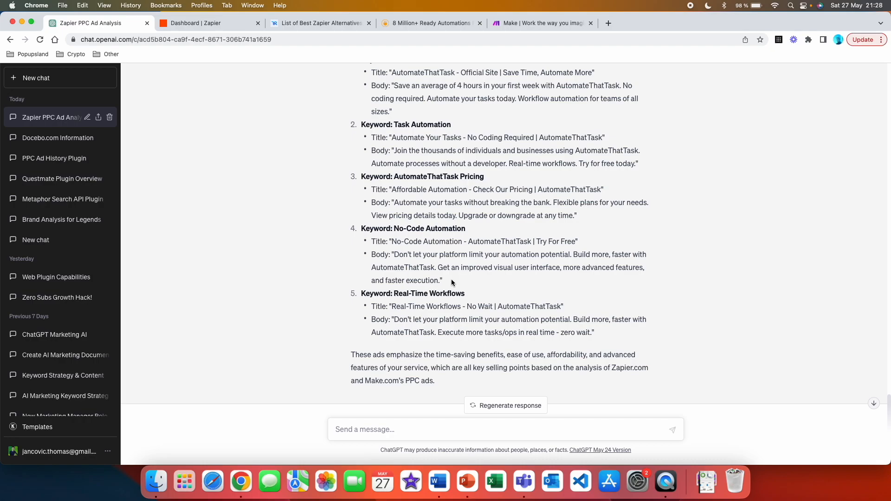
scroll(down, 3)
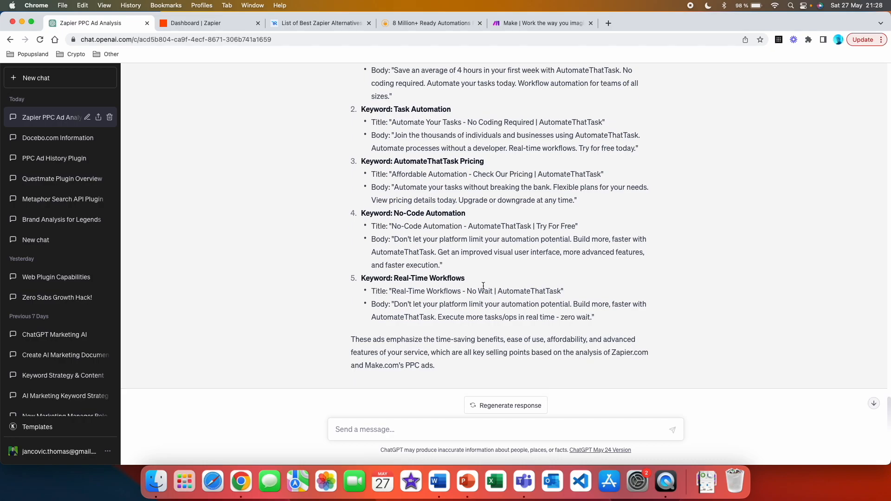
mouse_move(496, 301)
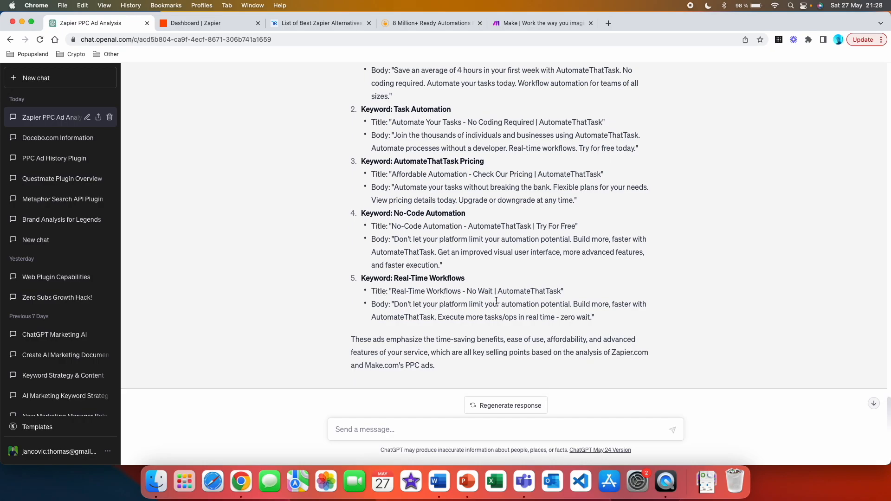
mouse_move(489, 334)
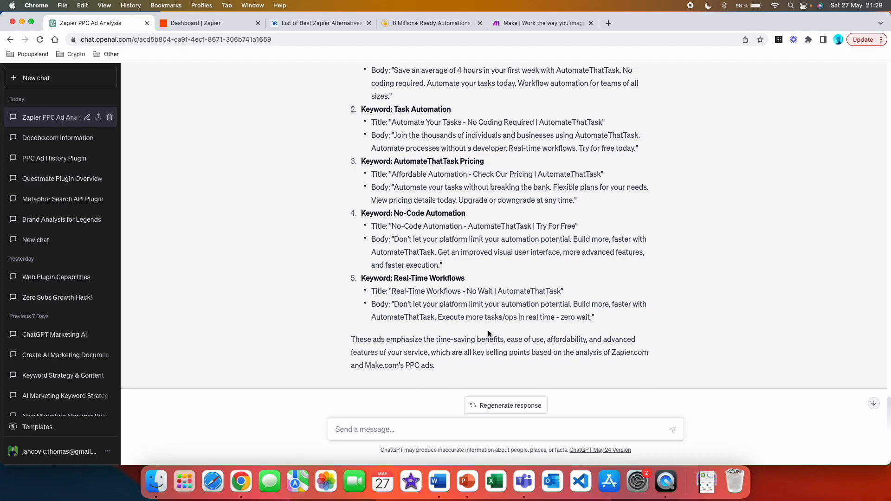
mouse_move(425, 339)
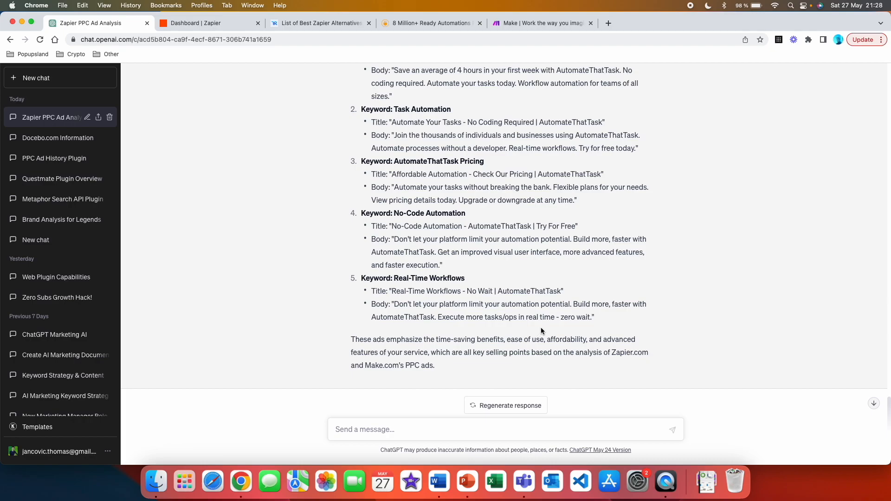
mouse_move(357, 342)
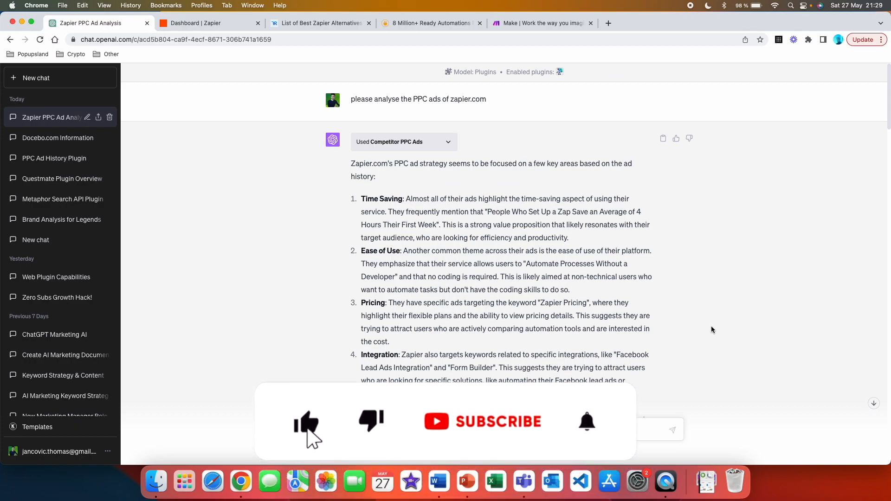
click(497, 421)
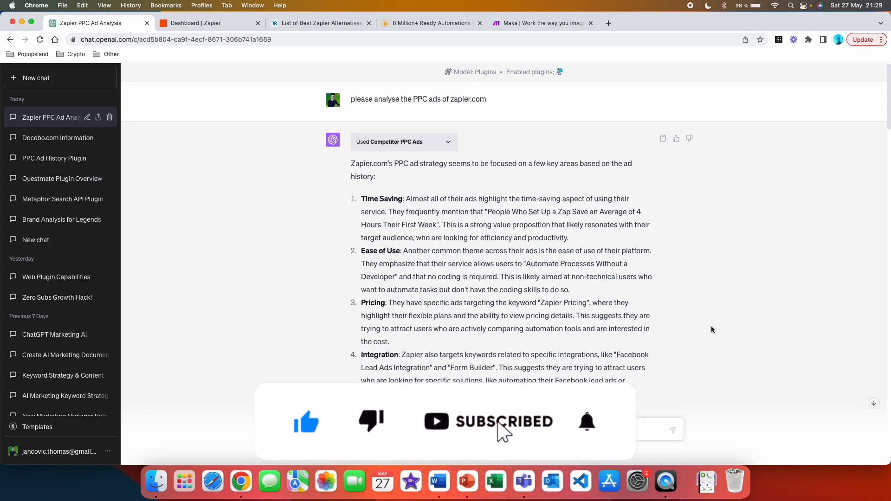